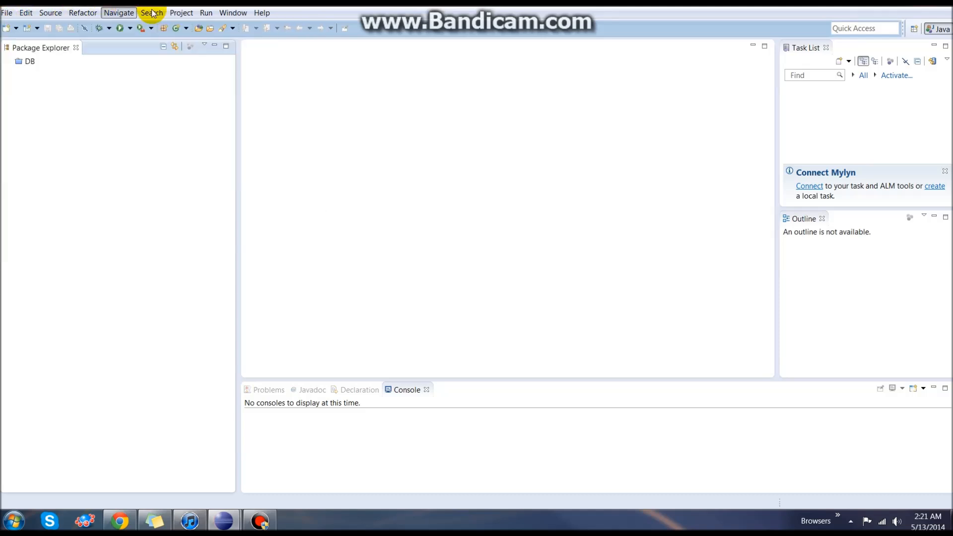
Create a Java project named JavaDB and expand it in Package Explorer.
click(7, 12)
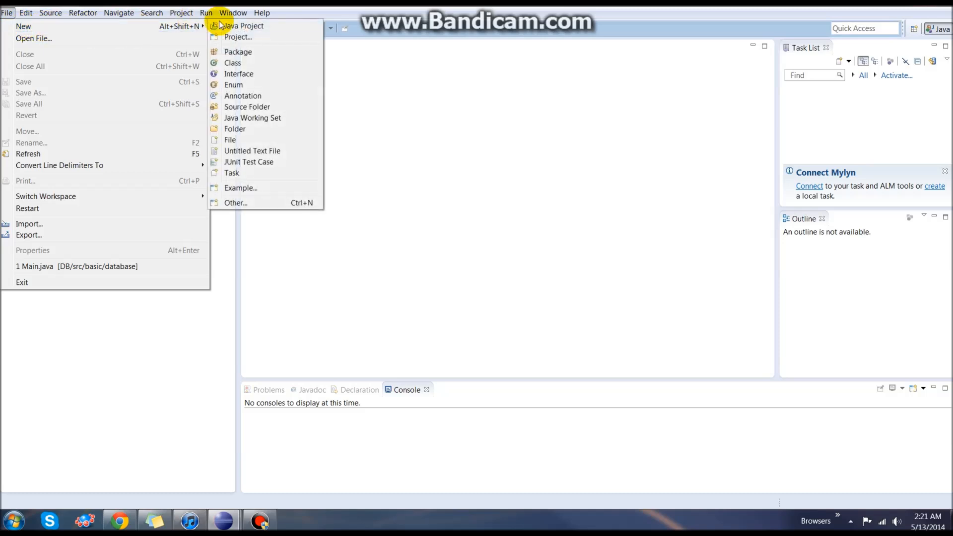
click(241, 26)
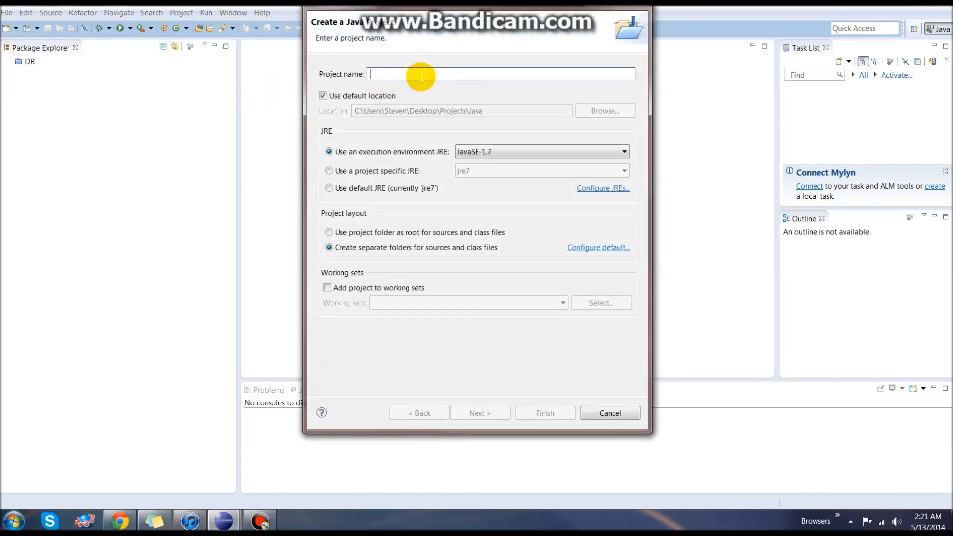
text(JavaF)
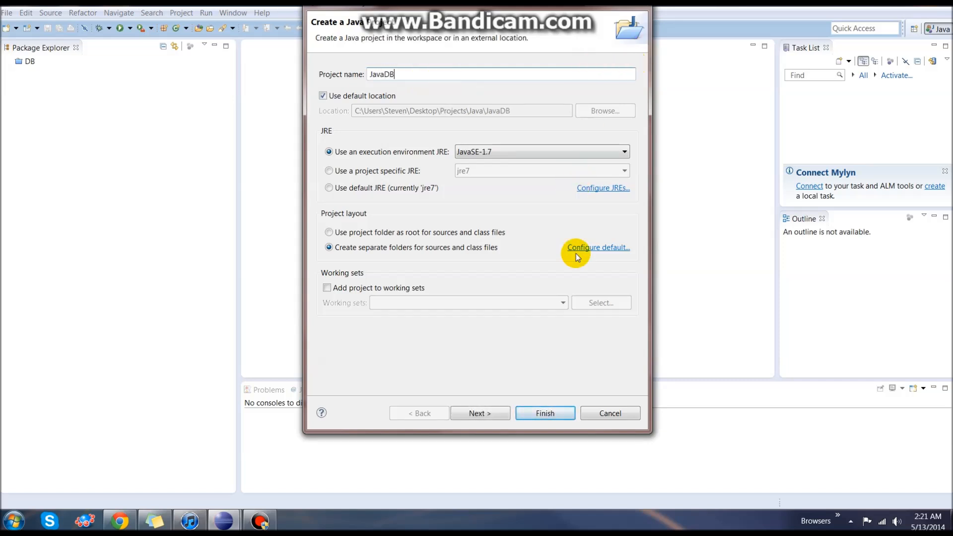
click(544, 414)
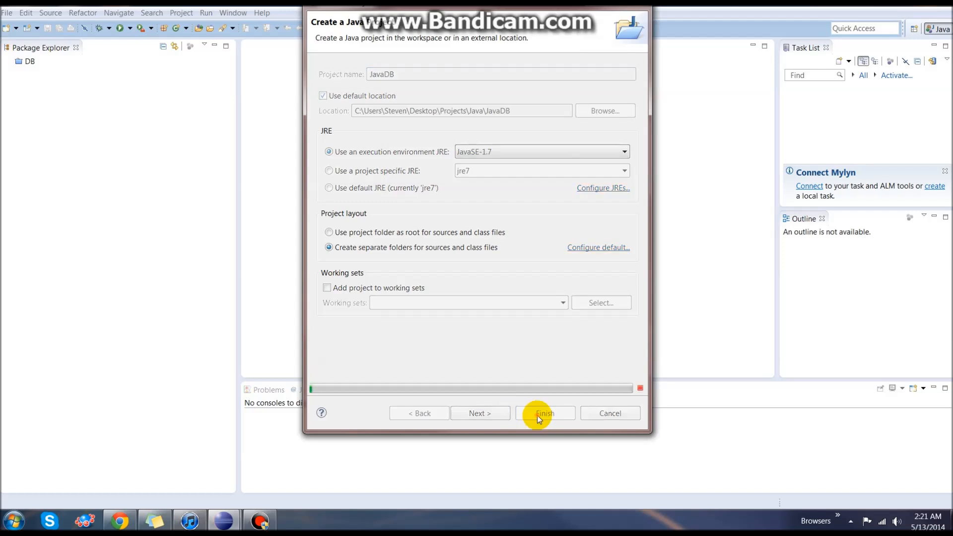
click(544, 413)
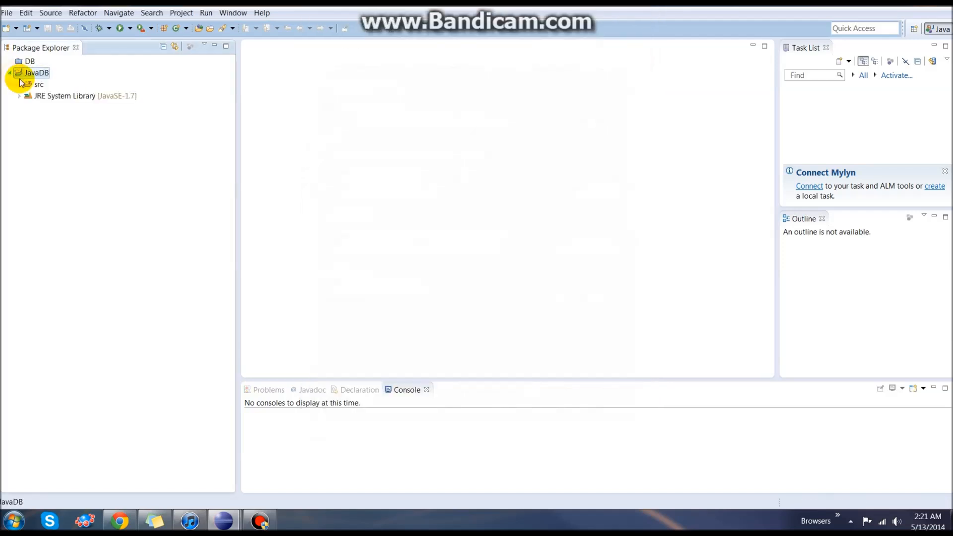
Create a package named database in JavaDB's src folder, fixing the mistyped name.
right_click(39, 84)
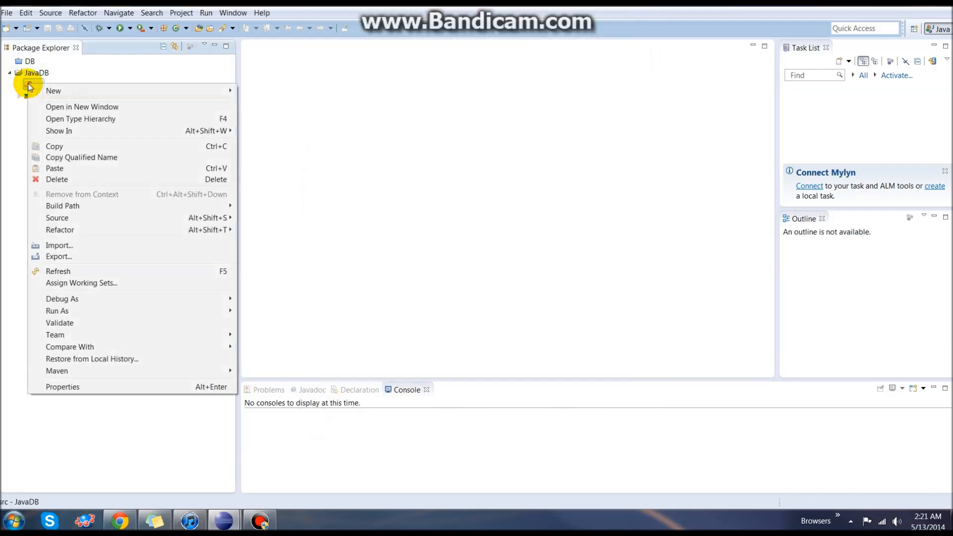
mouse_move(53, 90)
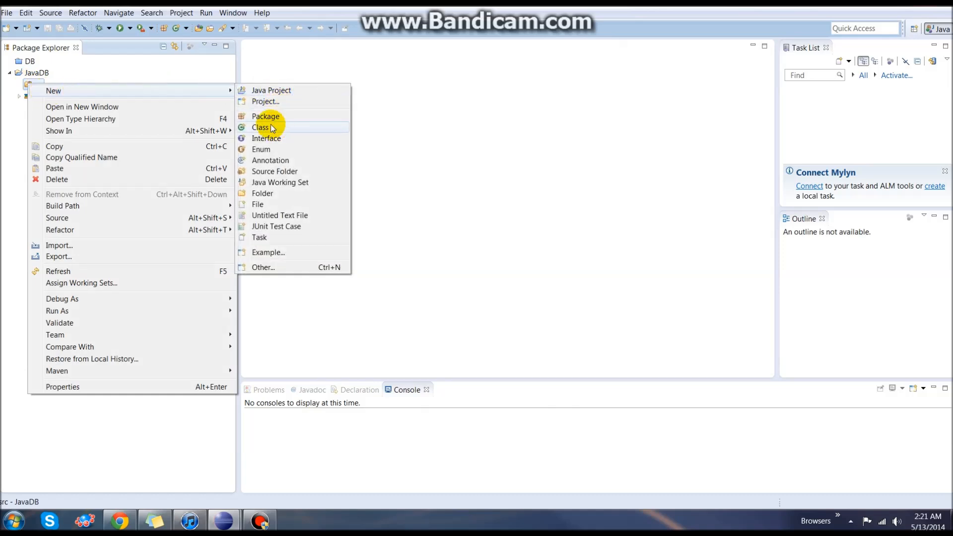
click(265, 116)
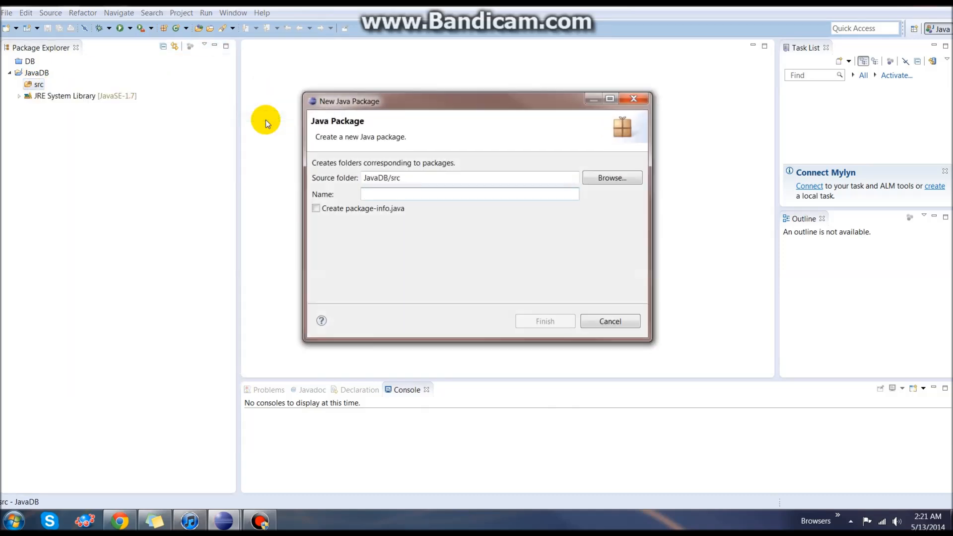
text(default)
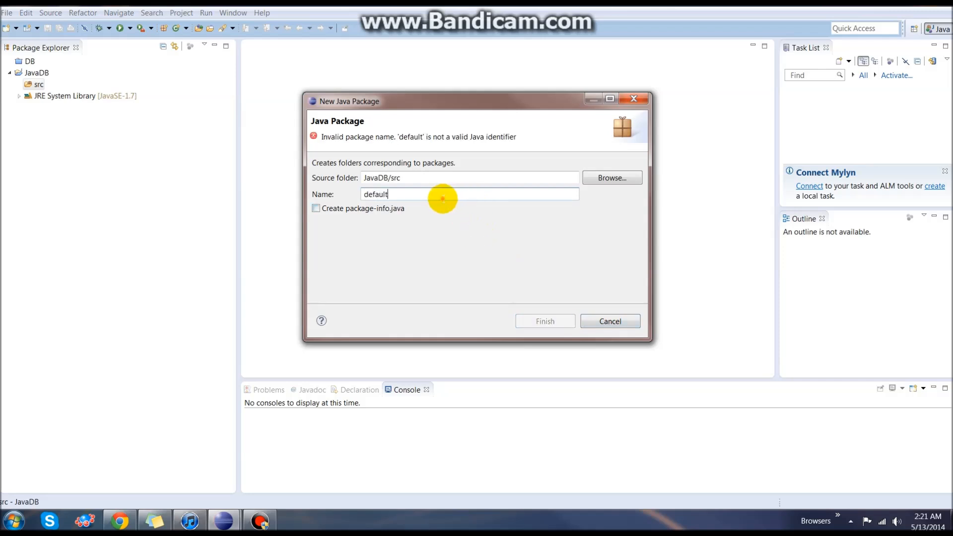
key(BackSpace)
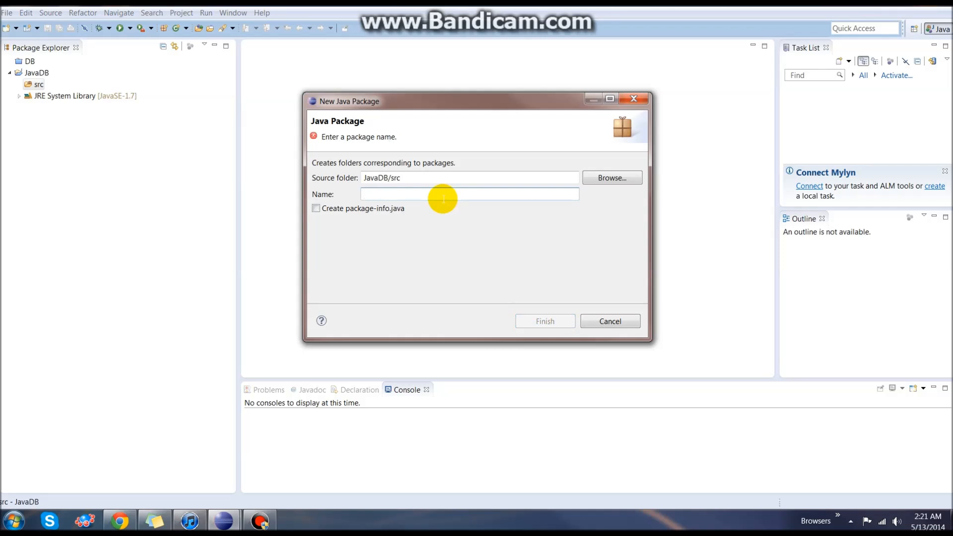
text(database)
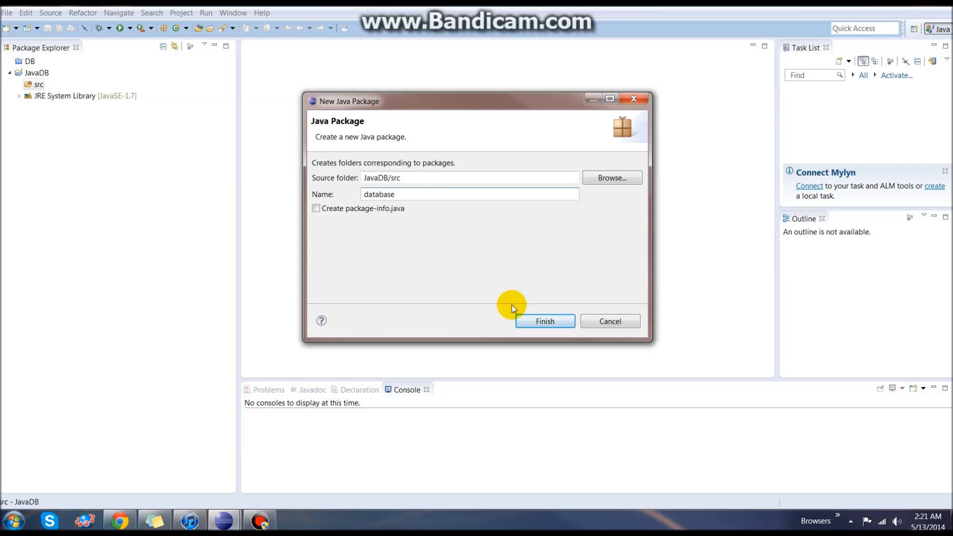
click(543, 321)
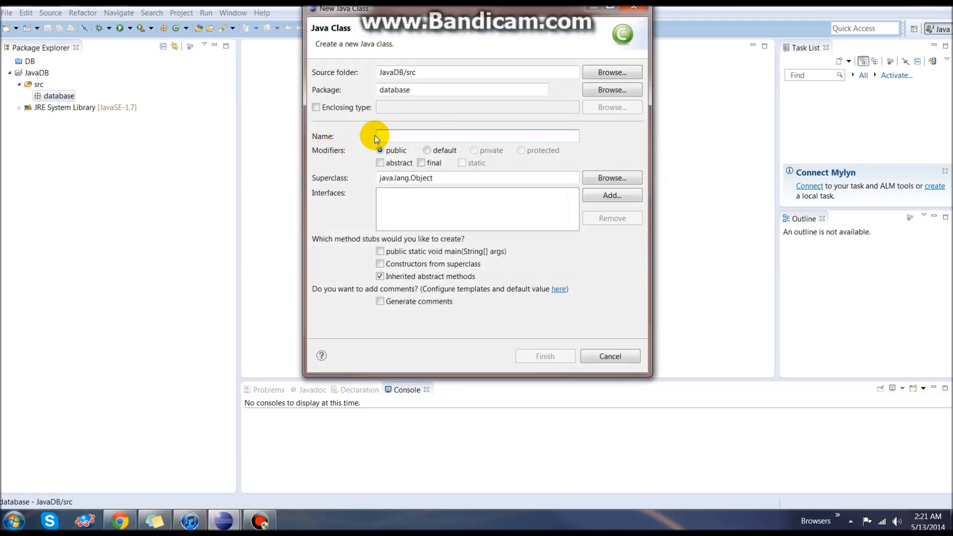
Create class Main in the database package with a public static void main stub.
text(Main)
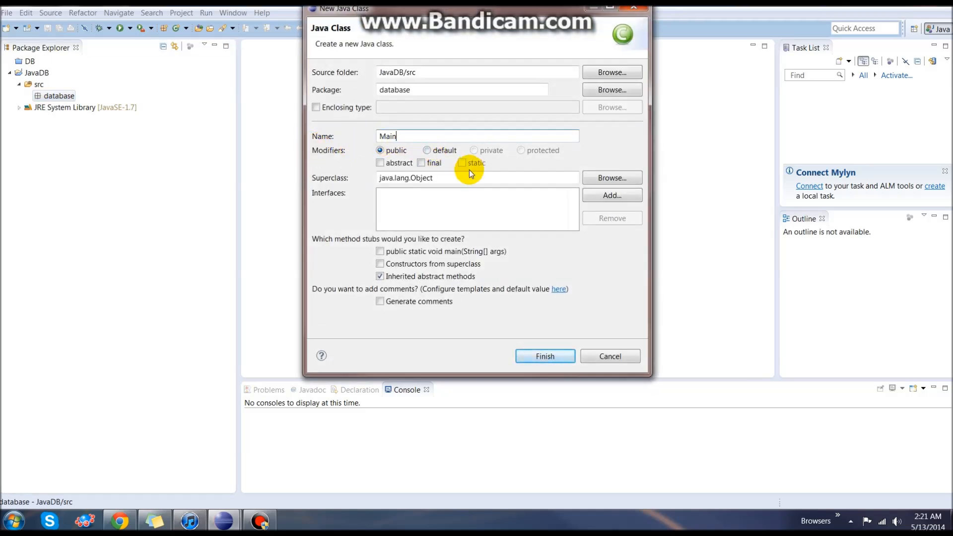
click(380, 251)
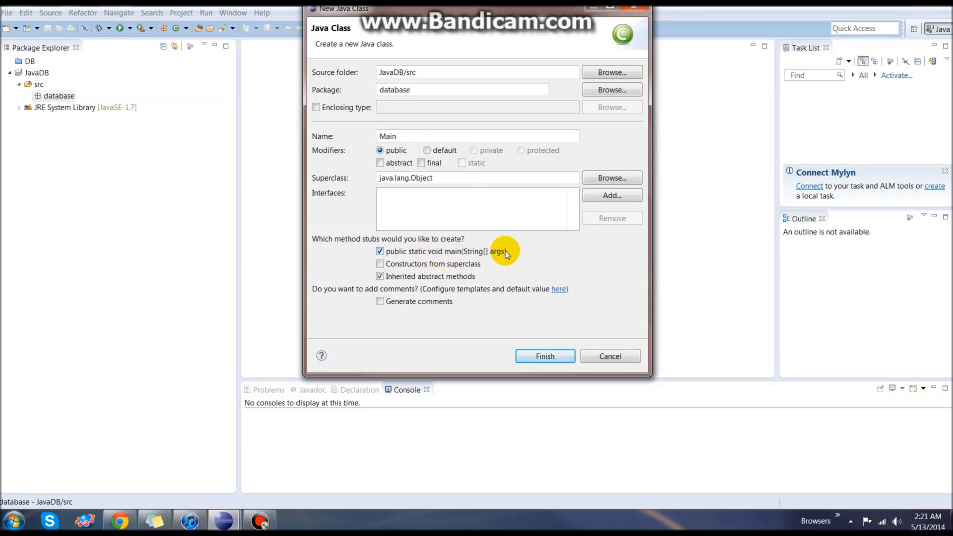
mouse_move(437, 284)
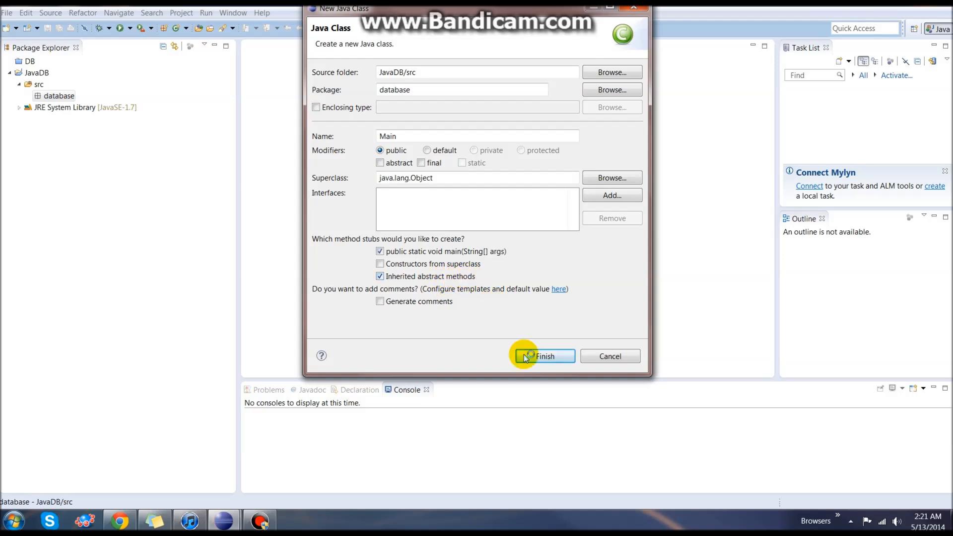
click(543, 356)
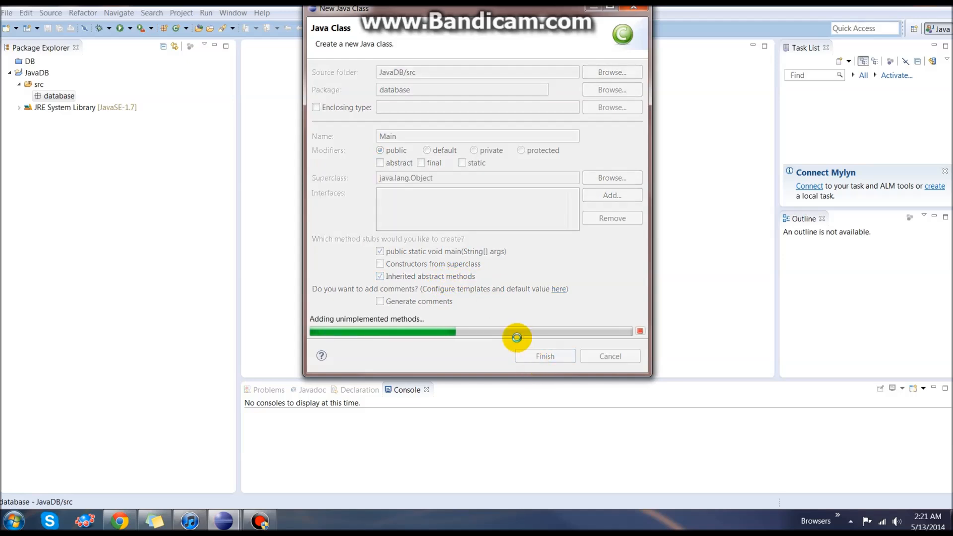
click(544, 355)
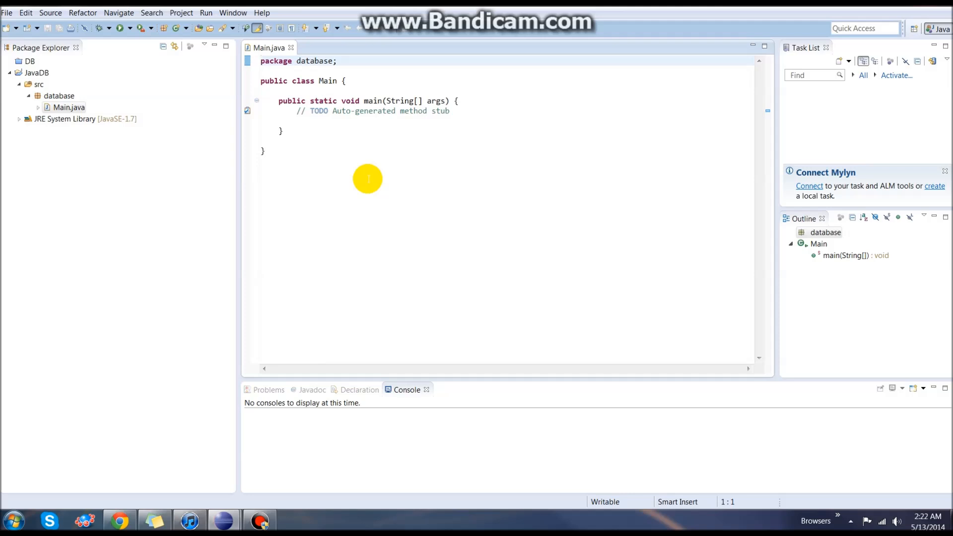
mouse_move(726, 114)
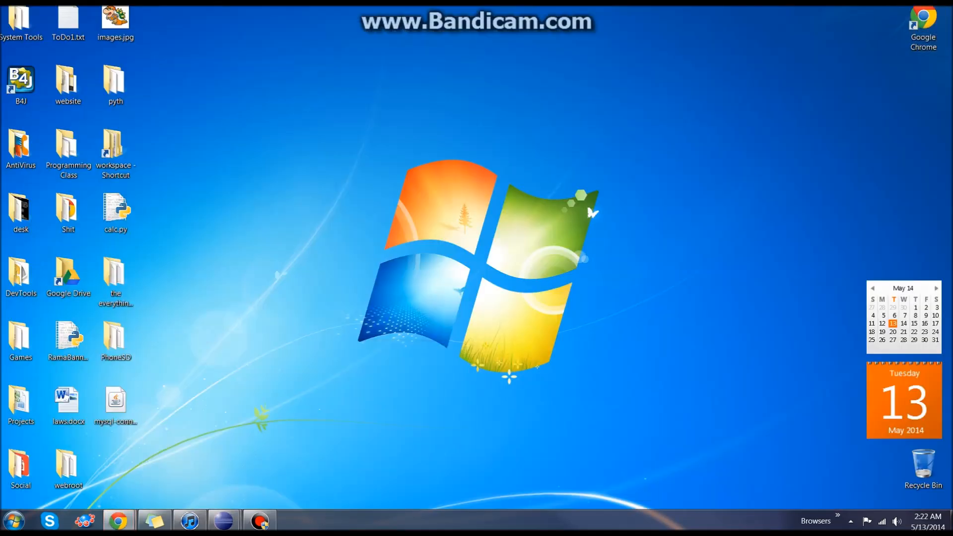
Browse Chrome to mysql.com/products/connector/ and highlight the JDBC Driver for MySQL entry.
click(118, 520)
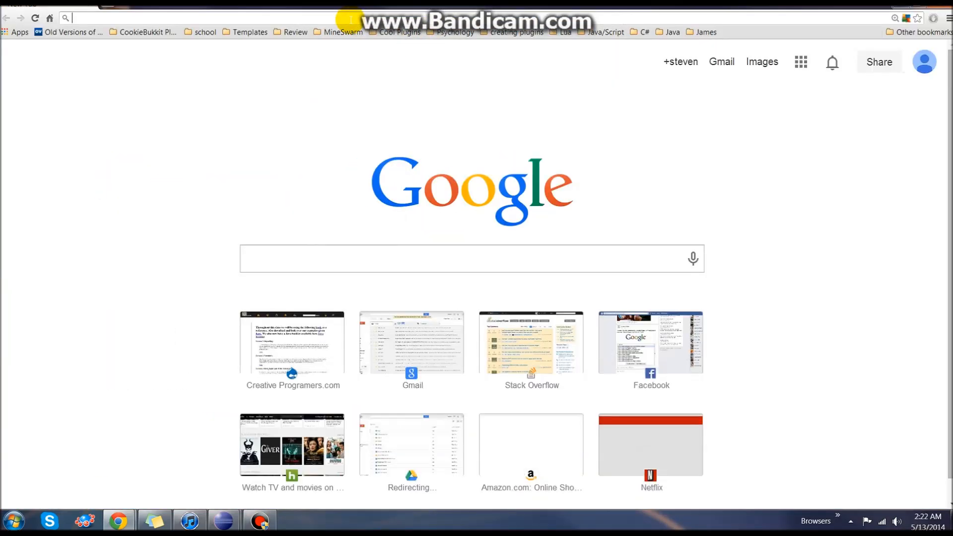
text(mysqlconnectors)
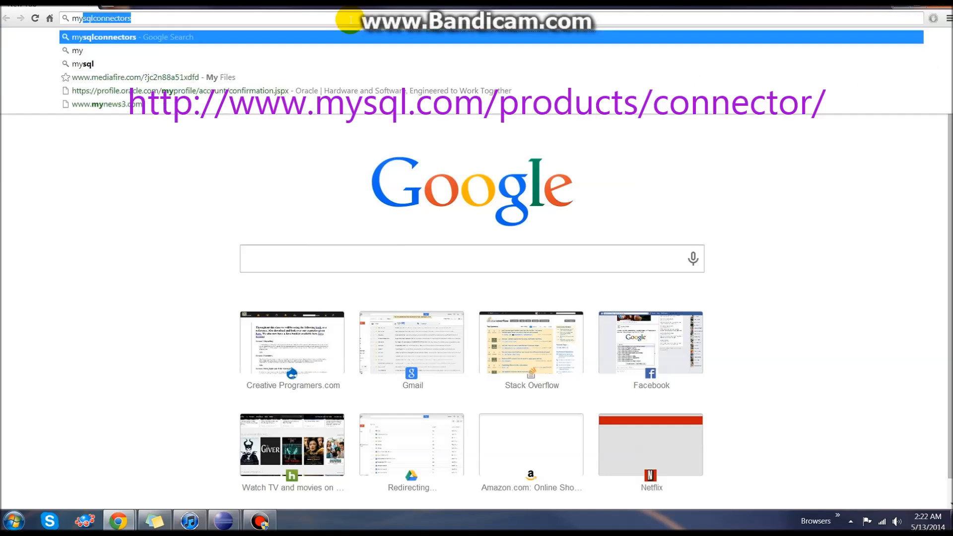
text(mysql.com/proj)
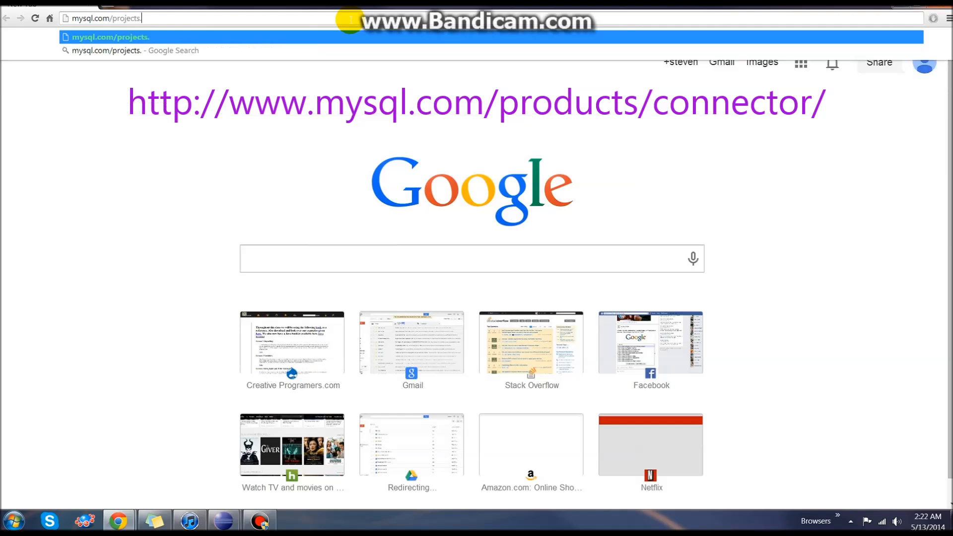
text(/conn)
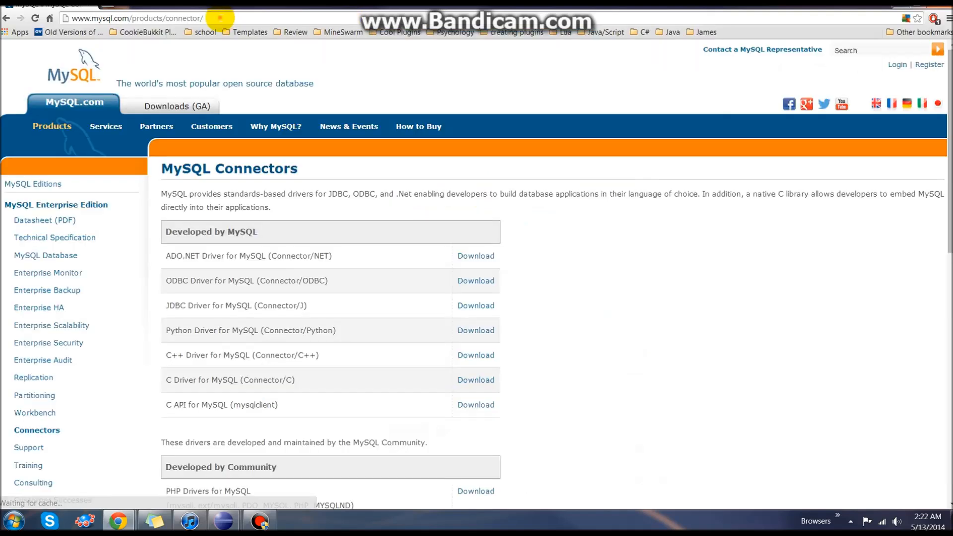
click(137, 18)
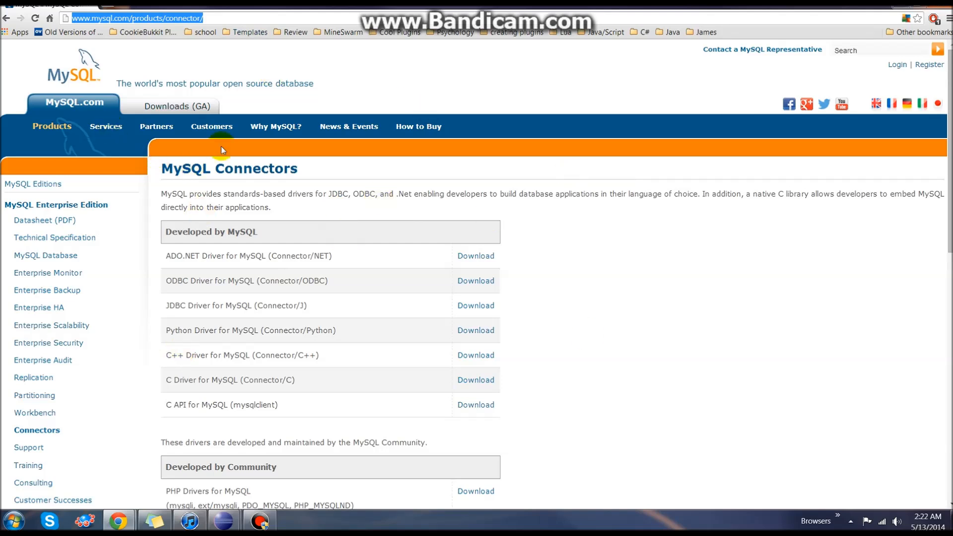
mouse_move(382, 298)
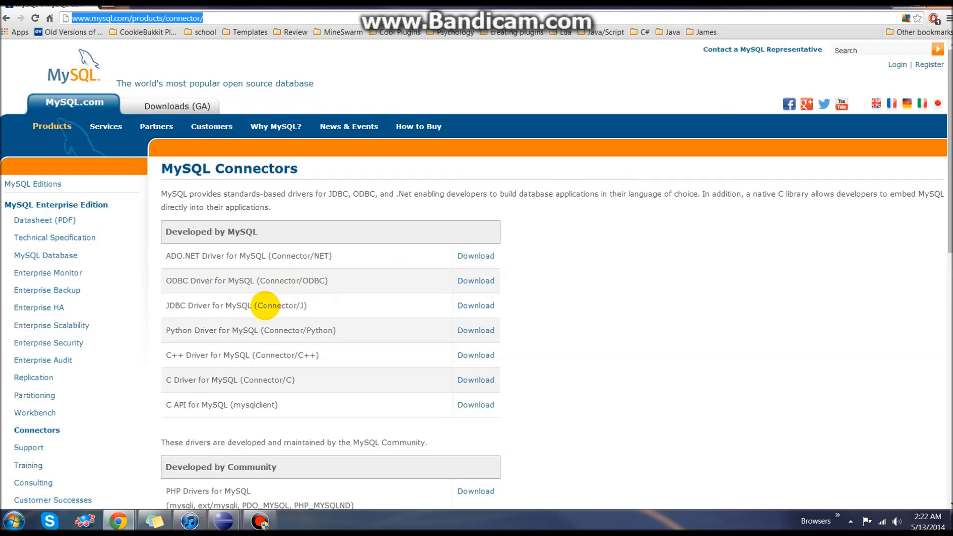
double_click(173, 305)
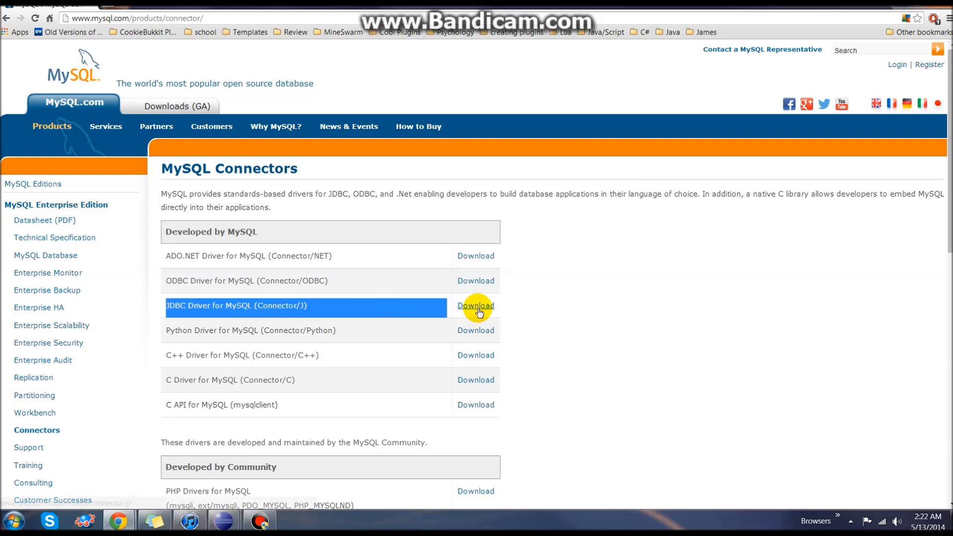
Download the Platform Independent Connector/J 5.1.30 ZIP archive without signing in.
click(476, 305)
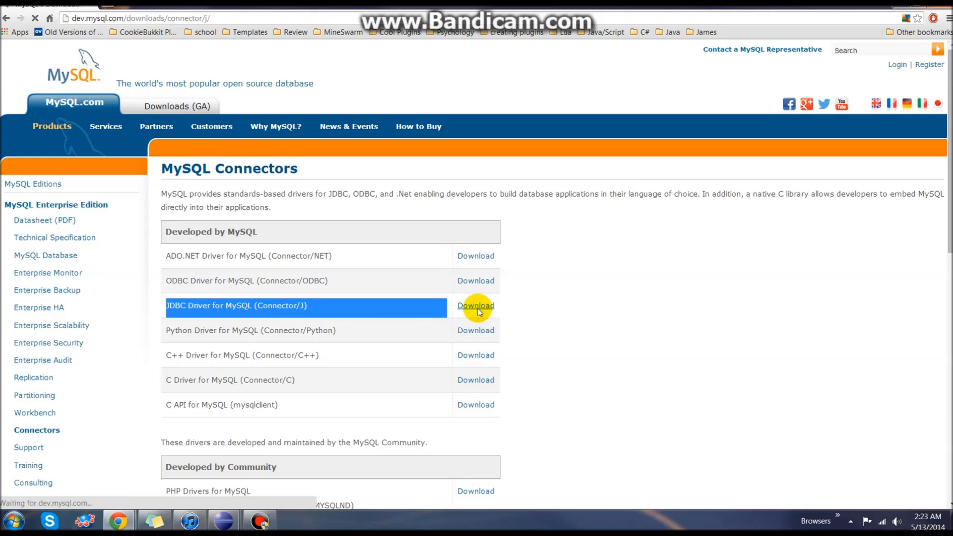
click(476, 305)
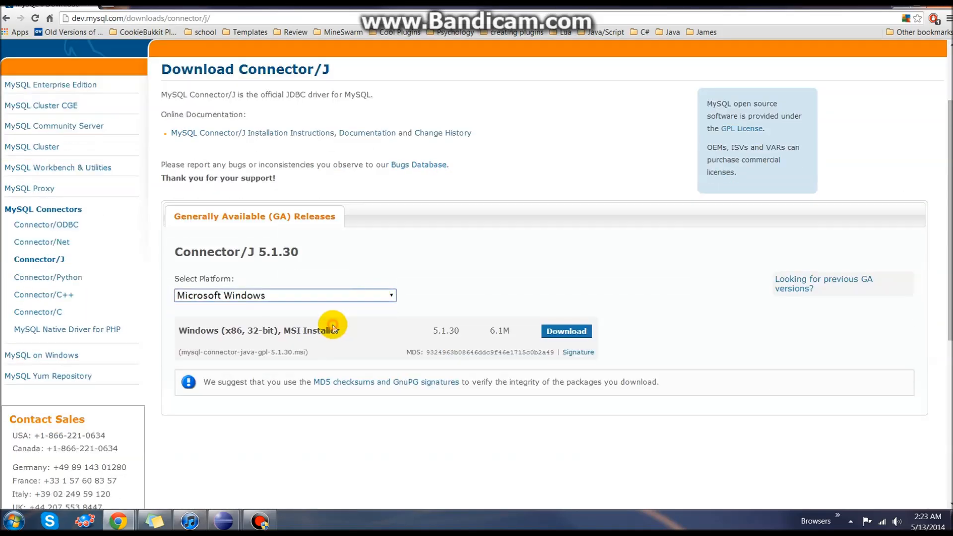
click(284, 295)
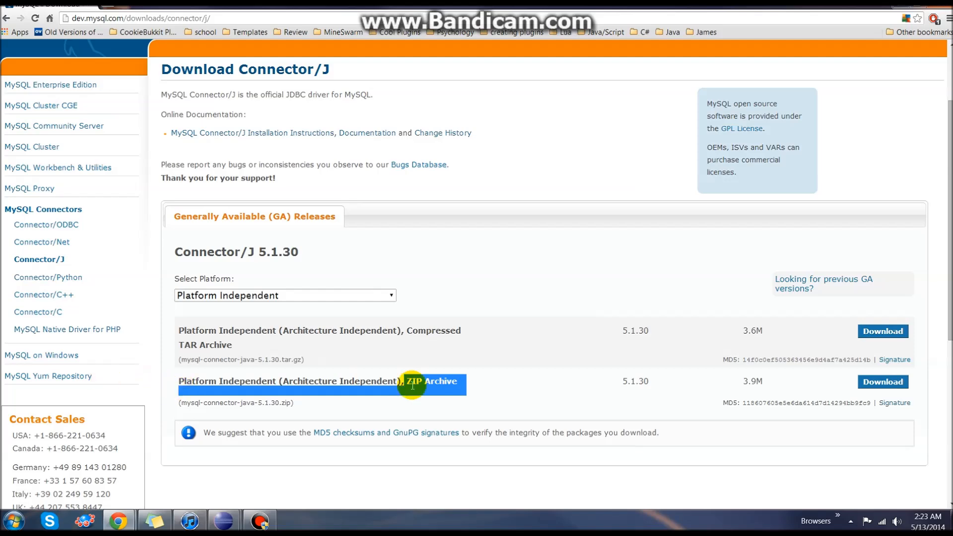
click(882, 381)
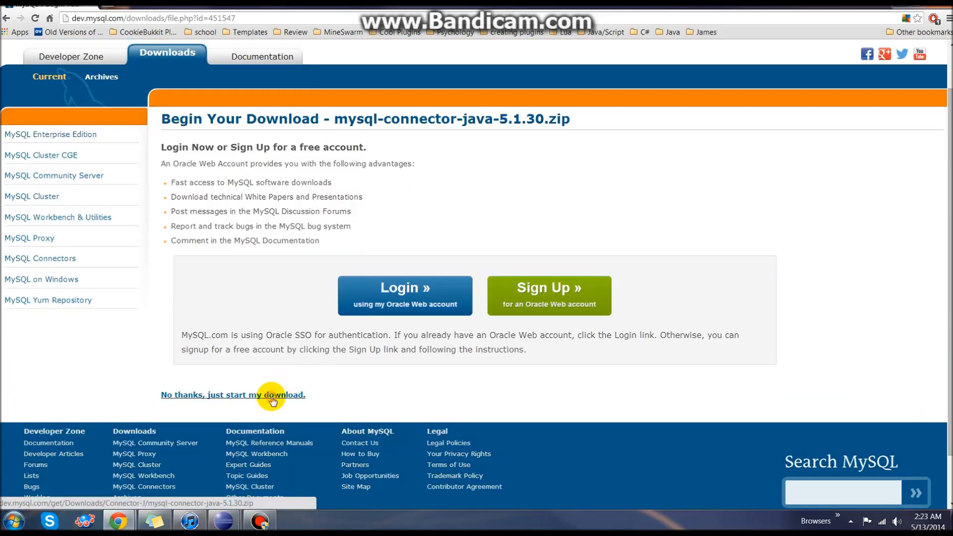
click(233, 394)
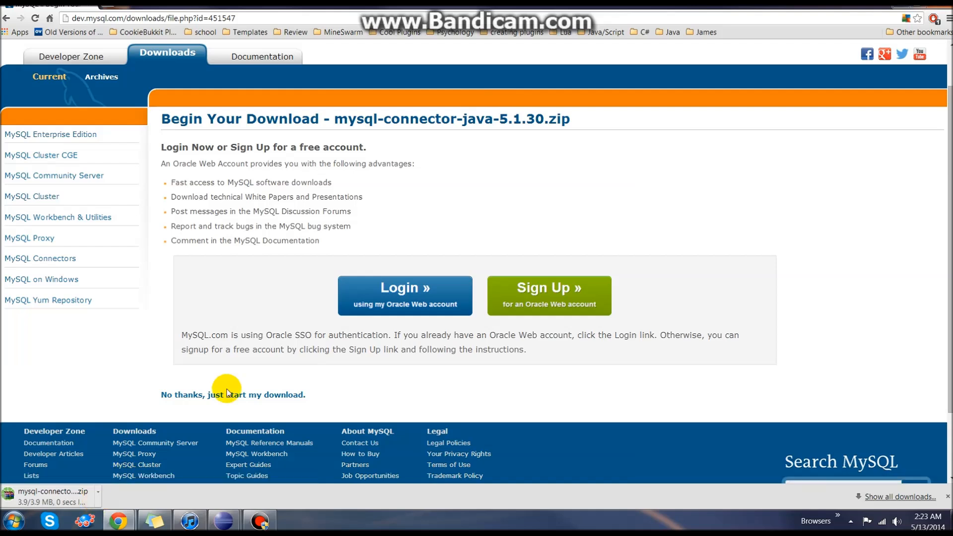
mouse_move(196, 461)
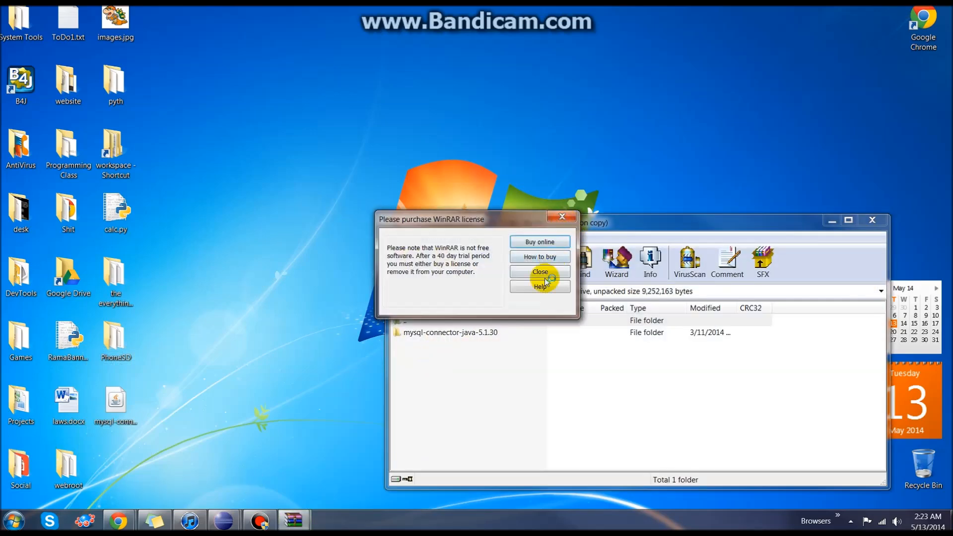
Dismiss the WinRAR license reminder and open the mysql-connector-java-5.1.30 folder.
click(538, 271)
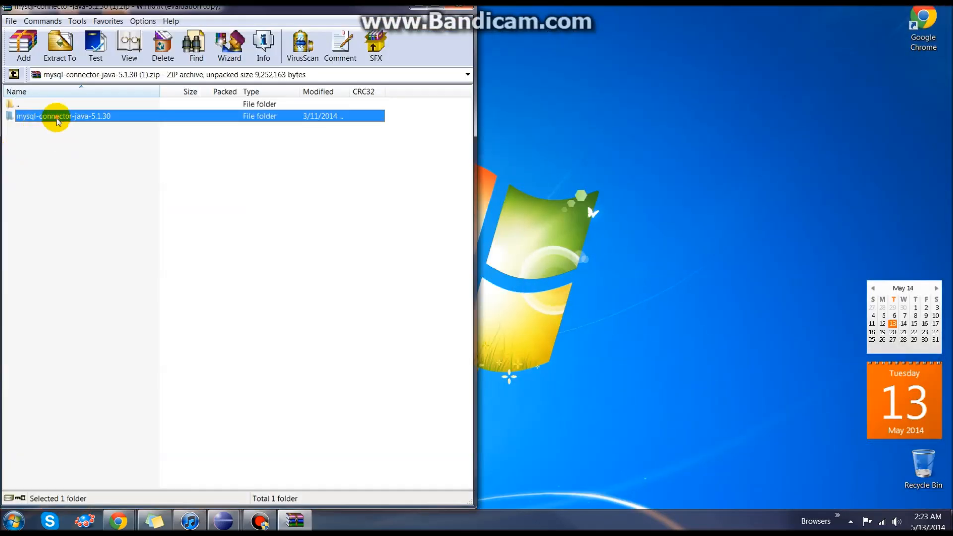
double_click(63, 115)
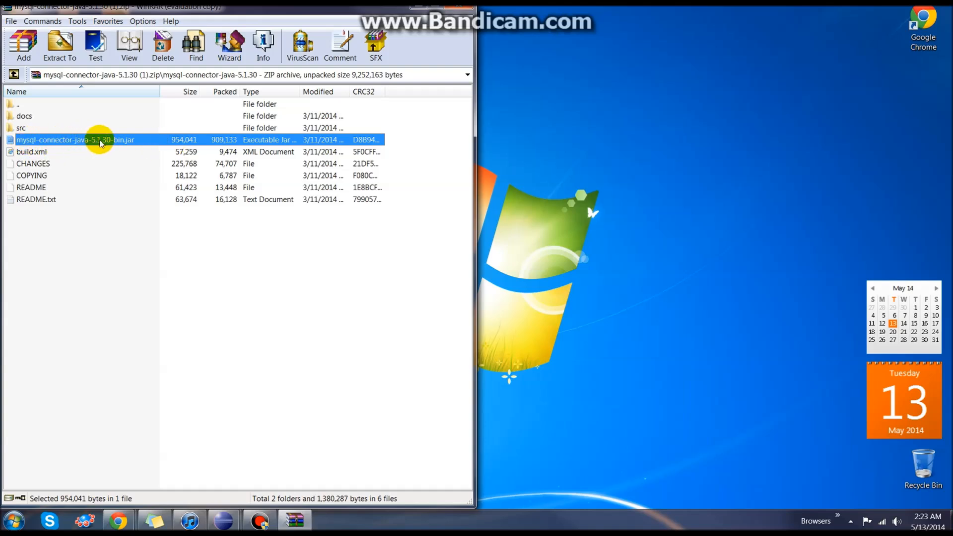
mouse_move(115, 141)
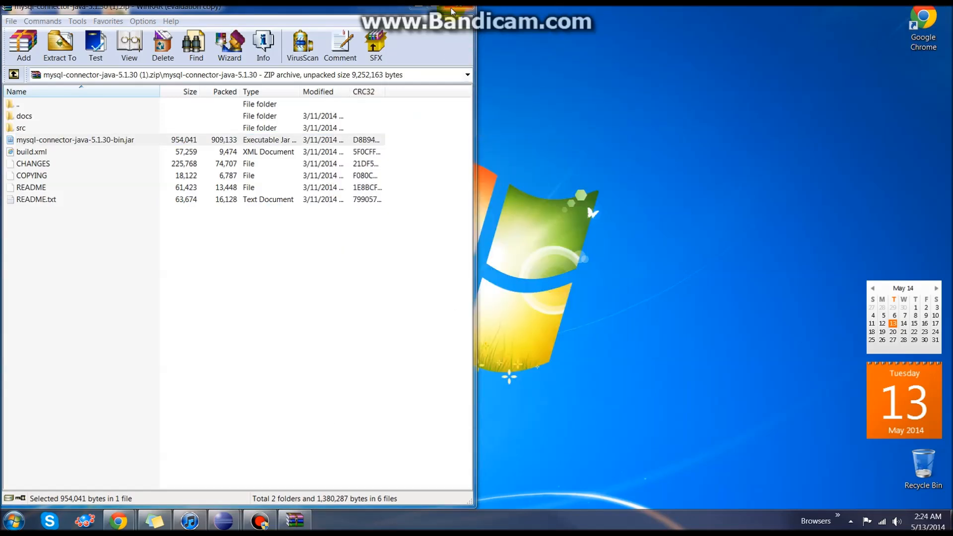
Close WinRAR and drag the connector jar to the middle of the desktop.
click(432, 6)
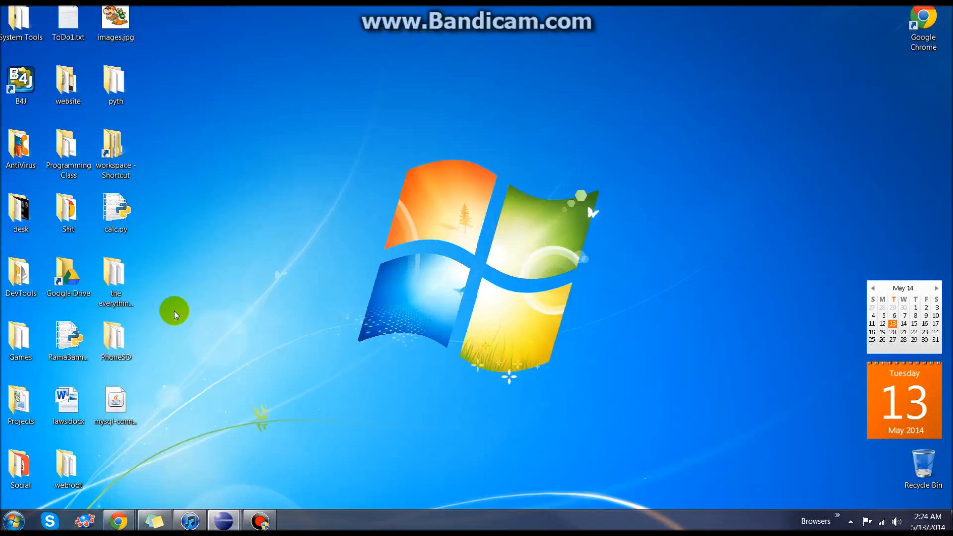
drag(116, 401, 495, 152)
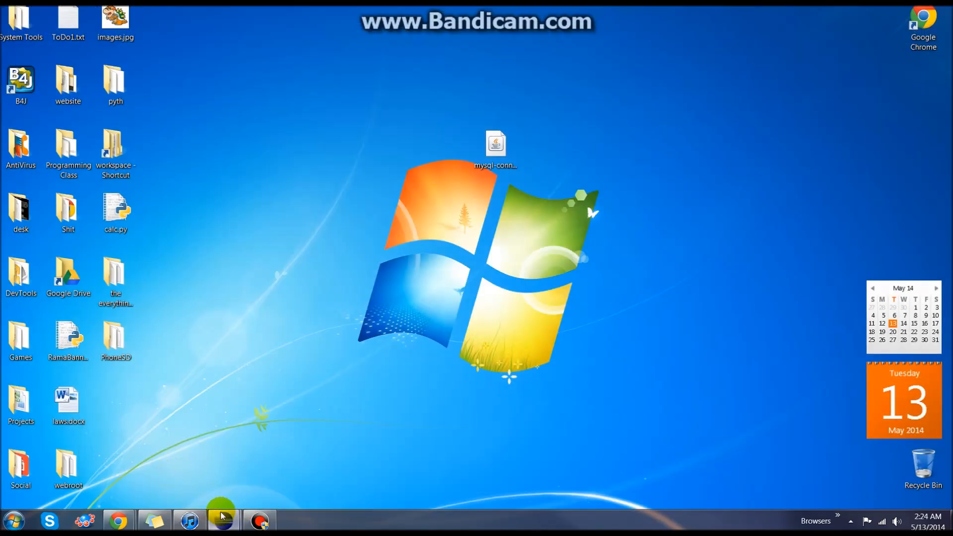
Return to Eclipse and bring up the JRE System Library's context menu in Package Explorer.
click(222, 520)
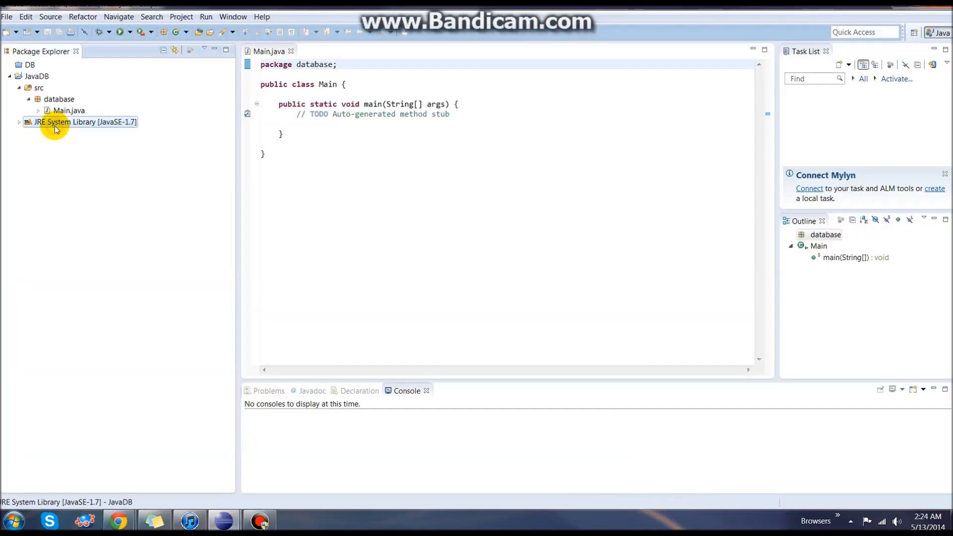
right_click(83, 121)
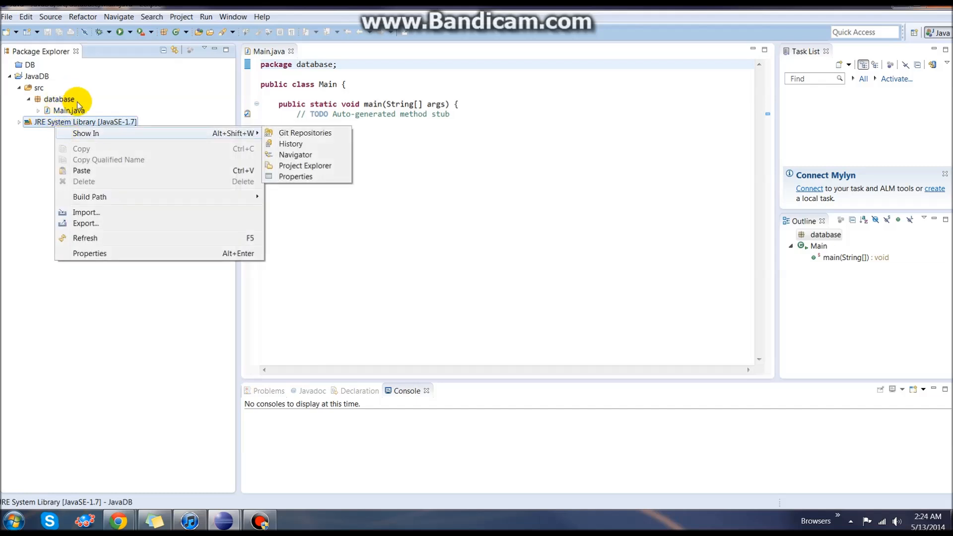
click(19, 149)
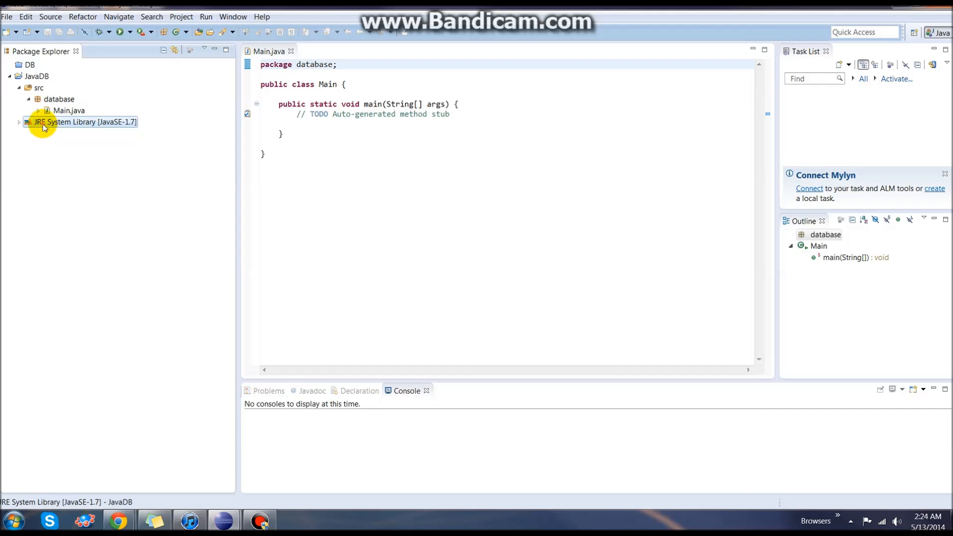
right_click(79, 121)
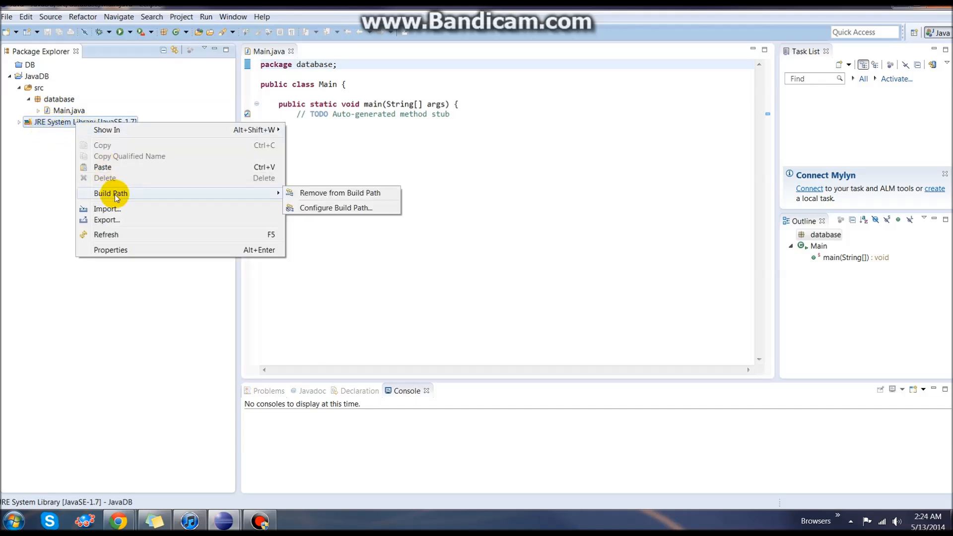
mouse_move(331, 217)
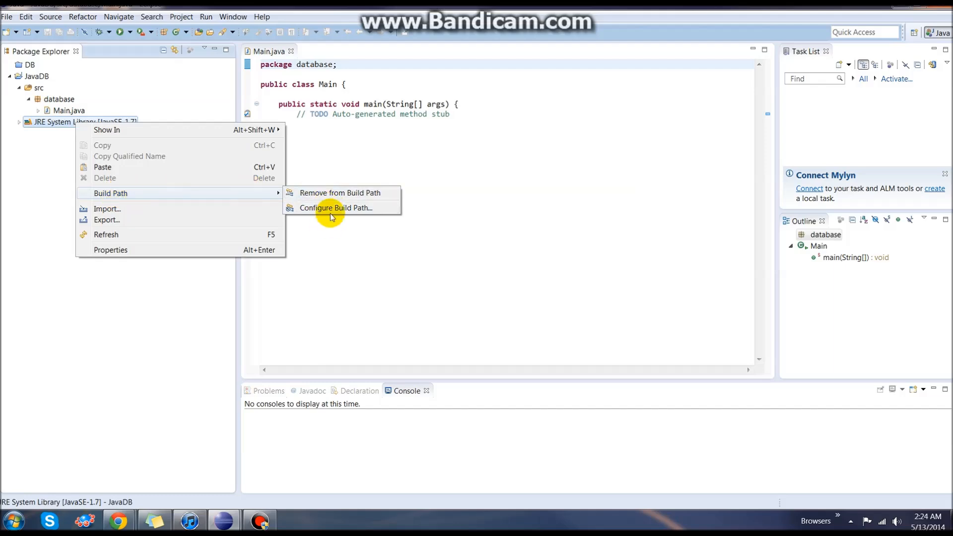
Add mysql-connector-java-5.1.30-bin.jar from the Desktop to JavaDB's build path as an external JAR.
click(337, 208)
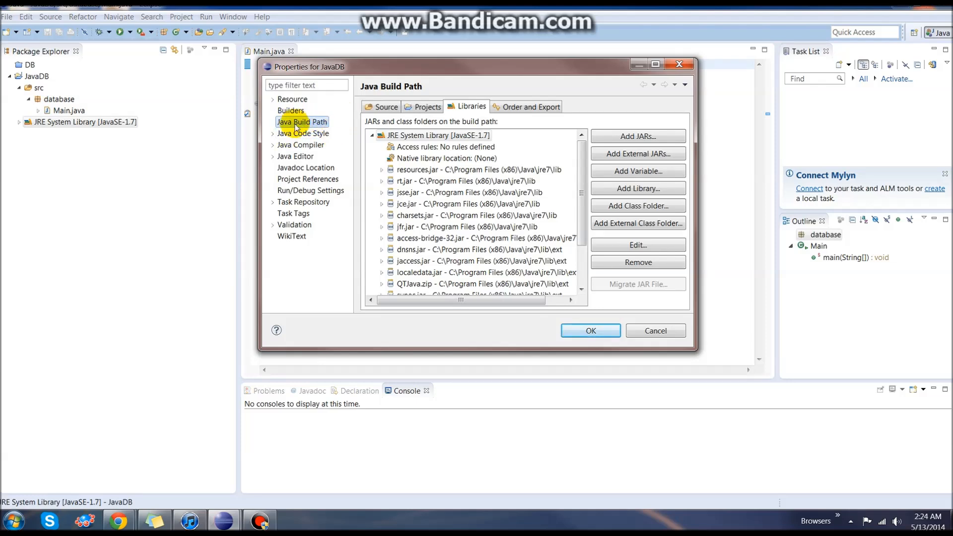
mouse_move(349, 118)
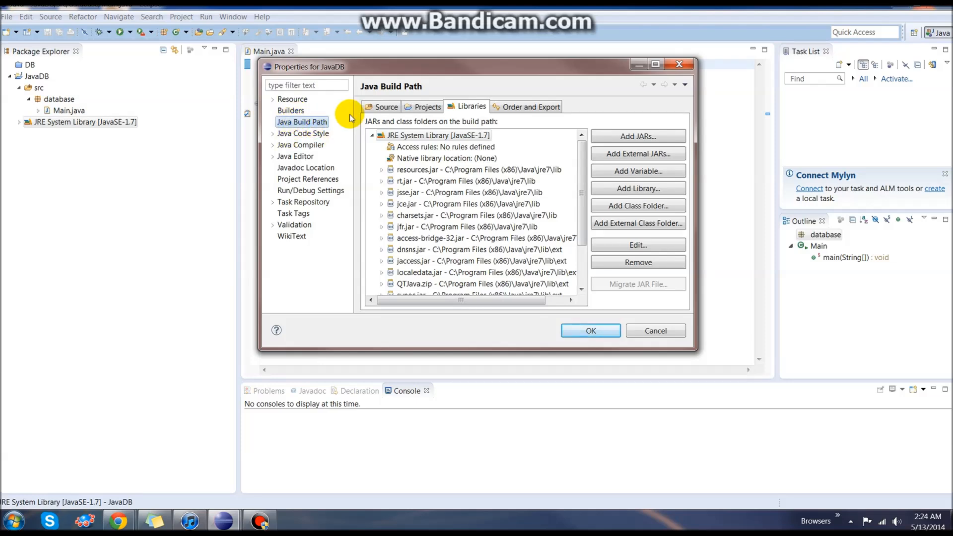
mouse_move(463, 114)
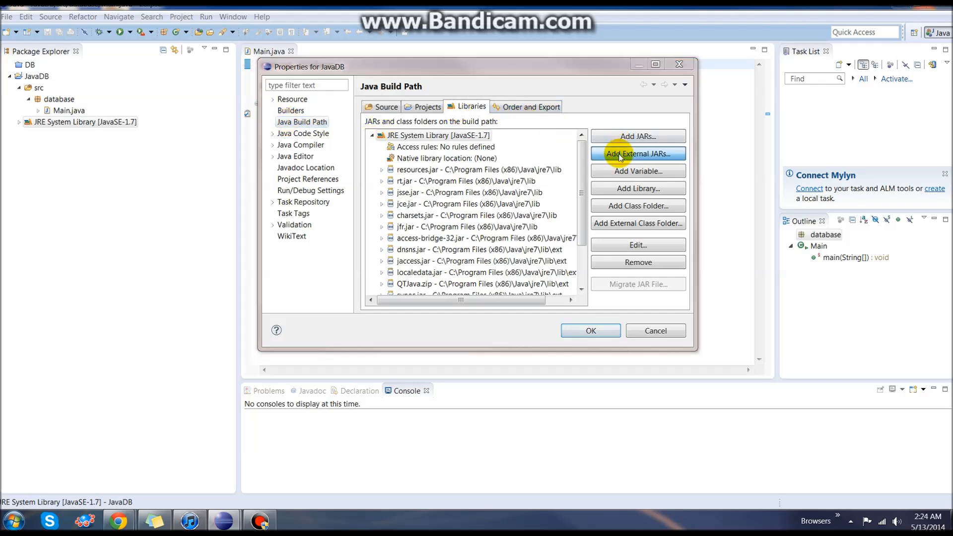
click(637, 153)
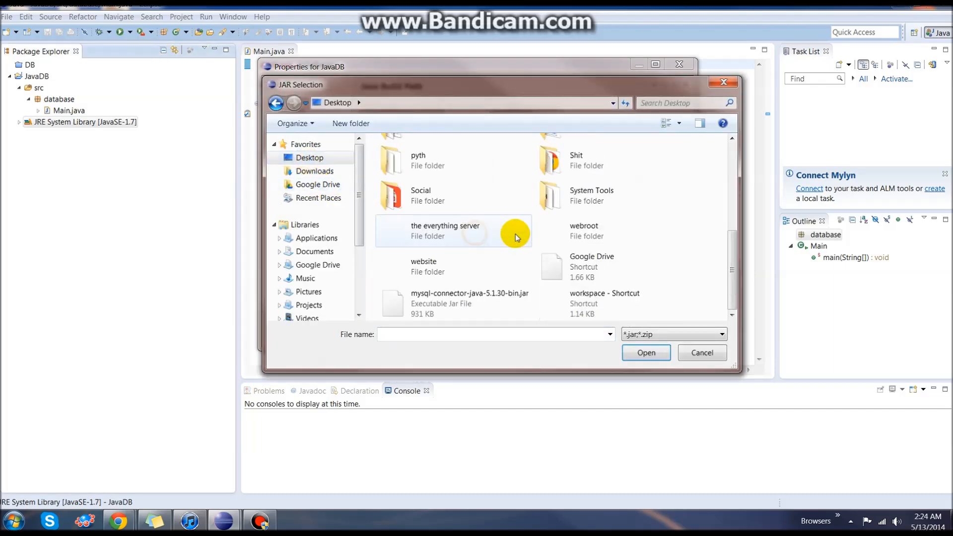
click(467, 303)
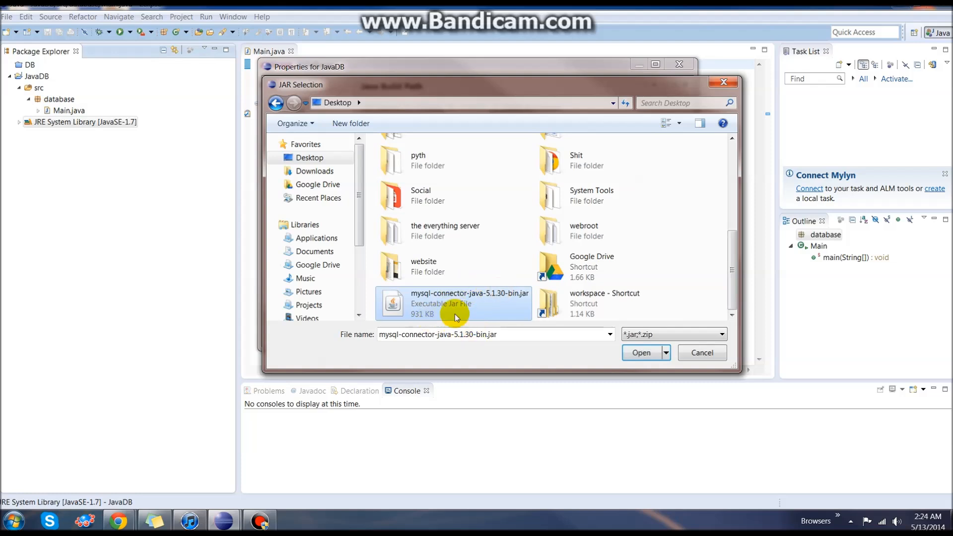
mouse_move(468, 309)
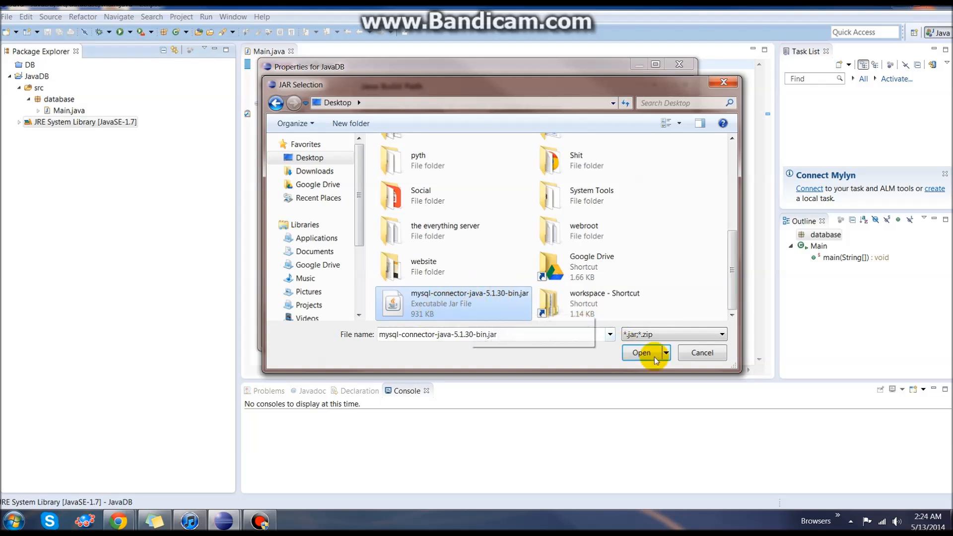
click(641, 352)
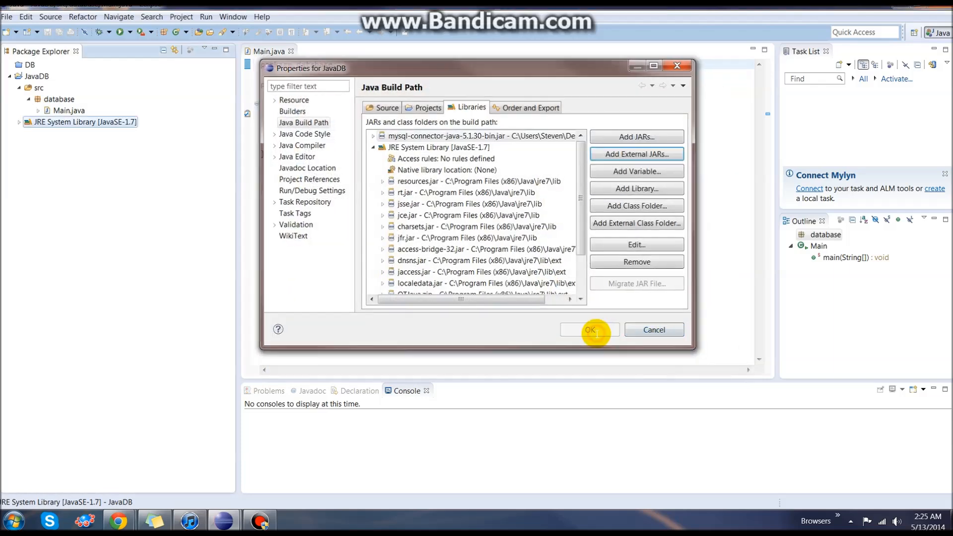
click(589, 330)
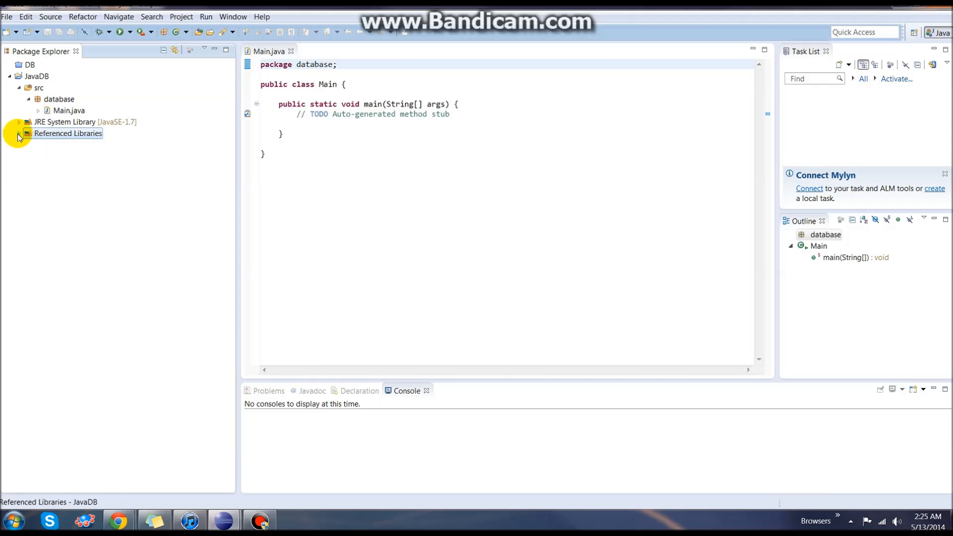
click(19, 133)
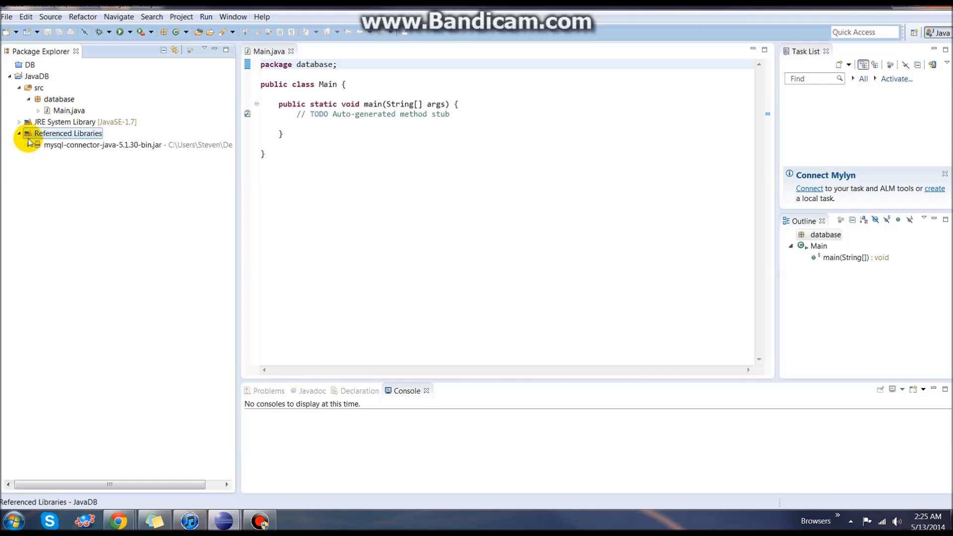
click(19, 133)
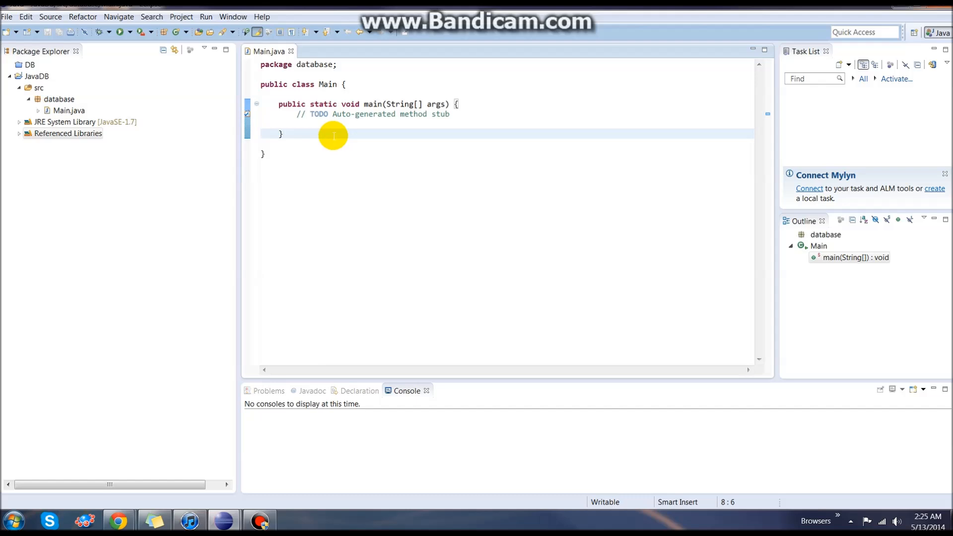
click(282, 133)
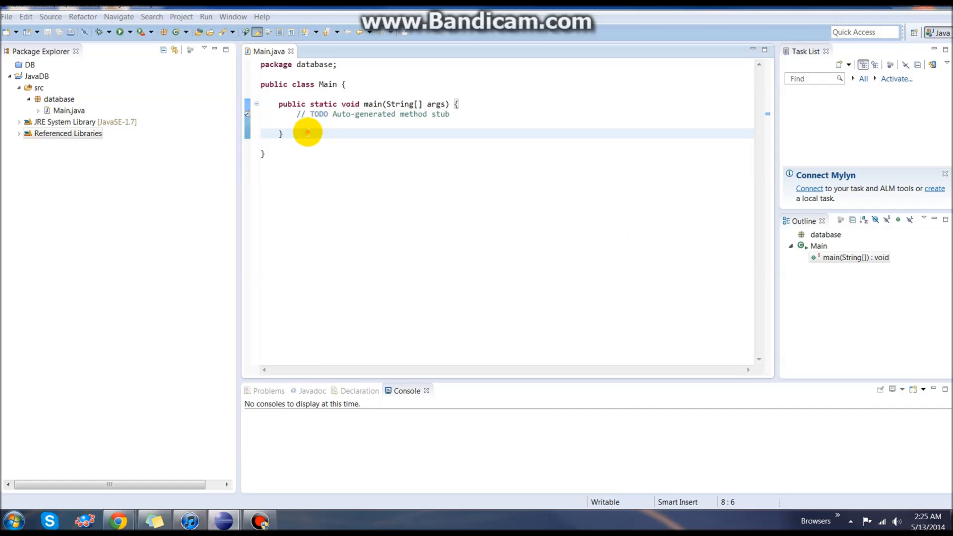
Below main, declare 'public static Connection getConnection() throws Exception {'.
text(p)
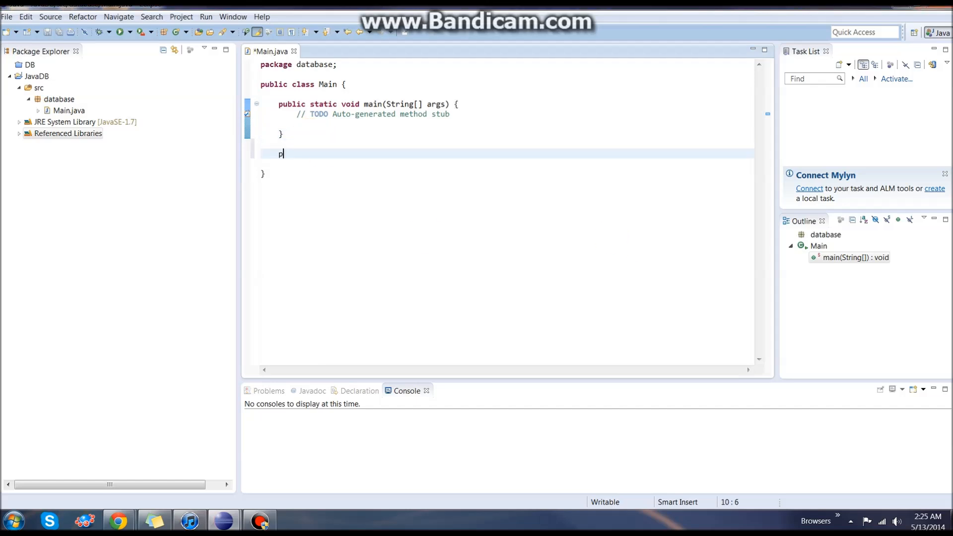
text(ublic s)
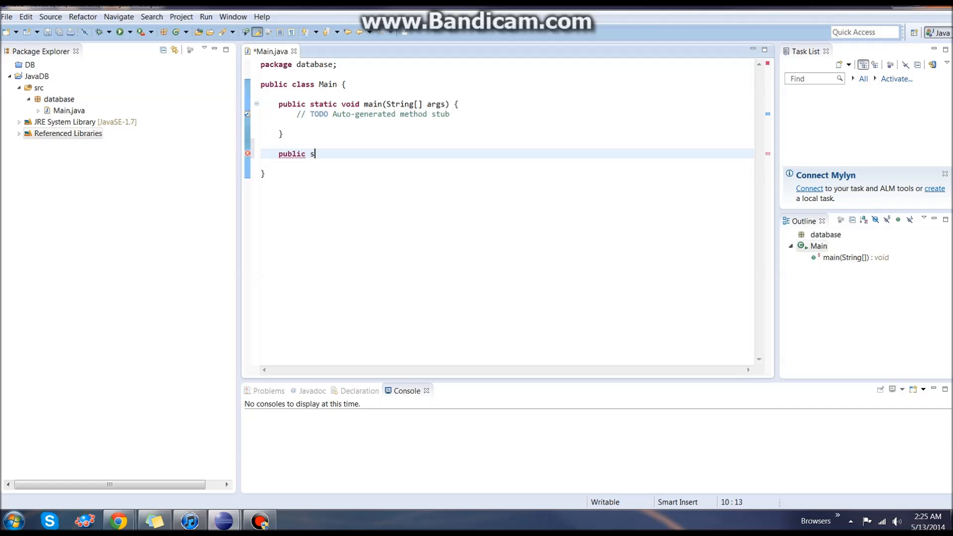
text(tatic Connect)
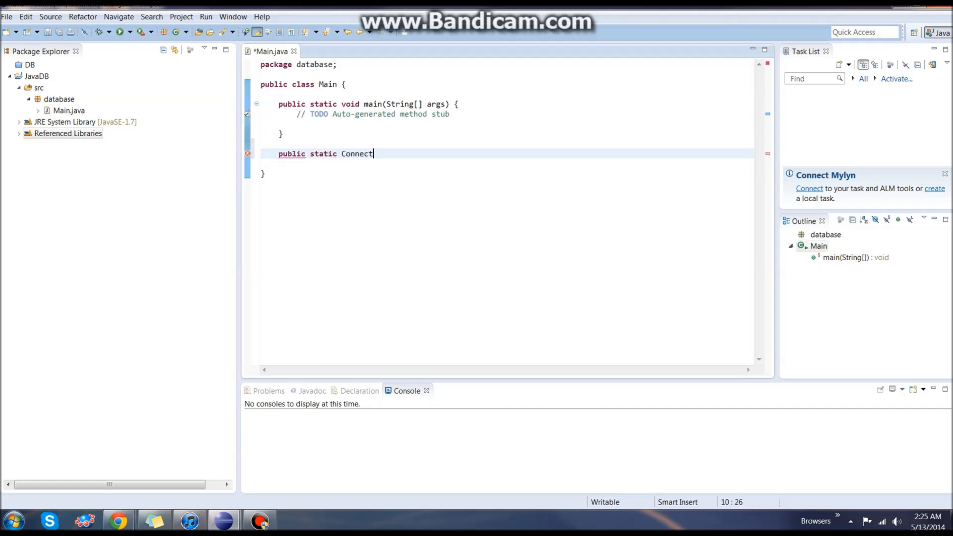
text(ion)
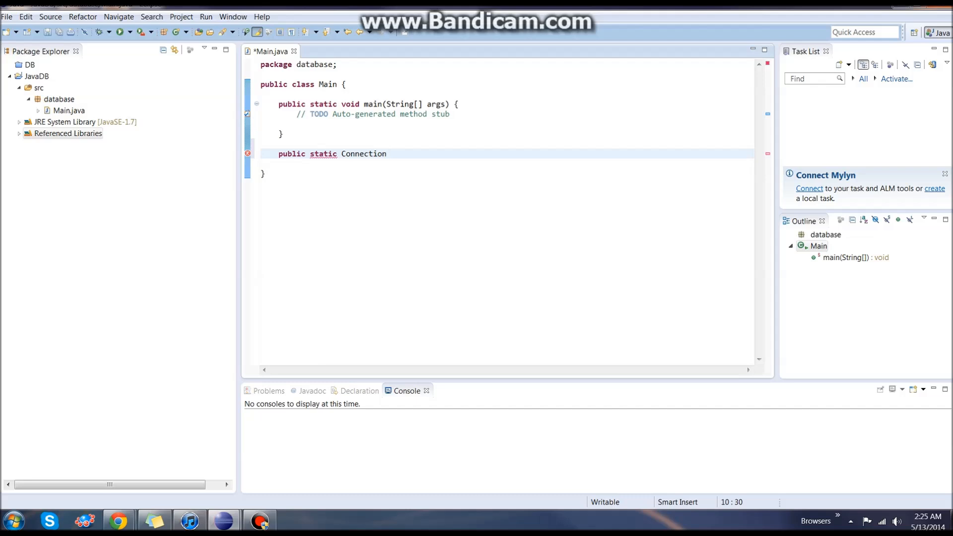
text(getConnec)
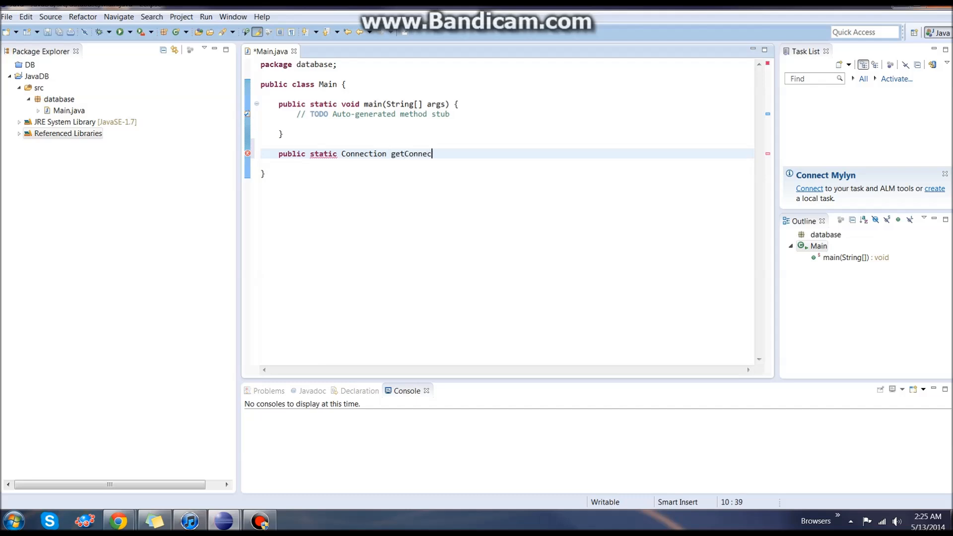
text(tion() throws)
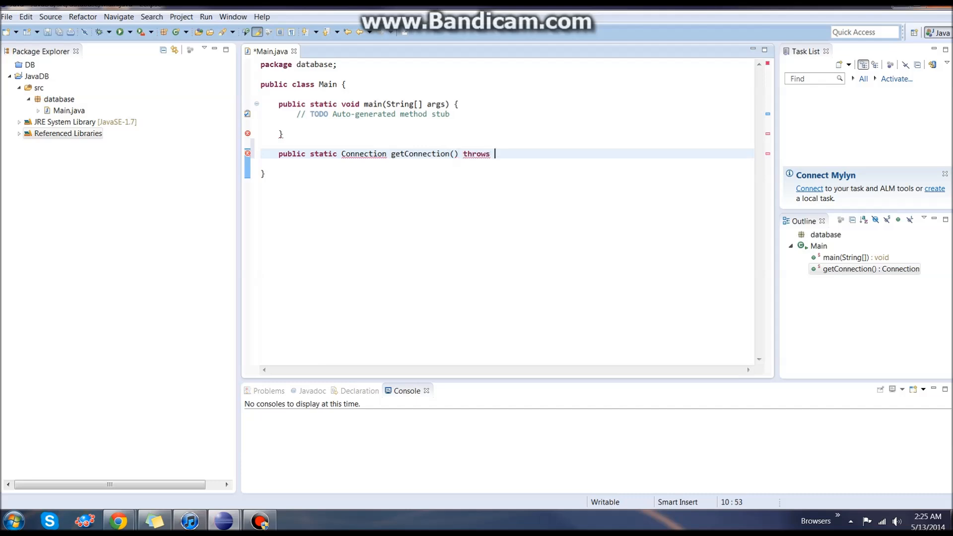
text(Exception)
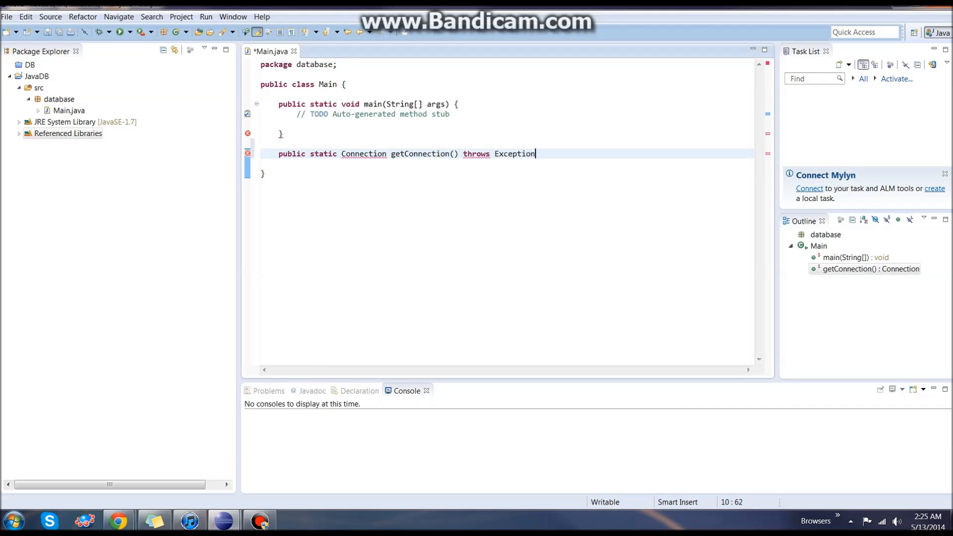
text({)
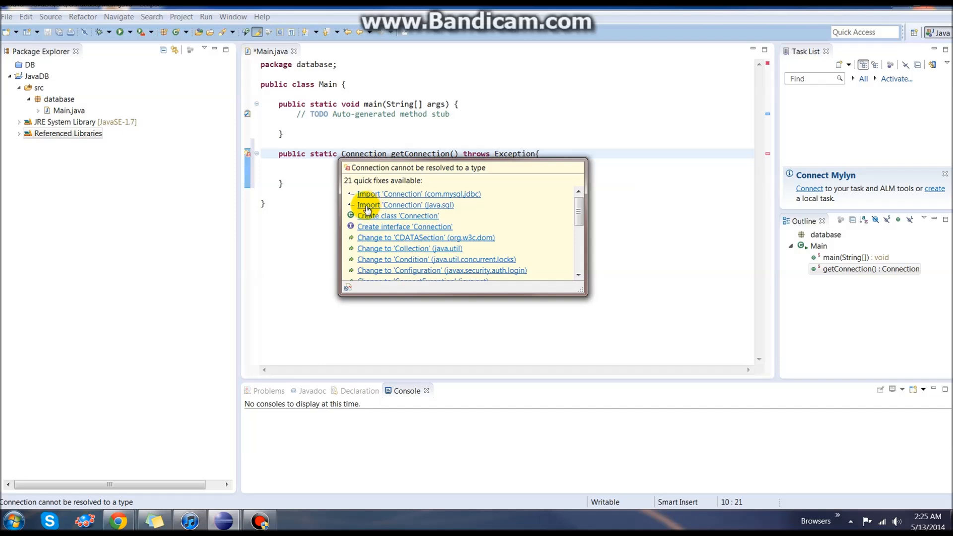
mouse_move(436, 208)
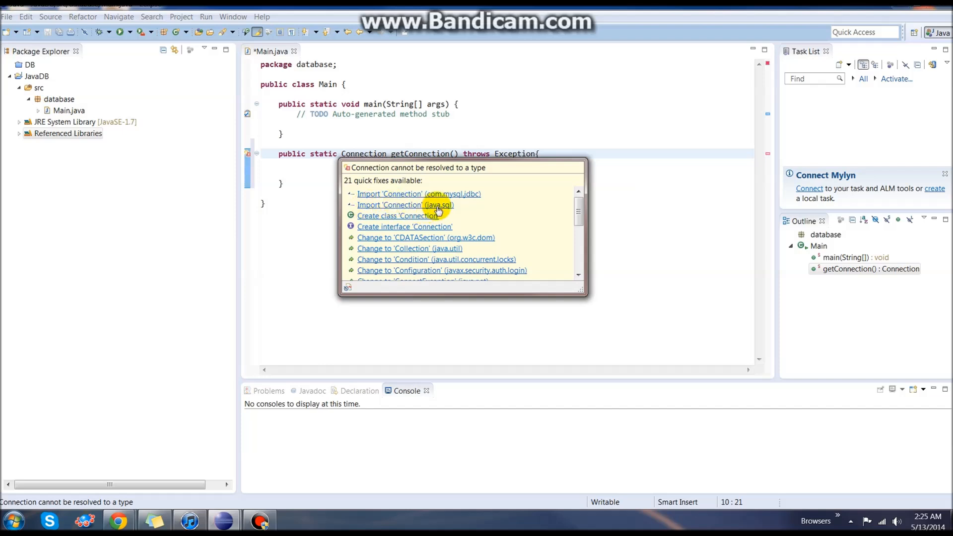
Import java.sql.Connection, fix 'retrun' to 'return null;', and open blank lines above it.
click(404, 204)
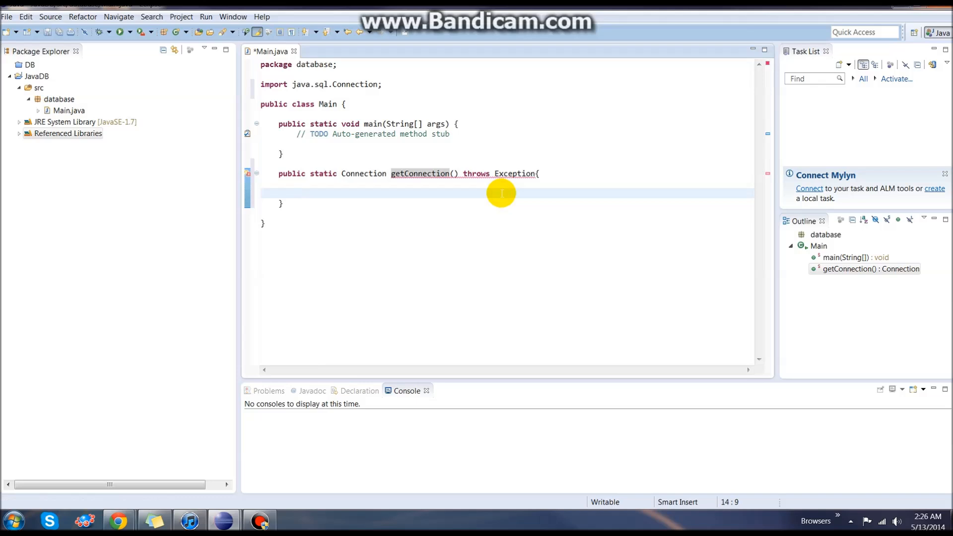
text(ret)
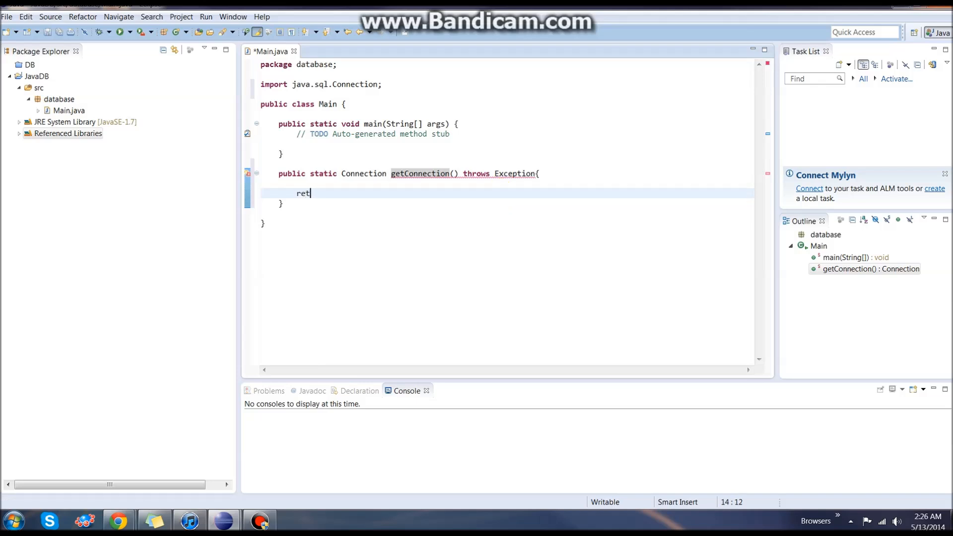
text(run null;)
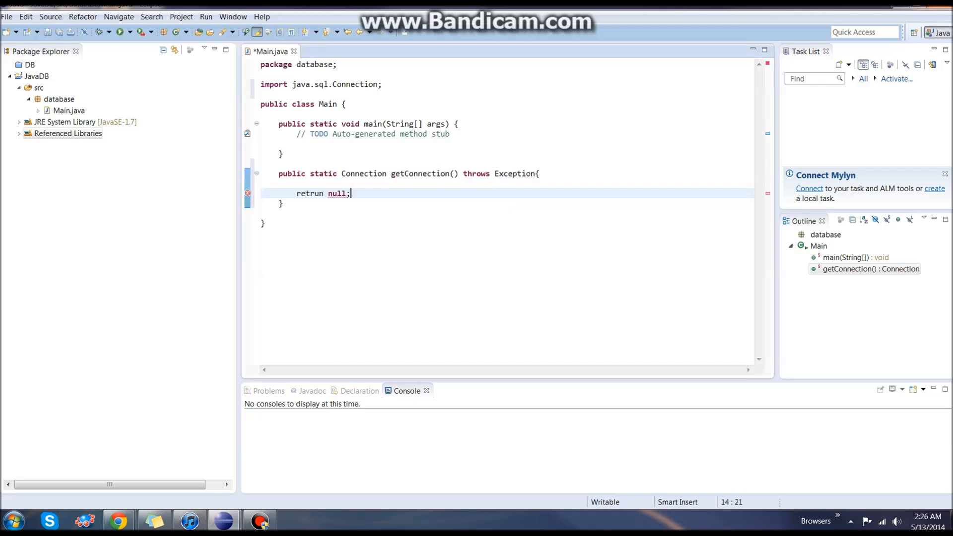
key(BackSpace)
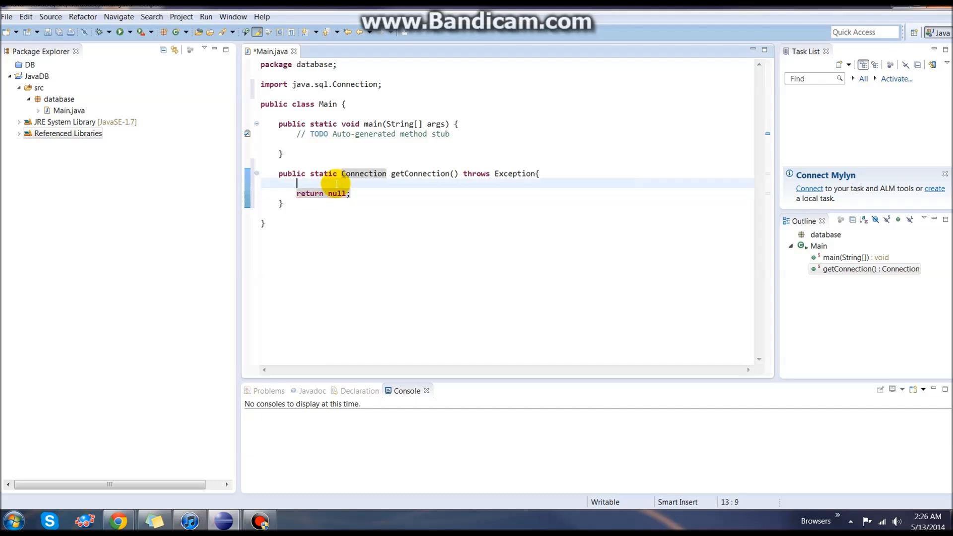
key(enter)
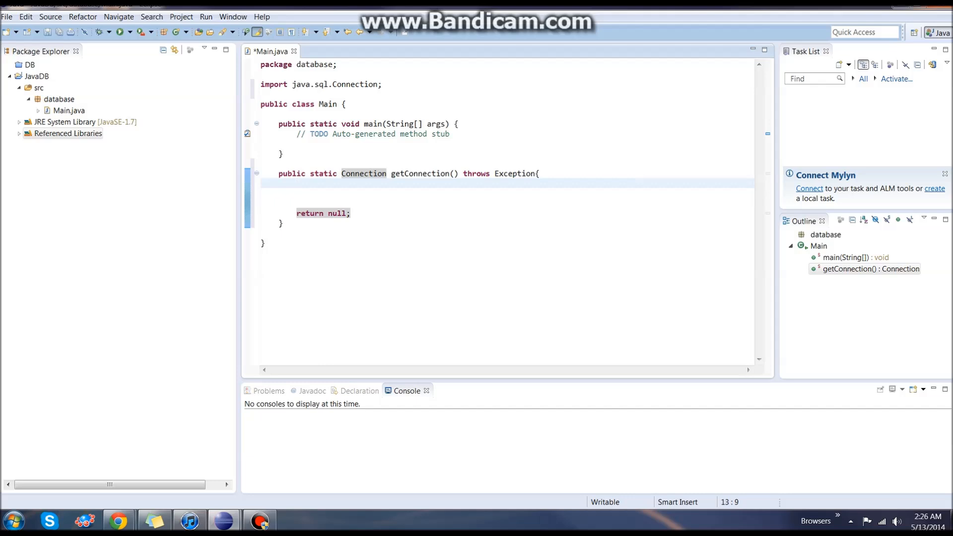
Start a try block declaring the driver string "com.mysql.jdbc.Driver", correcting the jdbc typo.
text(try{)
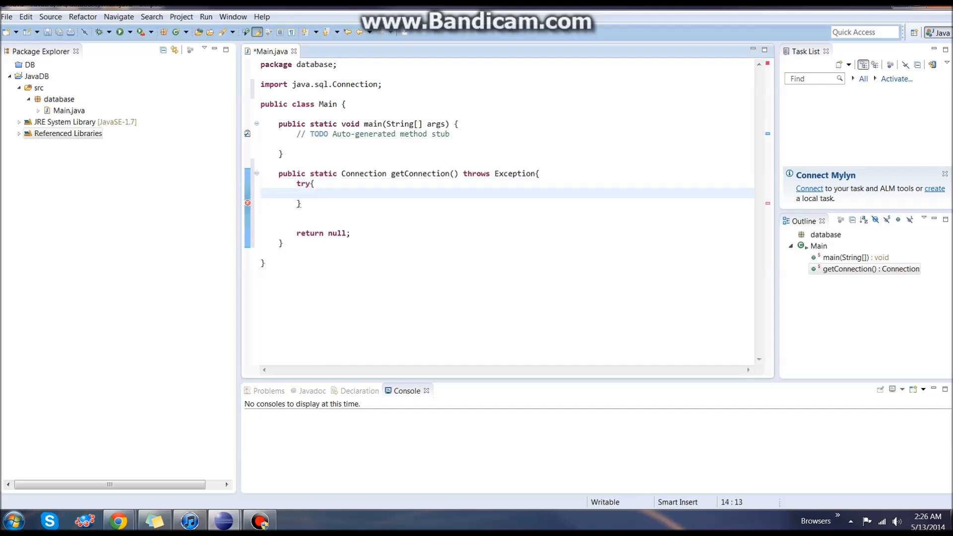
text(String)
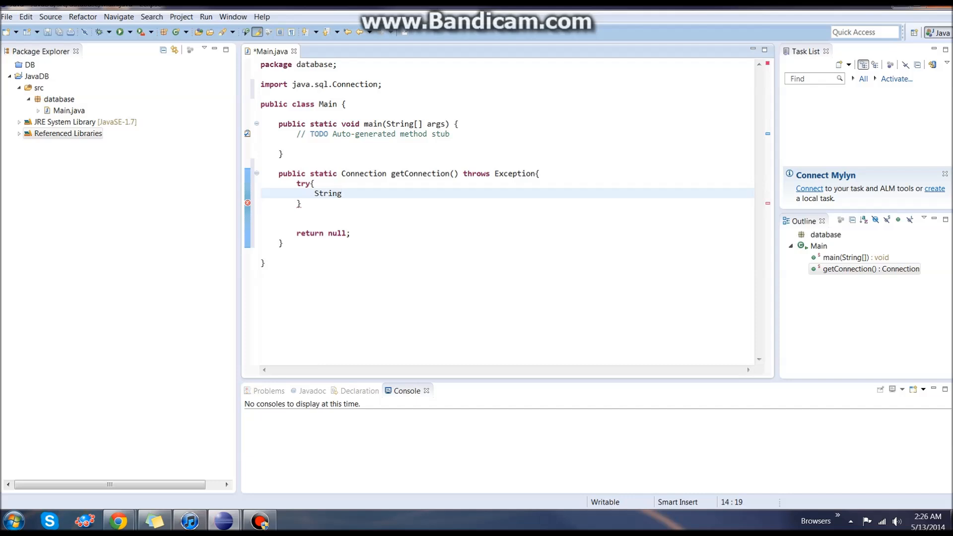
text(driver =)
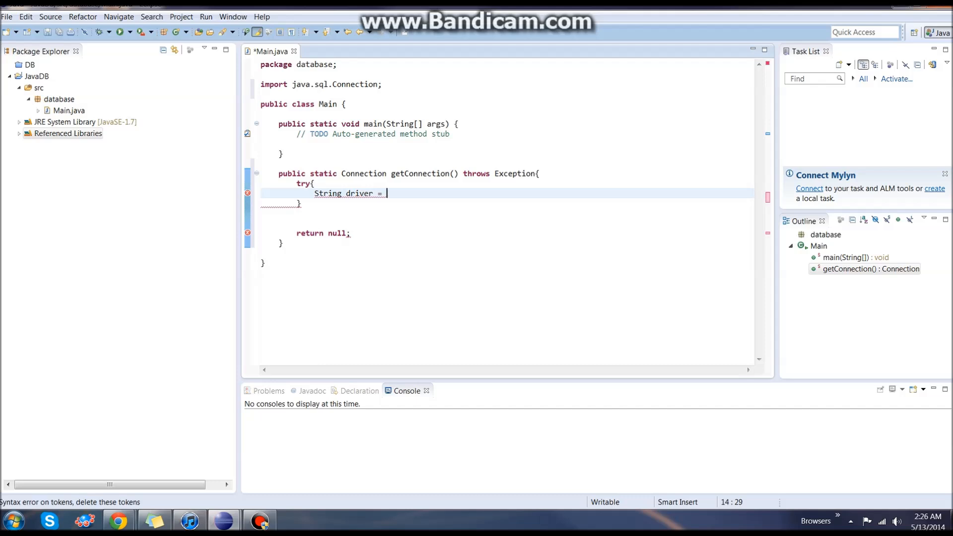
text("com")
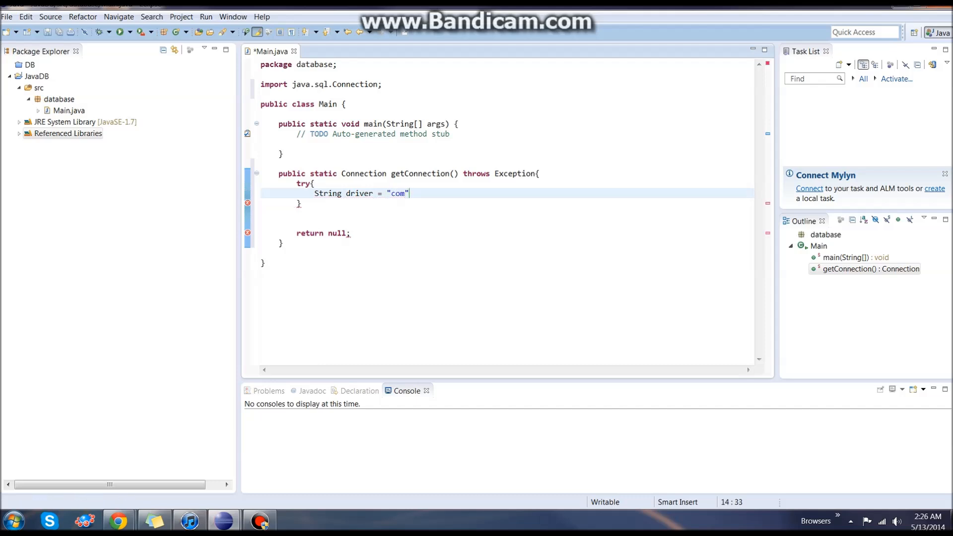
text(.mysql)
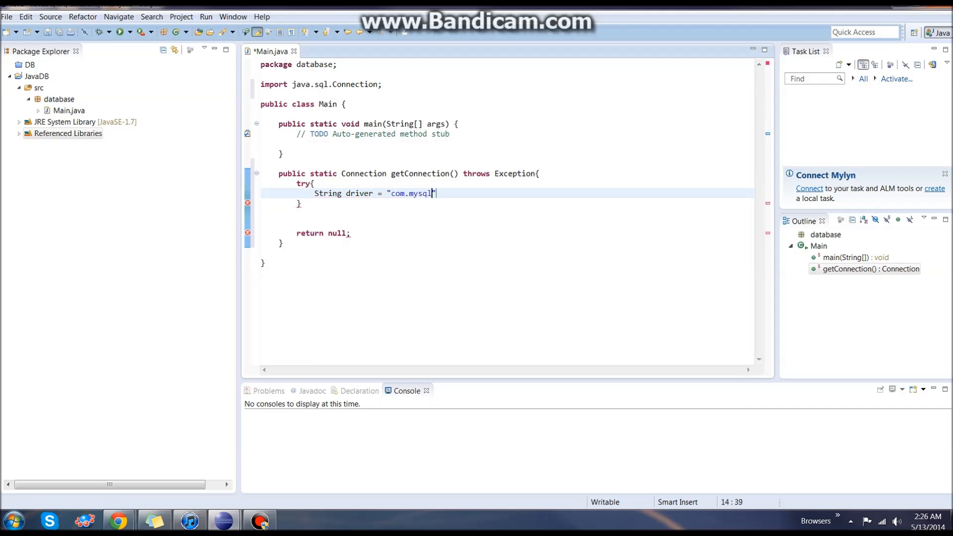
text(.j)
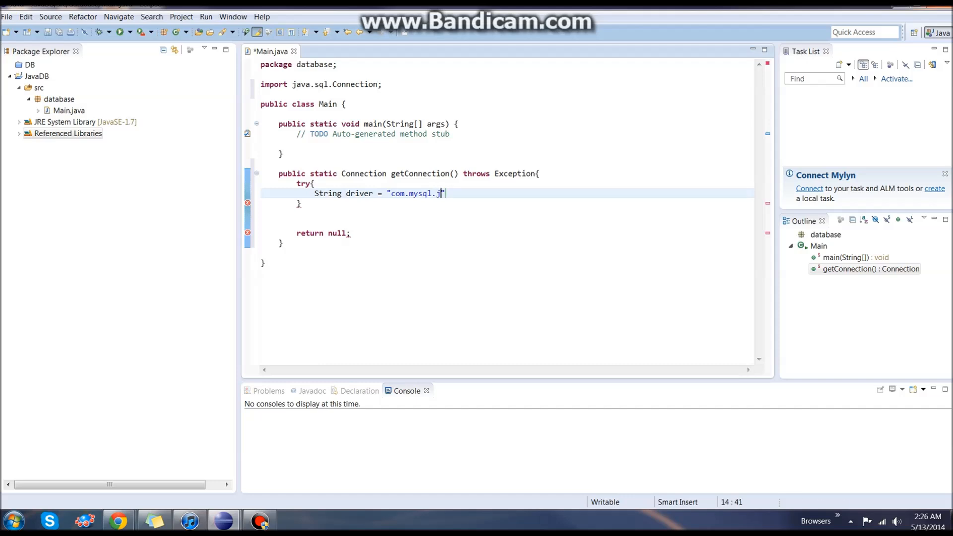
text(bd)
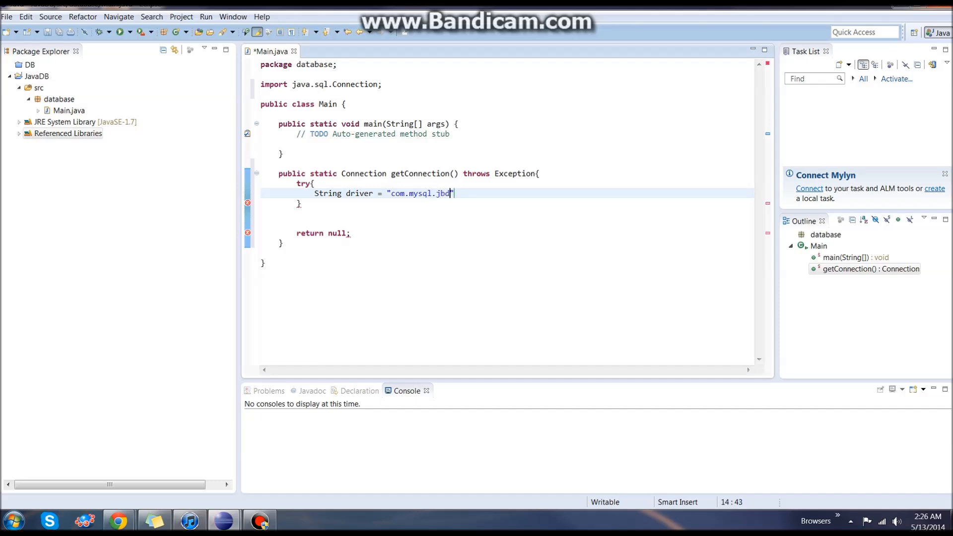
key(Backspace)
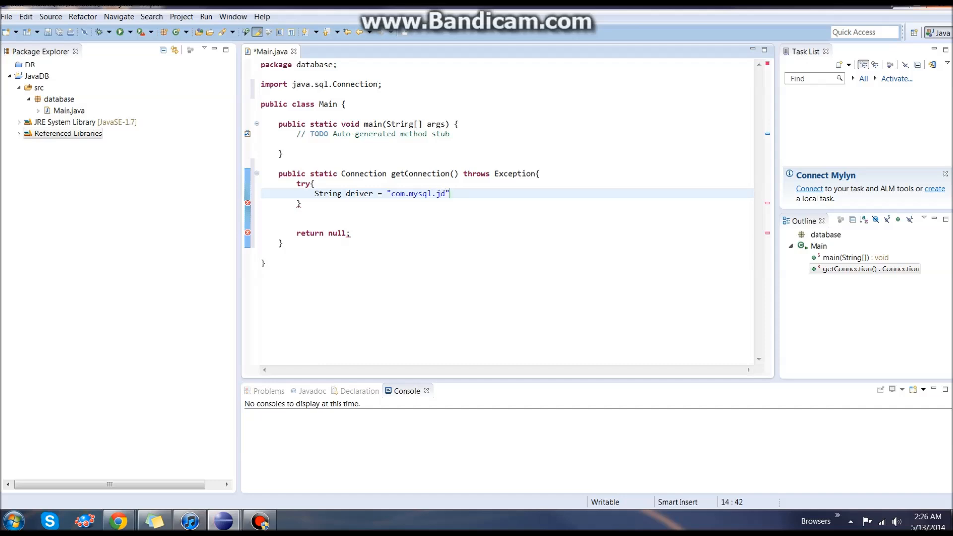
text(bc)
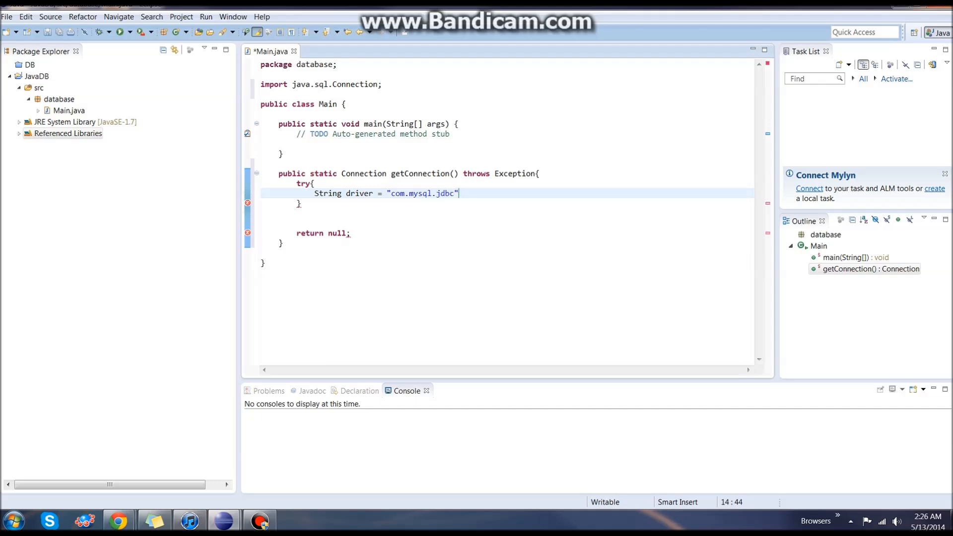
text(.Dri)
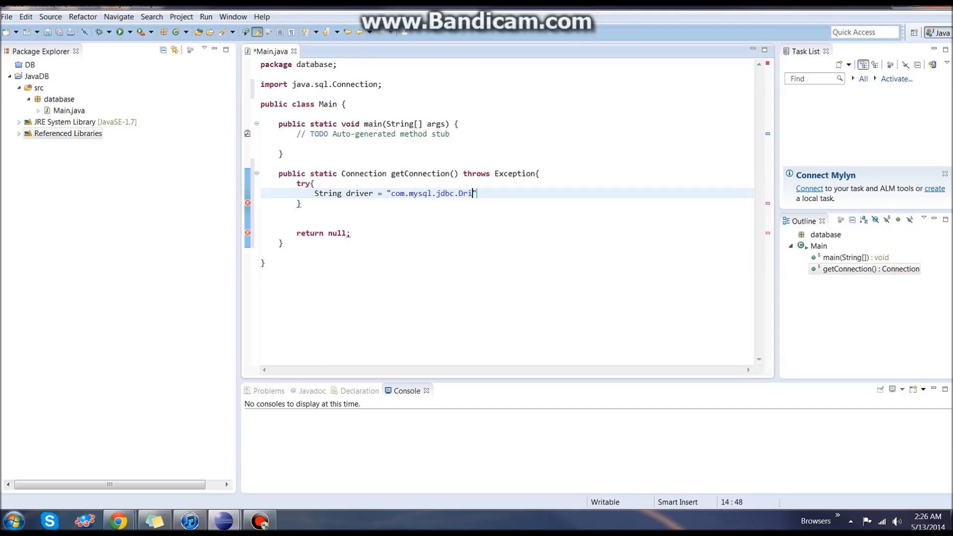
text(ver")
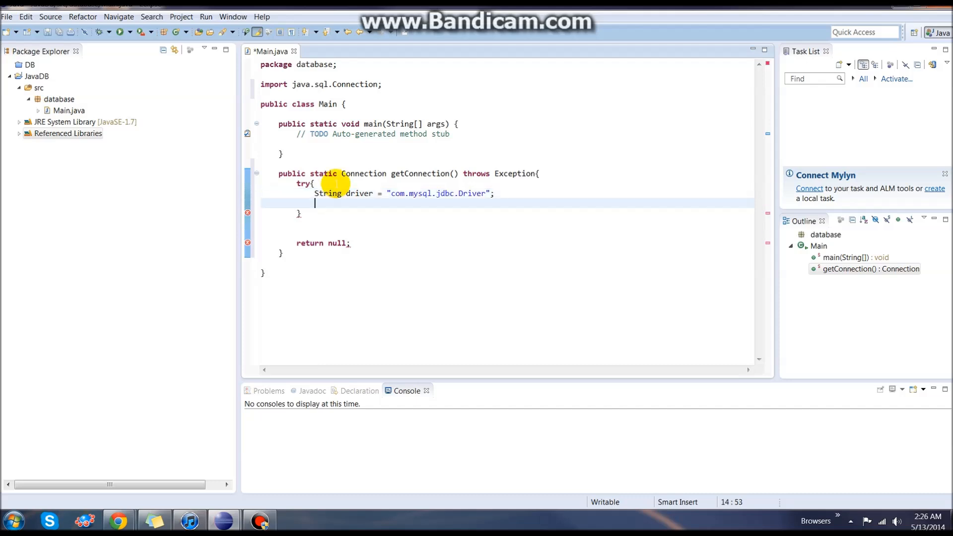
Declare an empty String url = ""; on the line below the driver.
text(Str)
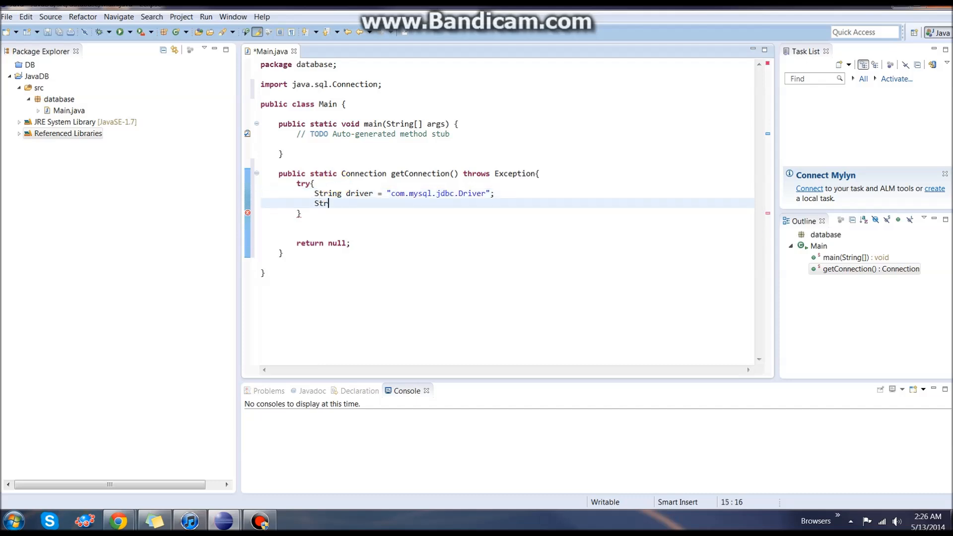
text(ing url)
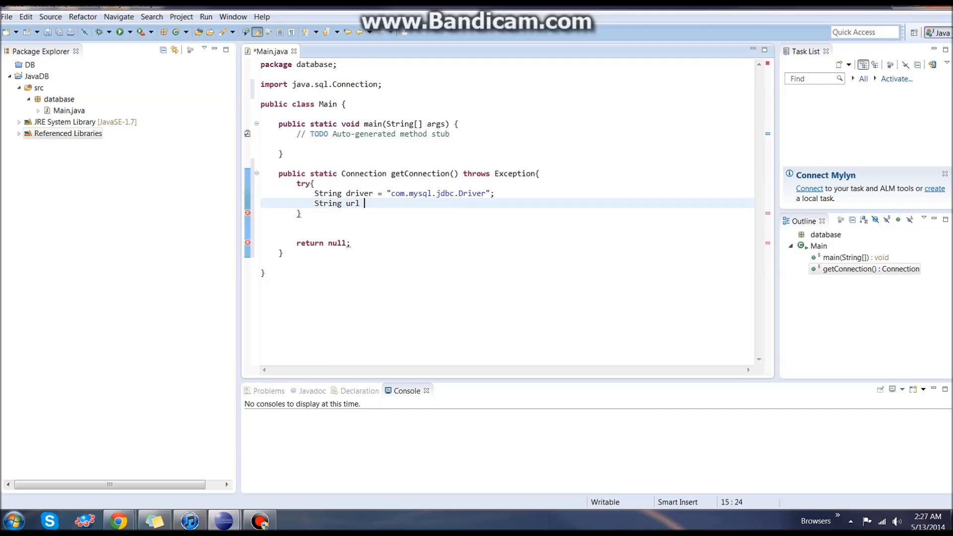
text(= ")
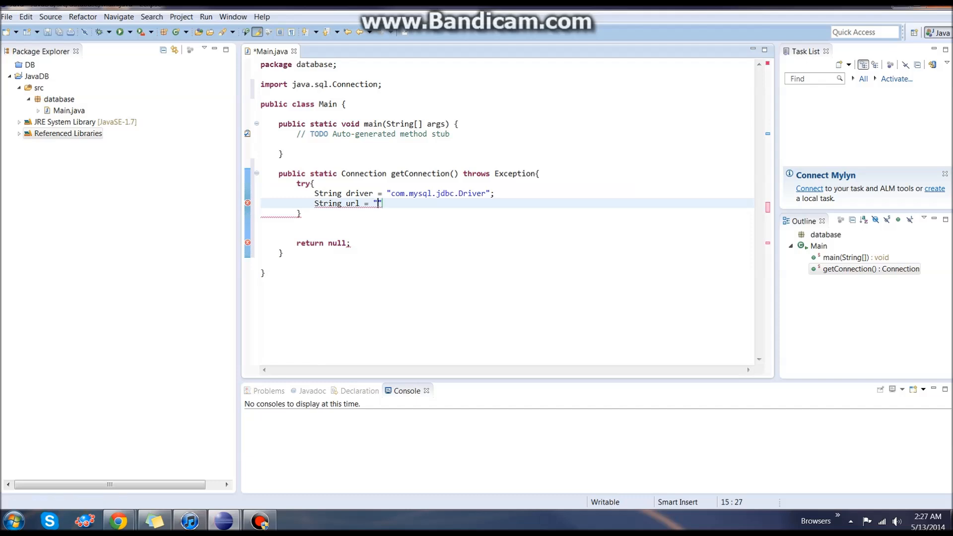
text(";)
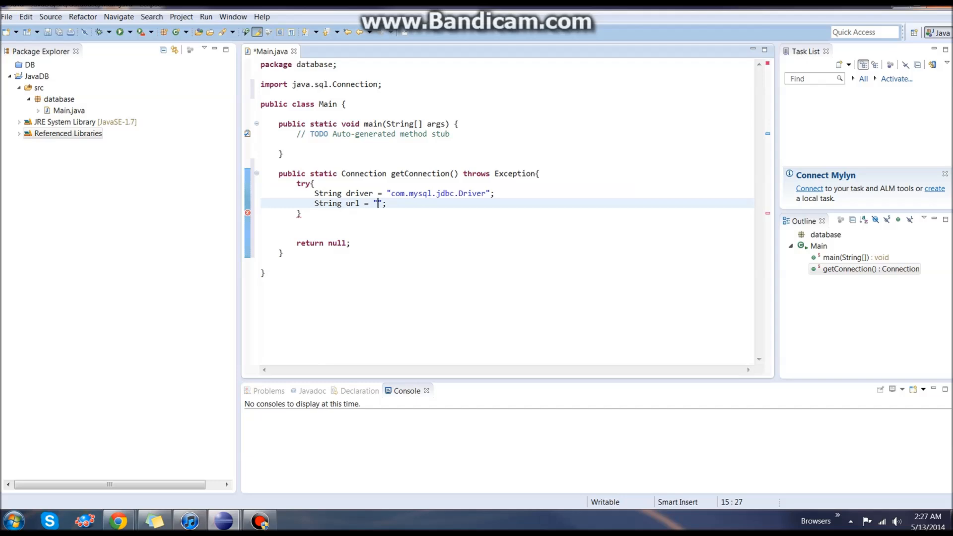
Fill the url string with jdbc:mysql://localhost:3306/database.
text(jdb)
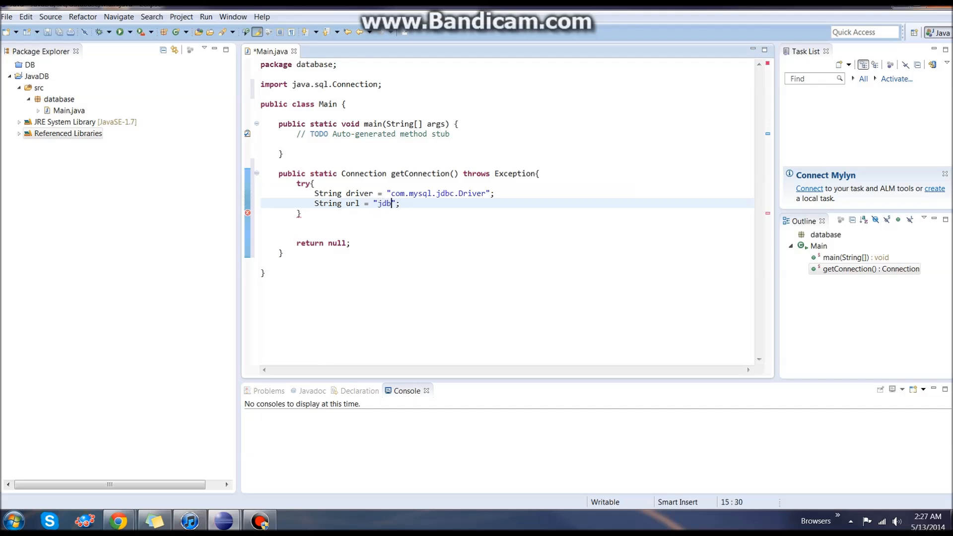
text(c)
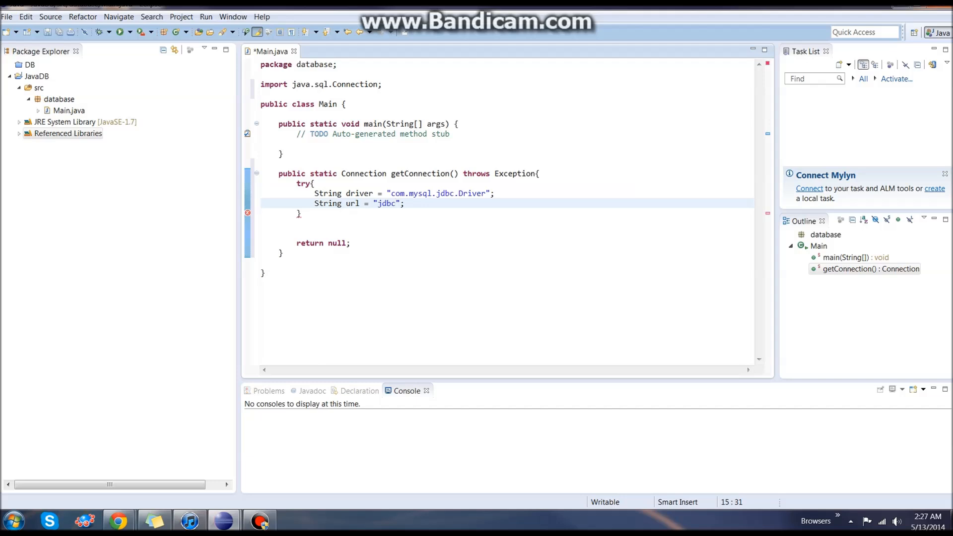
text(:)
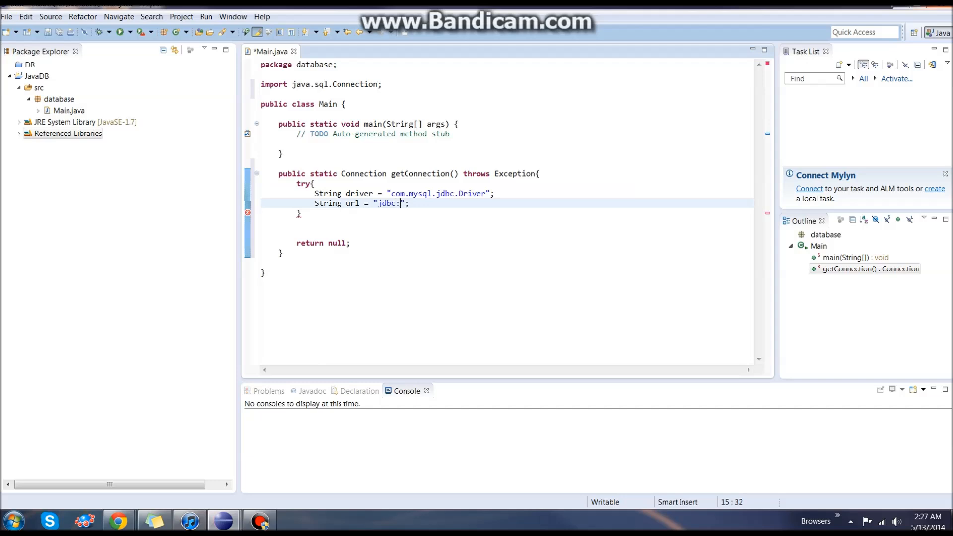
text(mysql)
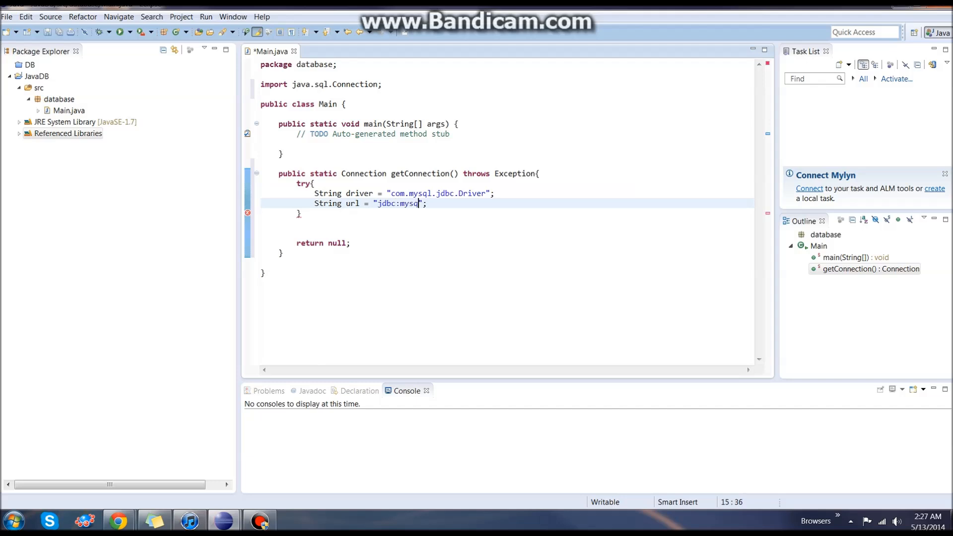
text(://)
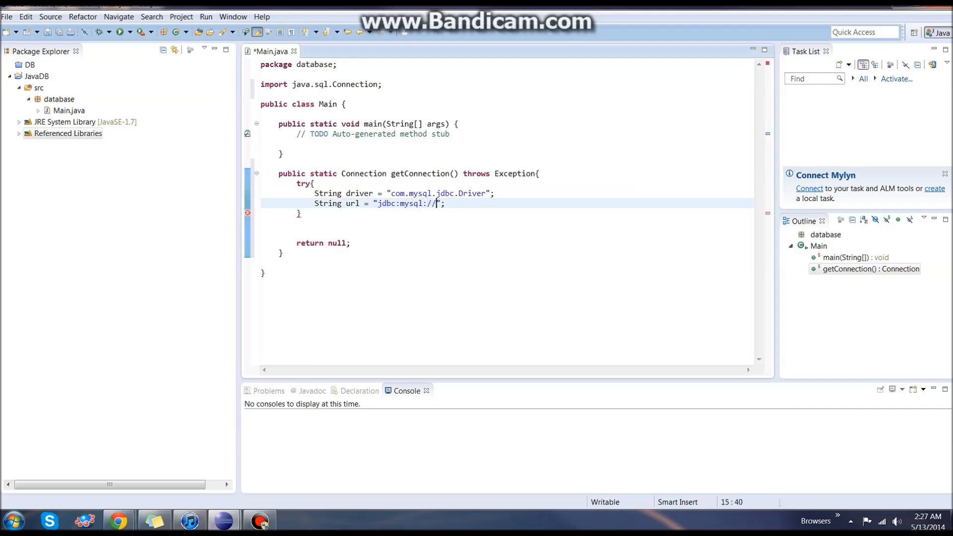
text(losh)
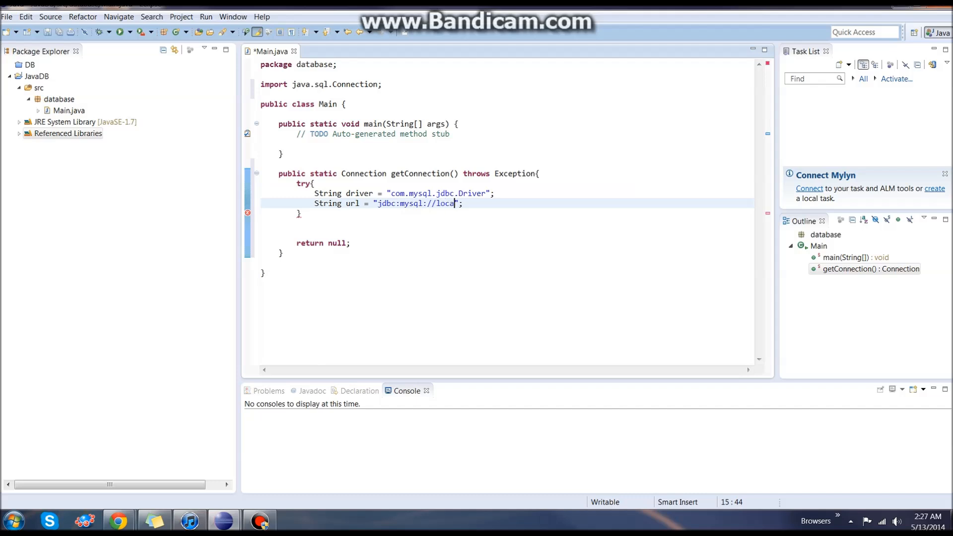
text(host)
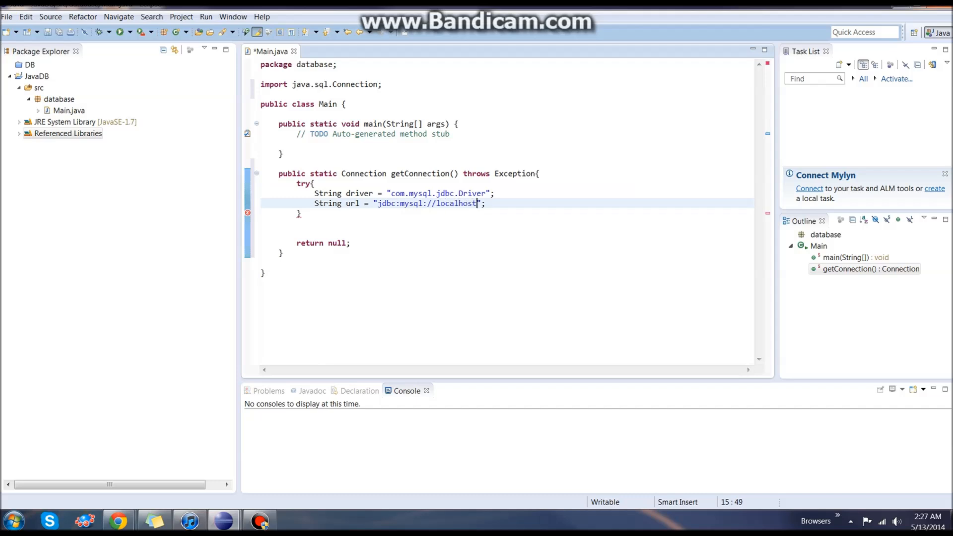
text(:)
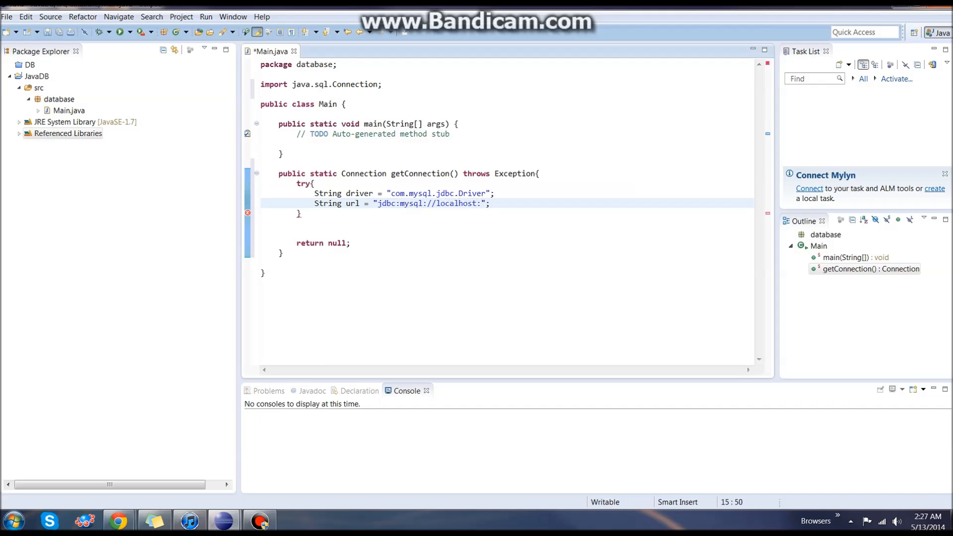
text(330)
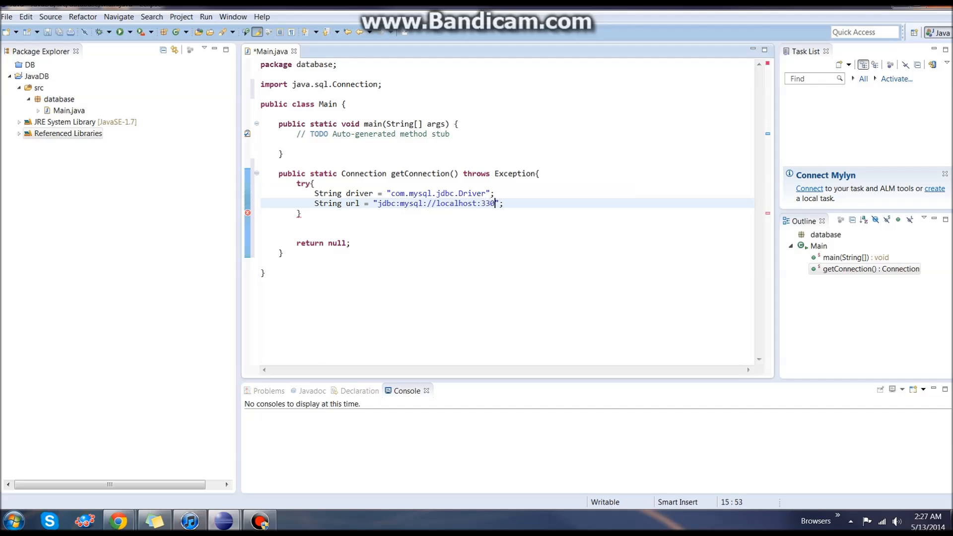
text(6/)
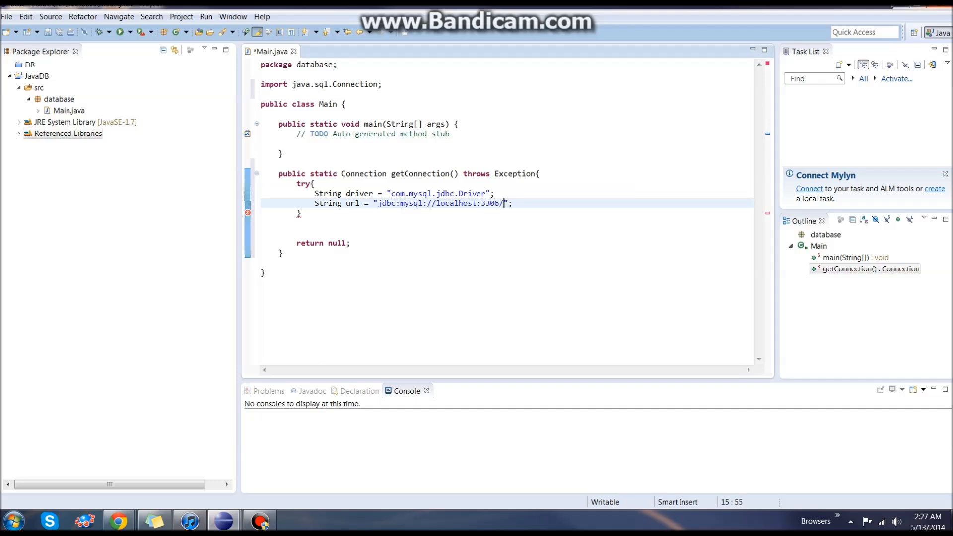
text(database)
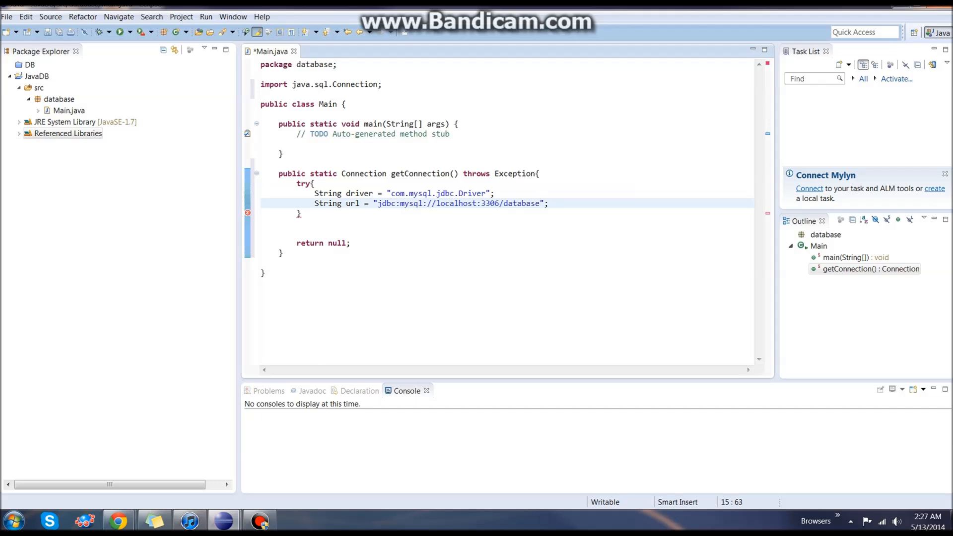
drag(477, 203, 539, 202)
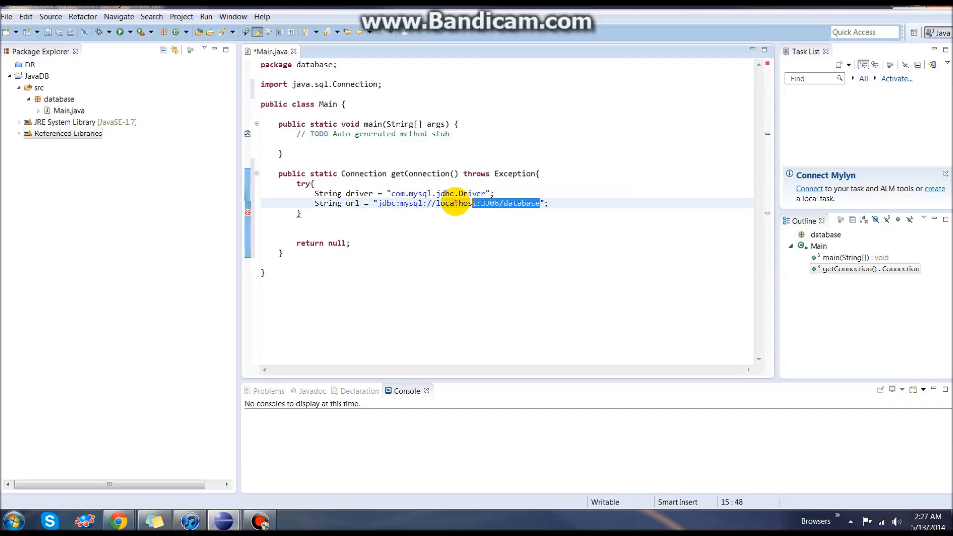
text(24.)
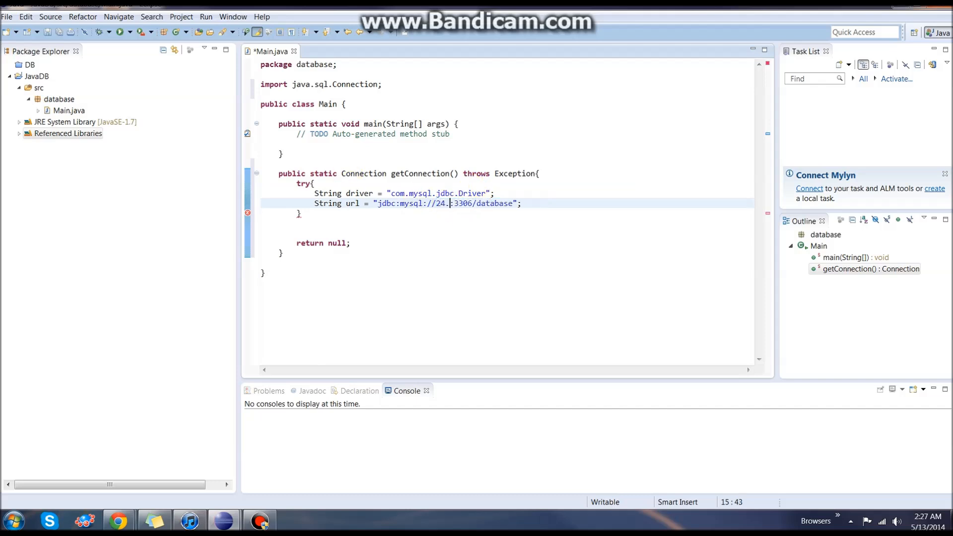
text(19)
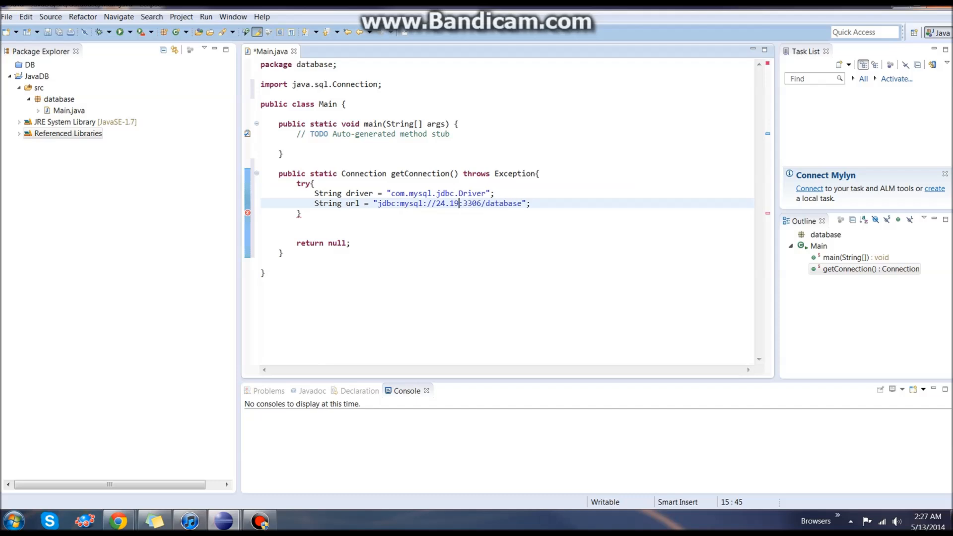
text(6)
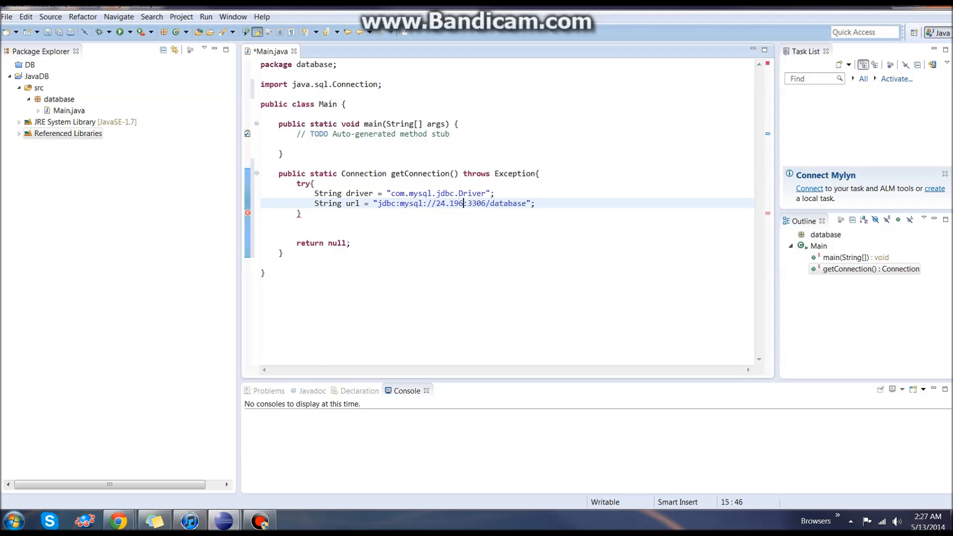
text(.52.16)
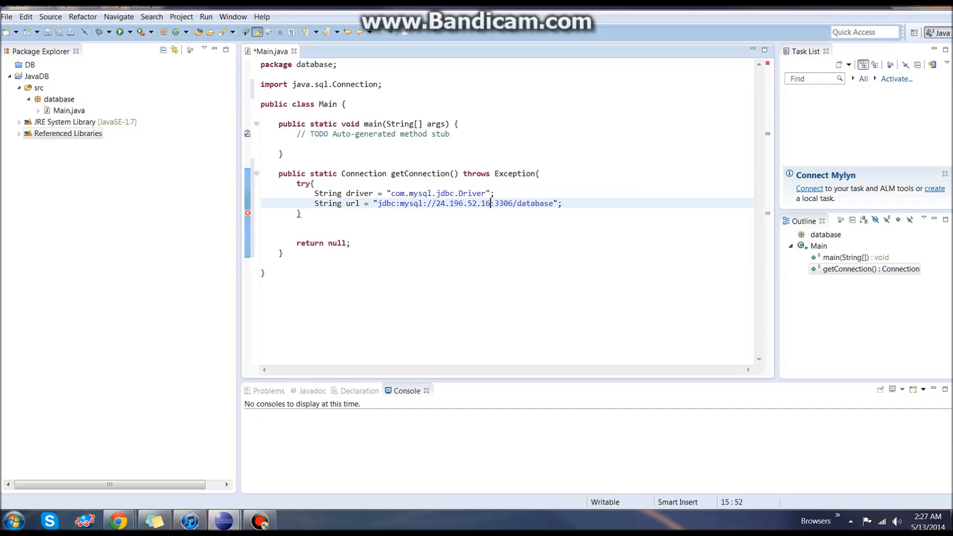
text(6)
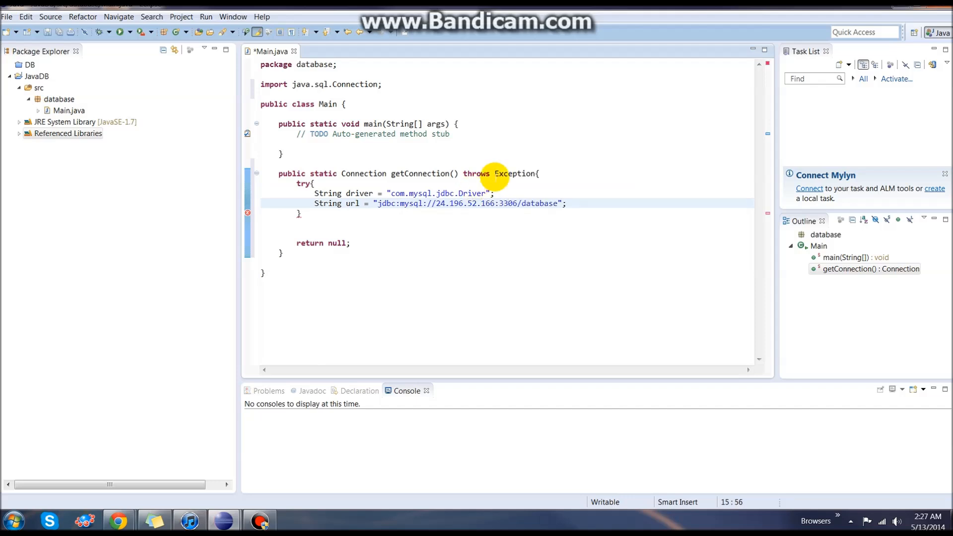
Replace the database name at the end of the URL with testdb.
double_click(538, 203)
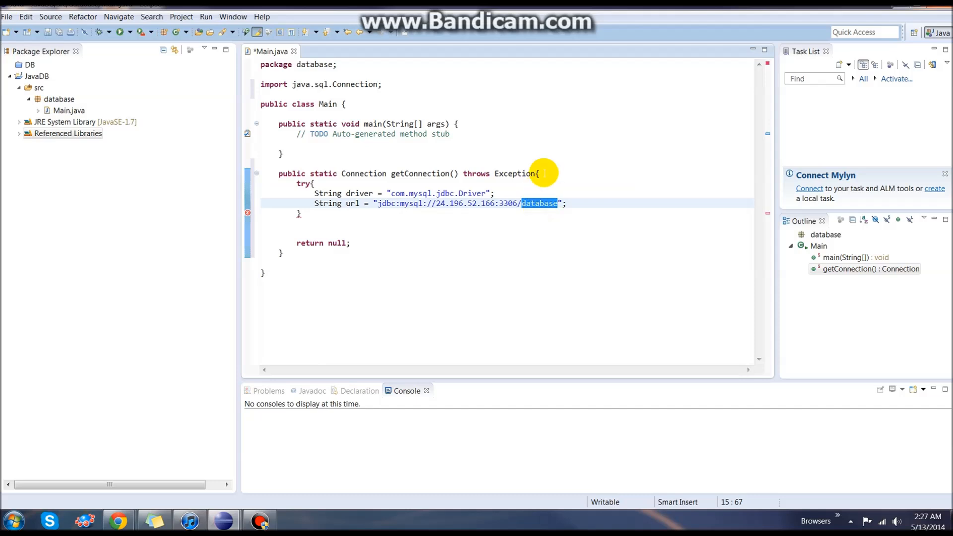
text(tes)
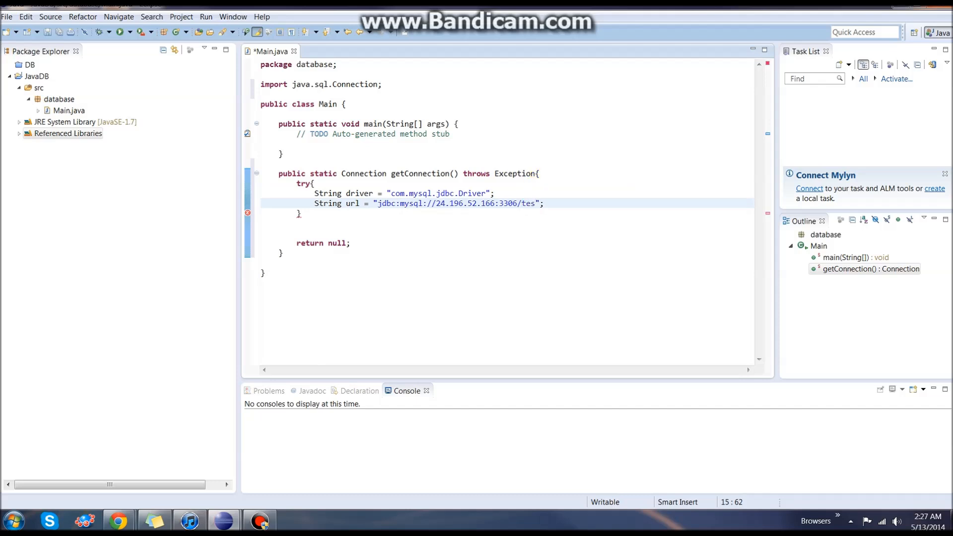
text(tdb)
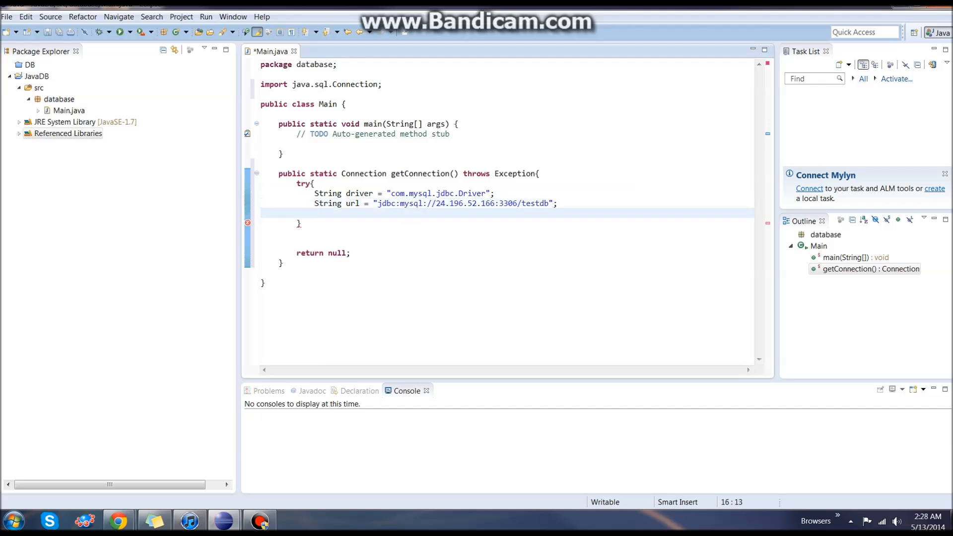
text(String)
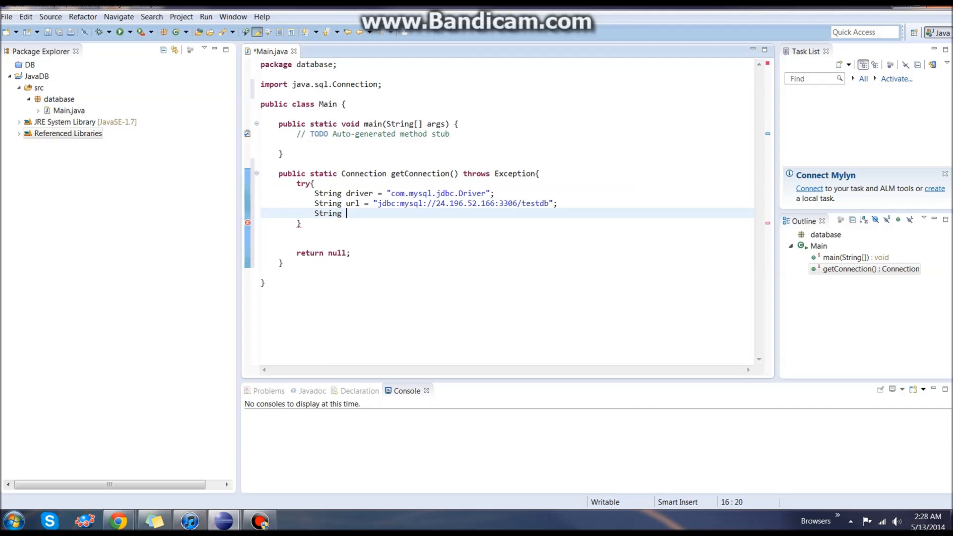
text(us)
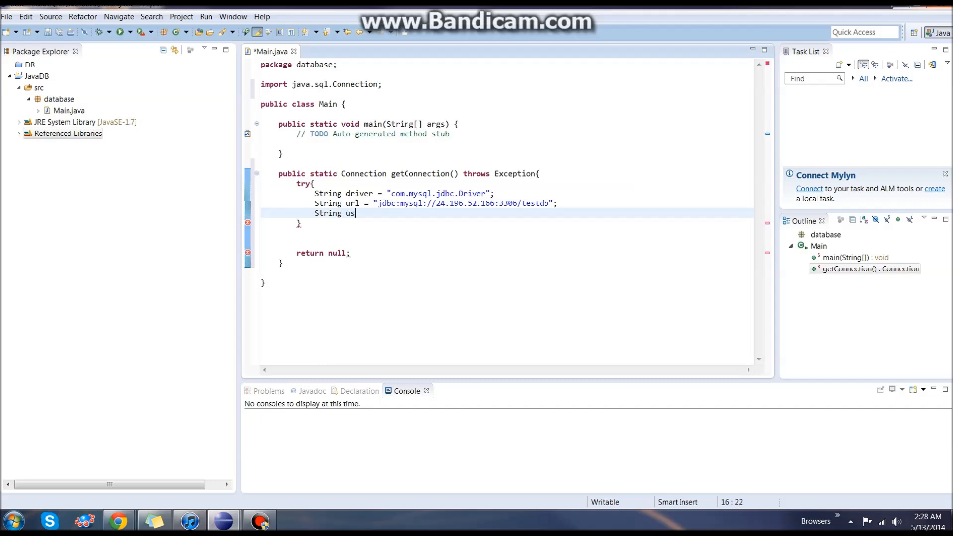
text(ername = "hey";)
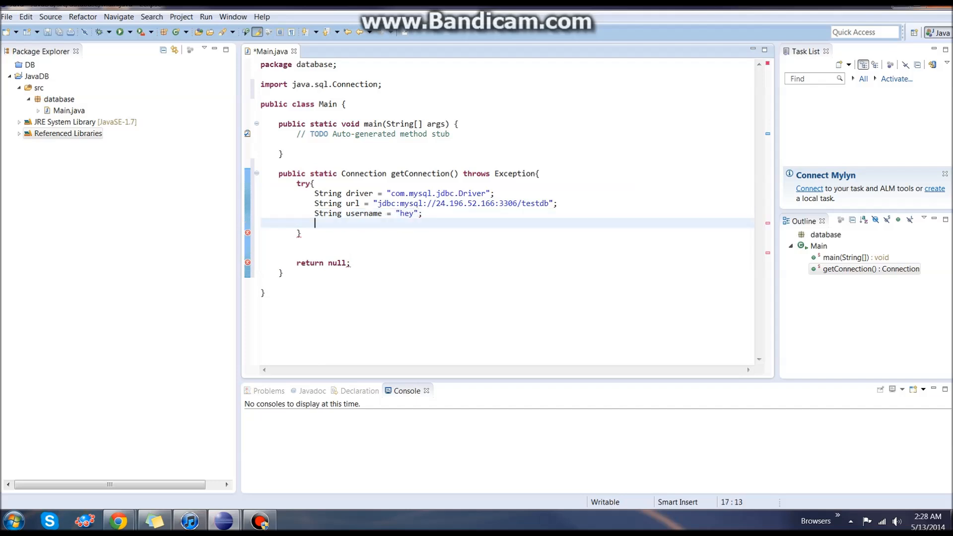
text(String)
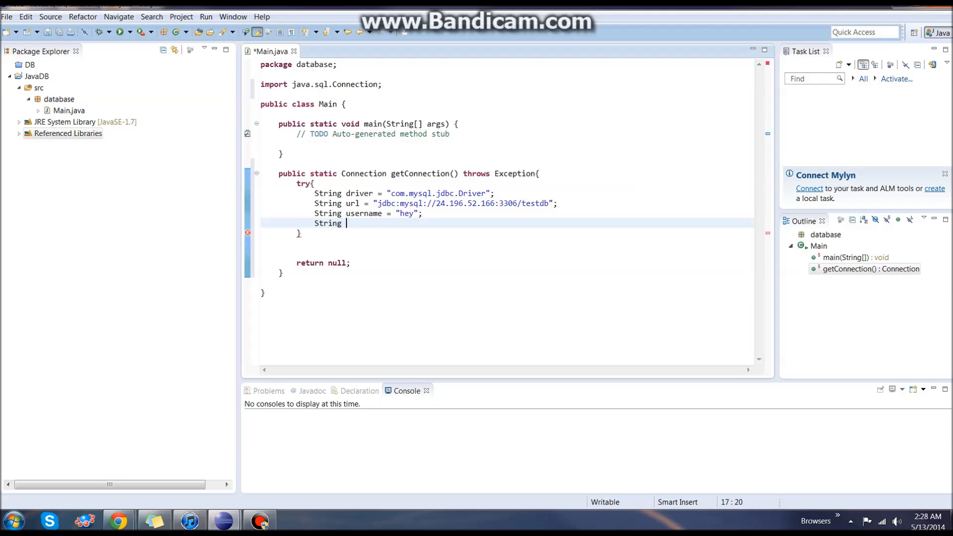
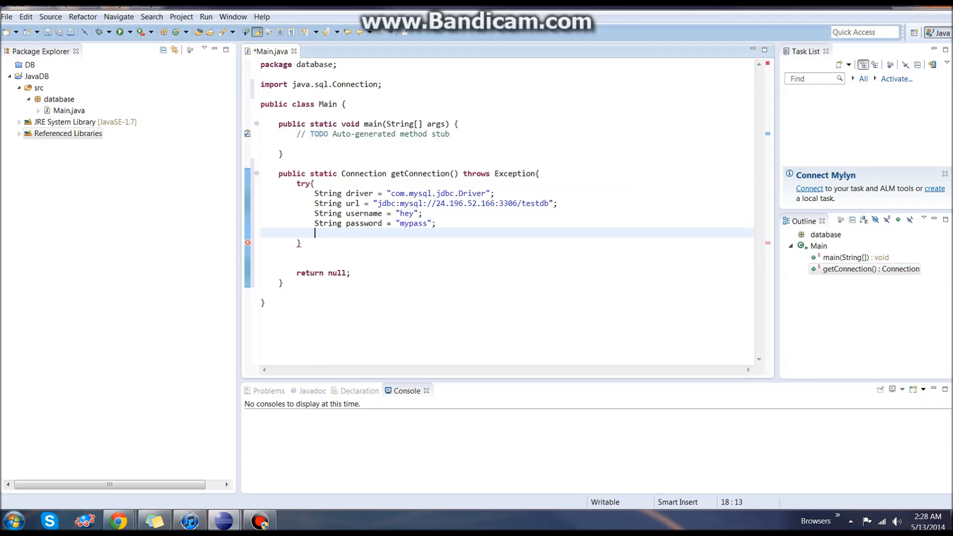
Add Class.forName(driver); after the password line and start a new line.
text(Clas)
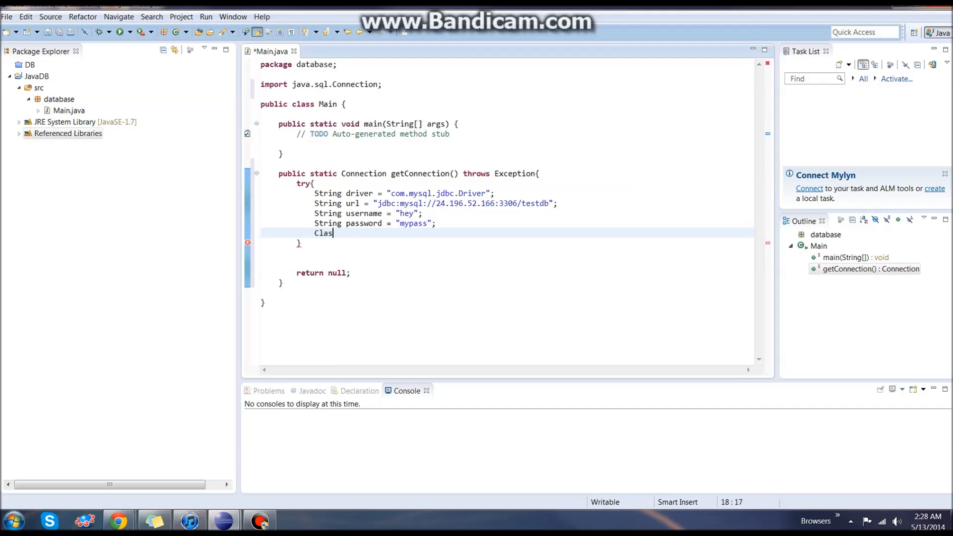
text(s.forN)
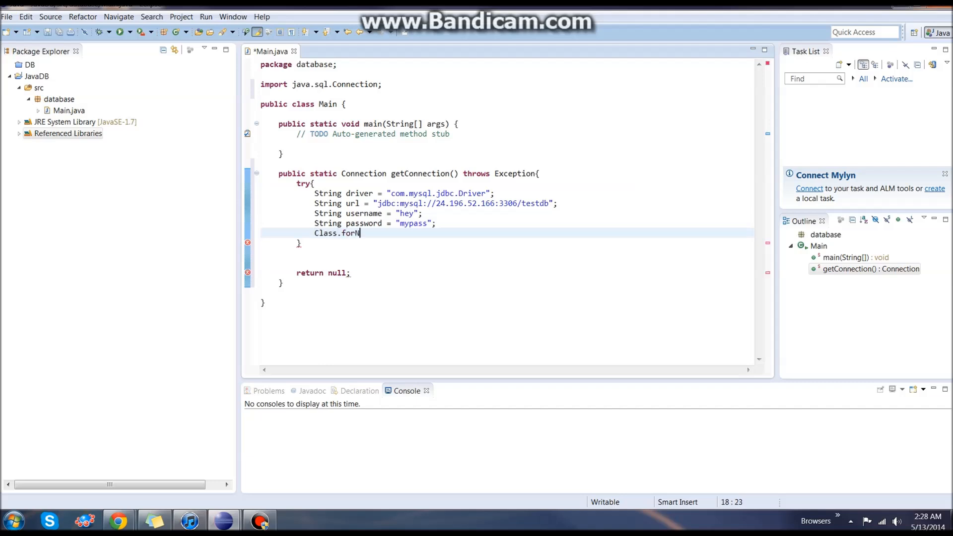
text(ame())
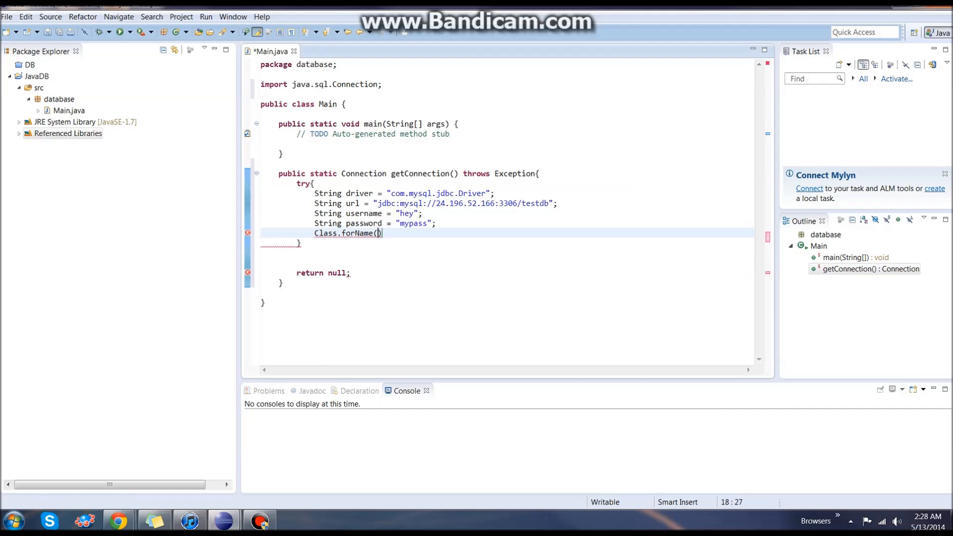
text(driver)
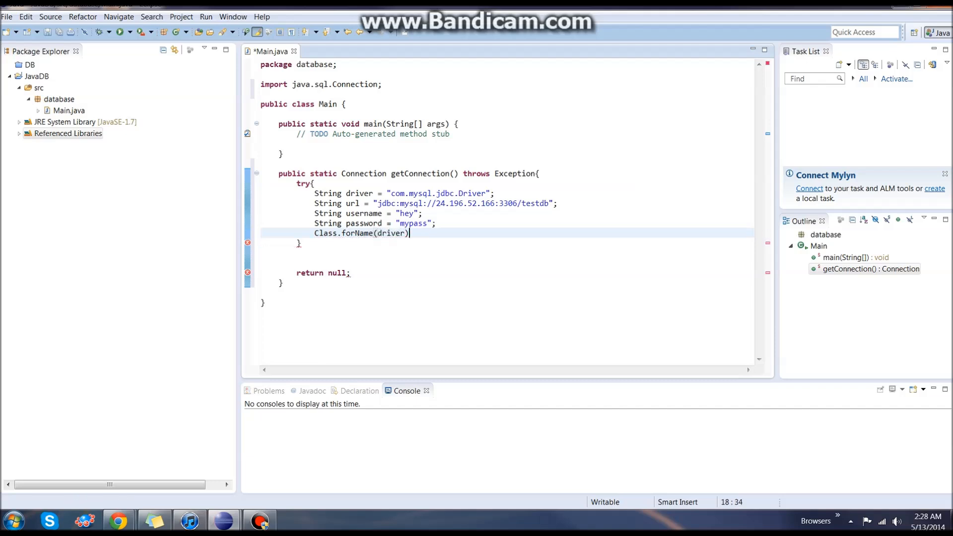
double_click(415, 193)
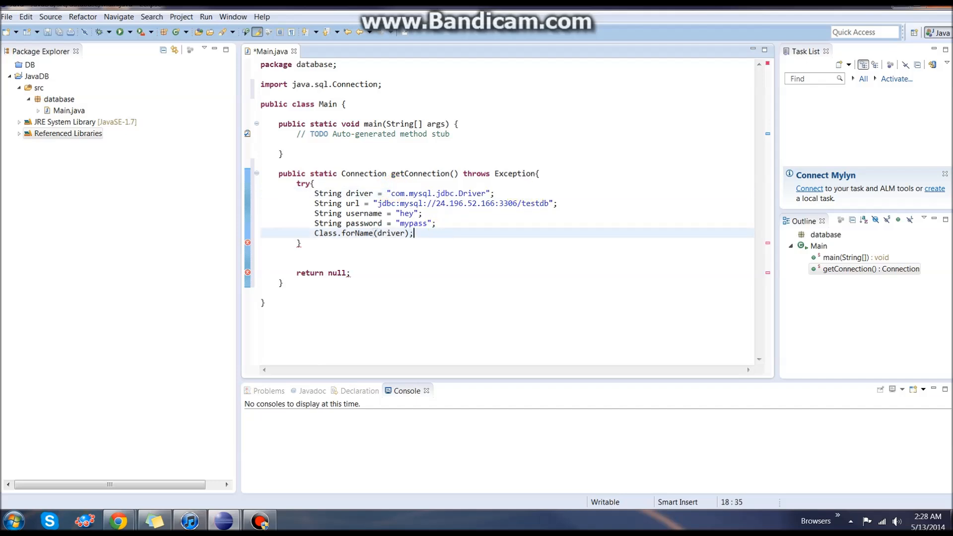
key(enter)
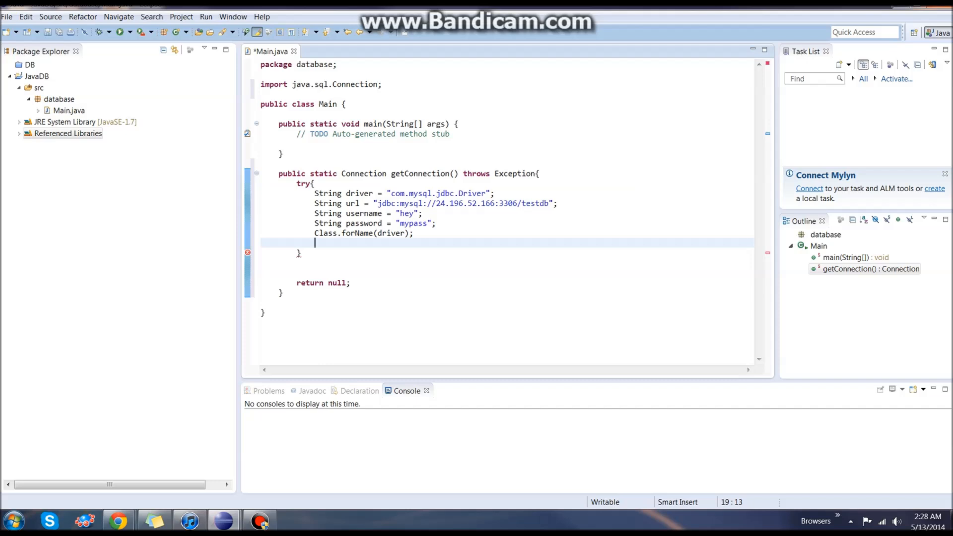
Add Connection conn = DriverManager.getConnection(url, username, password), importing java.sql.DriverManager.
key(enter)
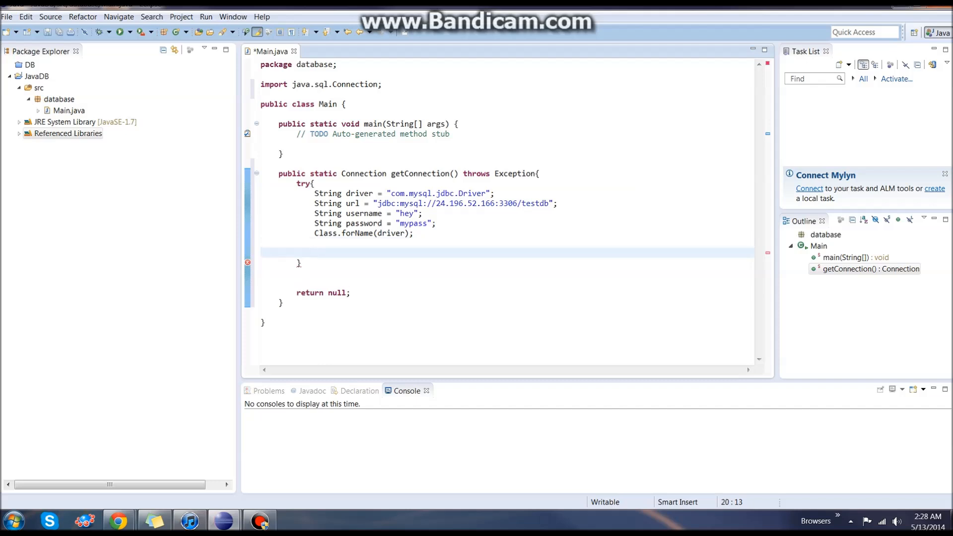
text(conn = D)
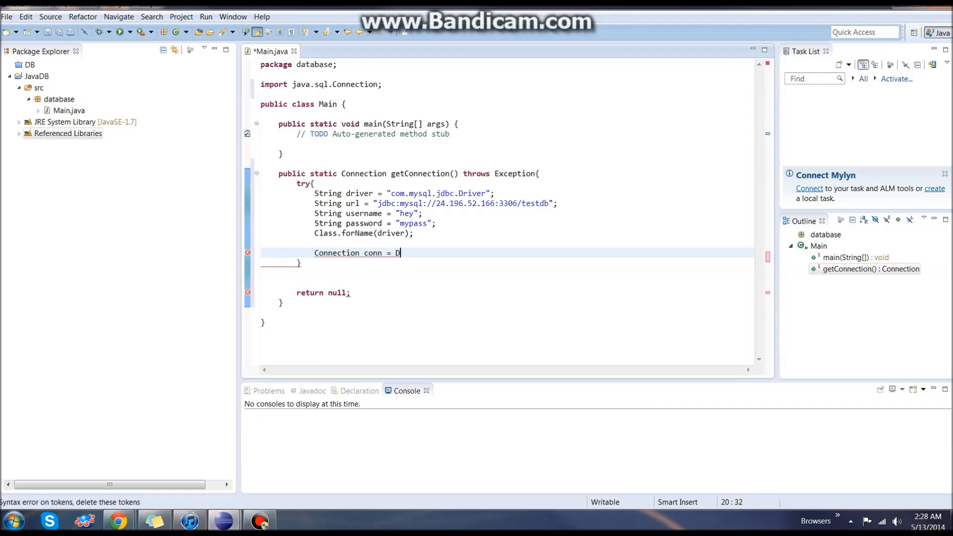
text(riverManager)
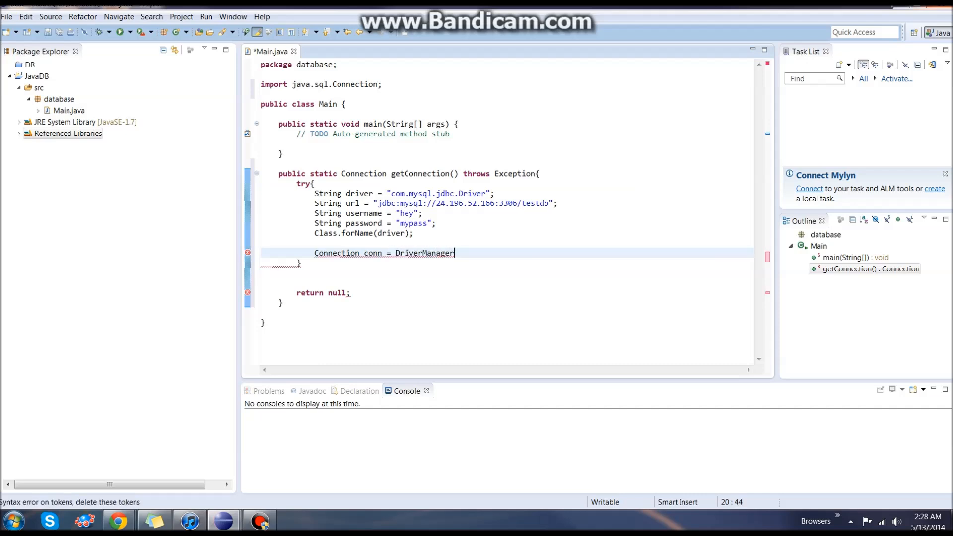
text(.)
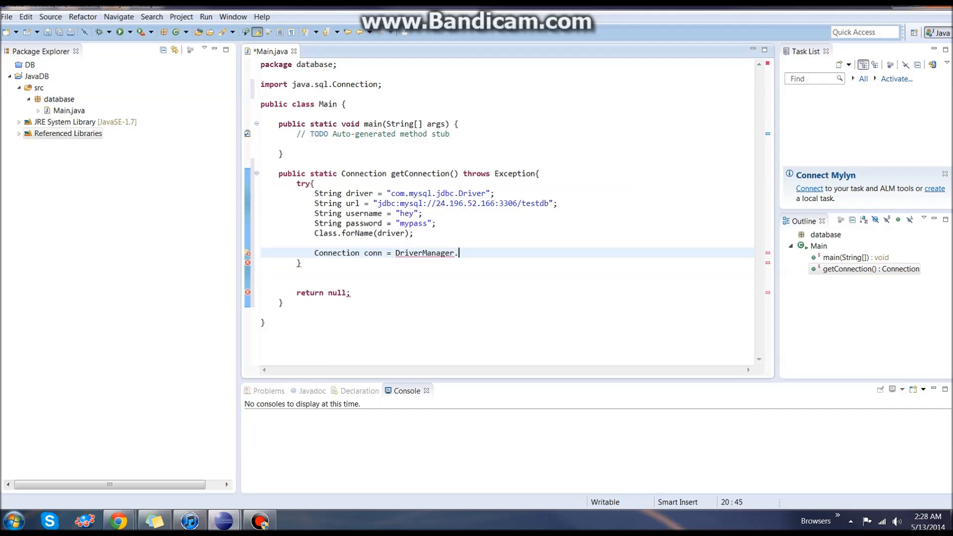
text(getConnection(arg0)
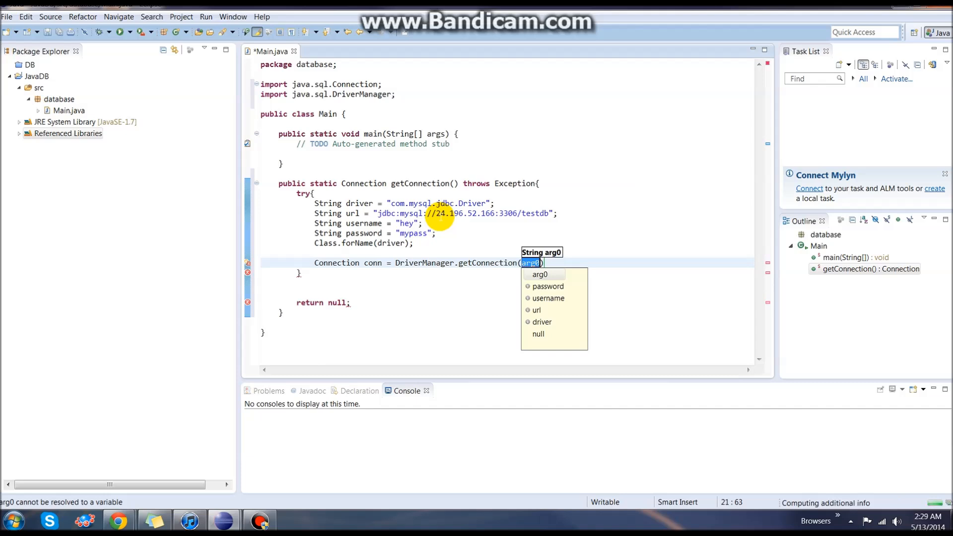
click(536, 310)
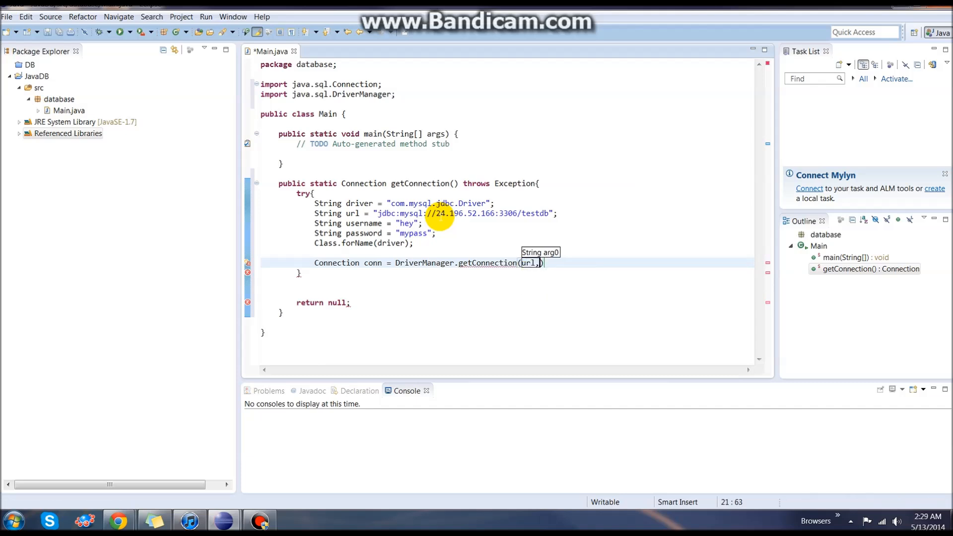
text(username,)
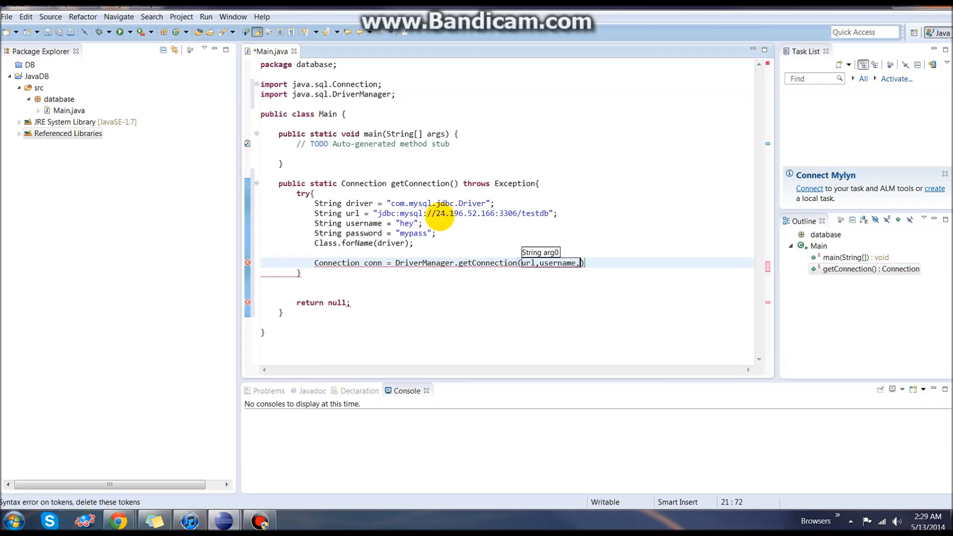
text(password)
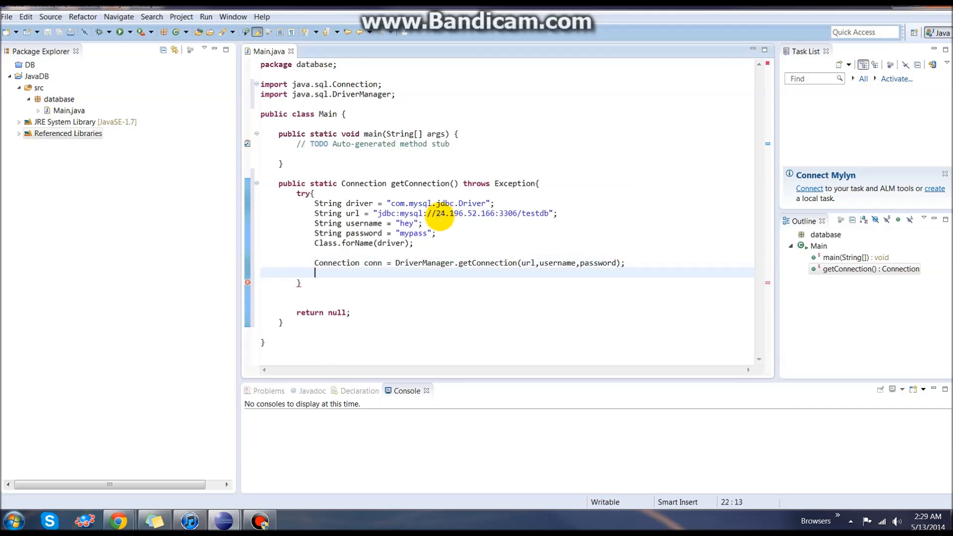
mouse_move(425, 263)
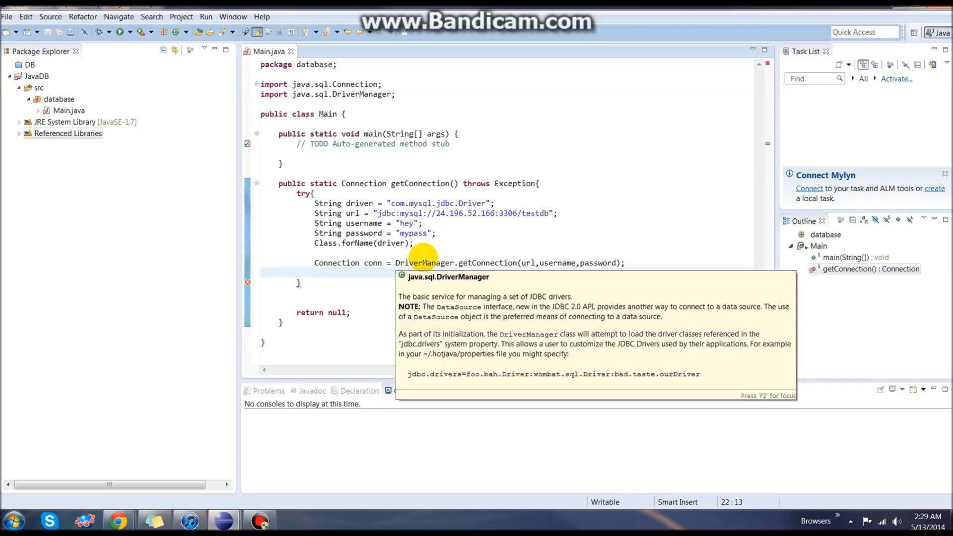
Print "Connected" with System.out.println after the connection line and close the try block.
text(Syst)
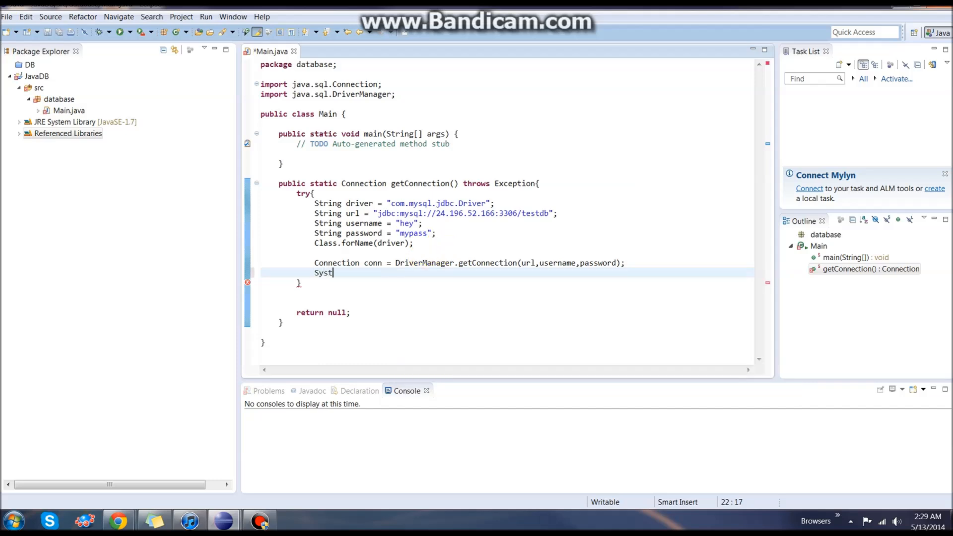
text(em.)
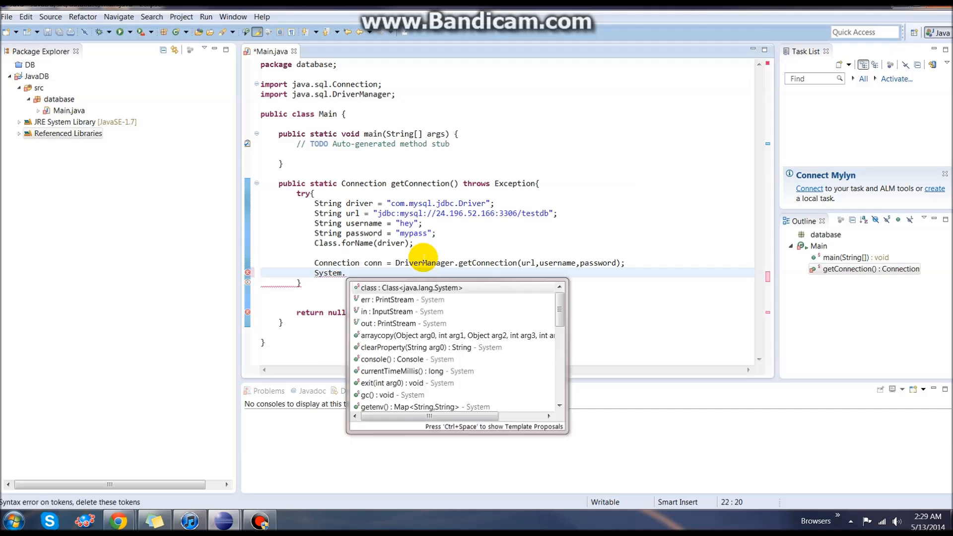
text(out.)
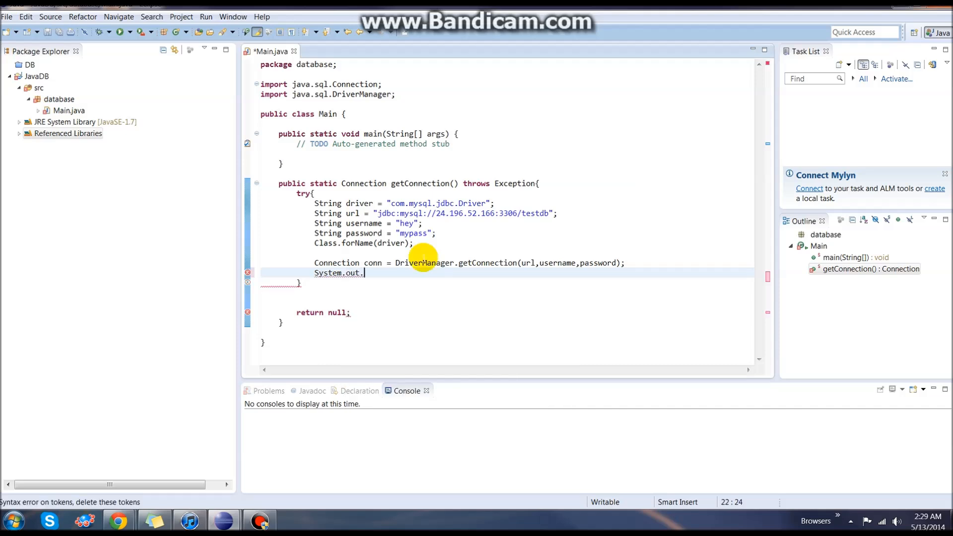
text(prin)
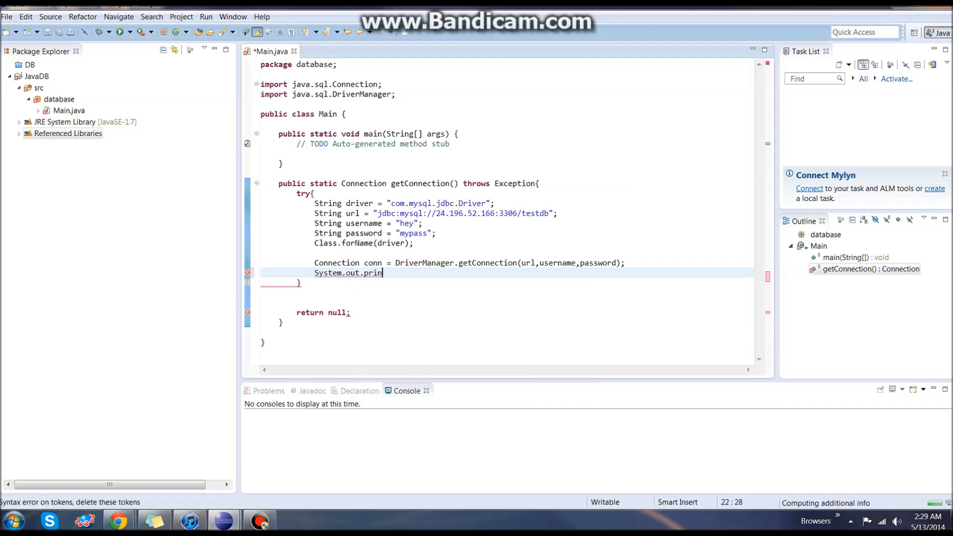
text(t)
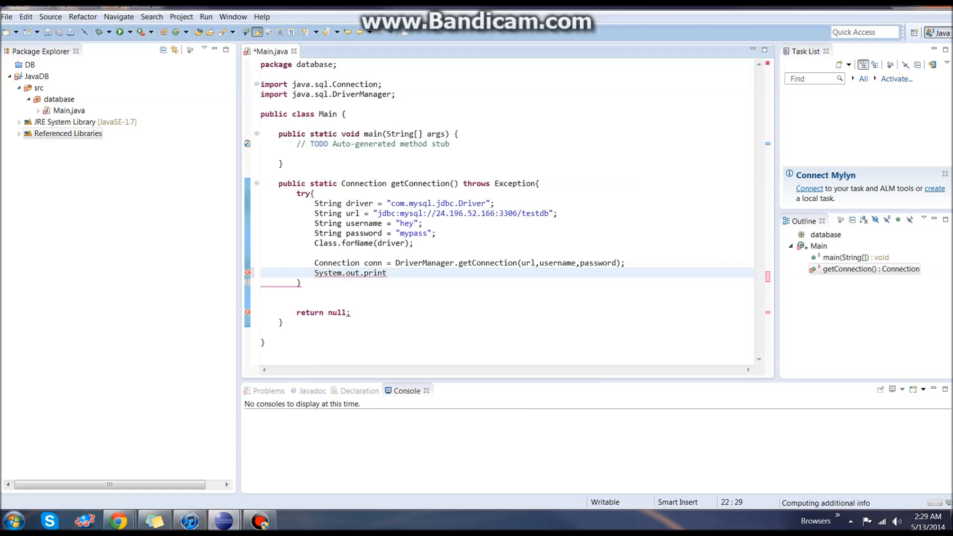
text(ln(""))
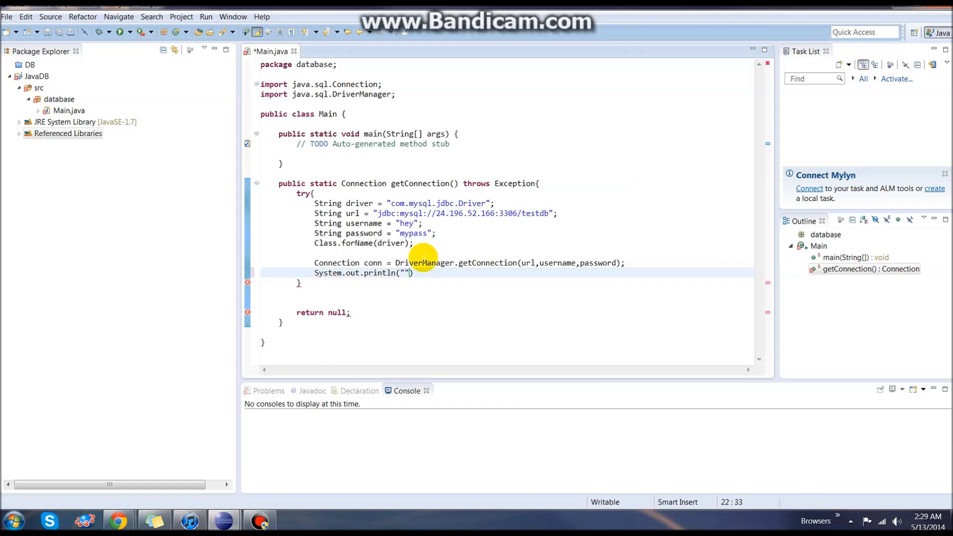
text(Connected)
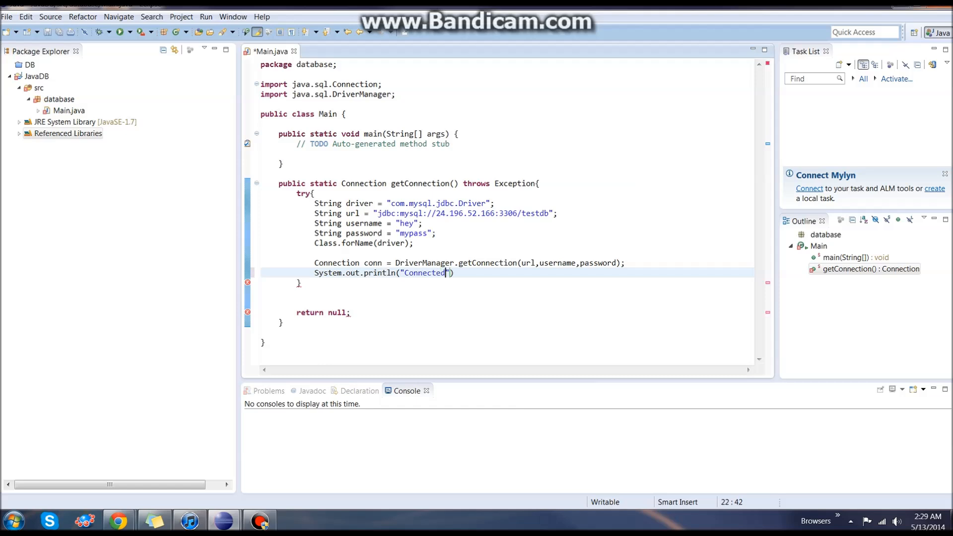
text(");)
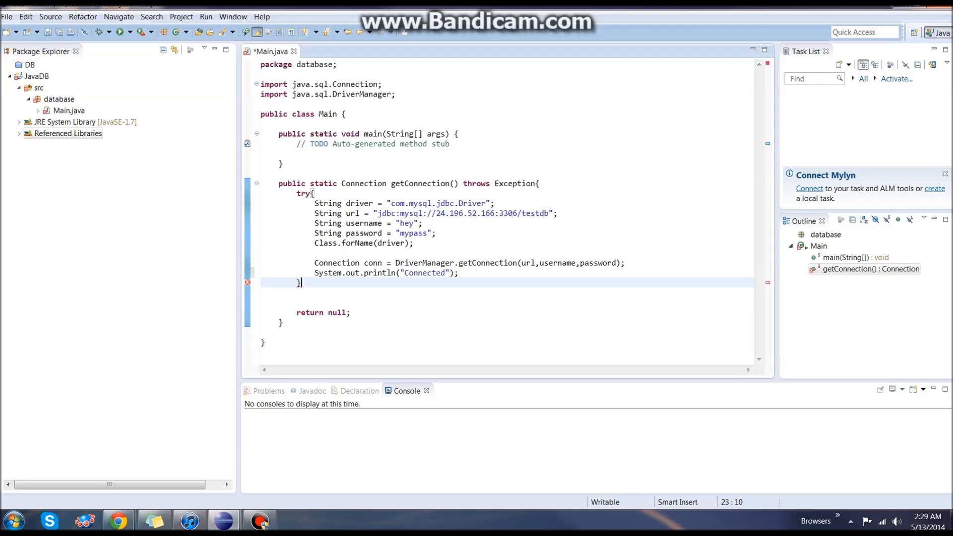
Add a catch block after the try that prints the exception e.
text(catch)
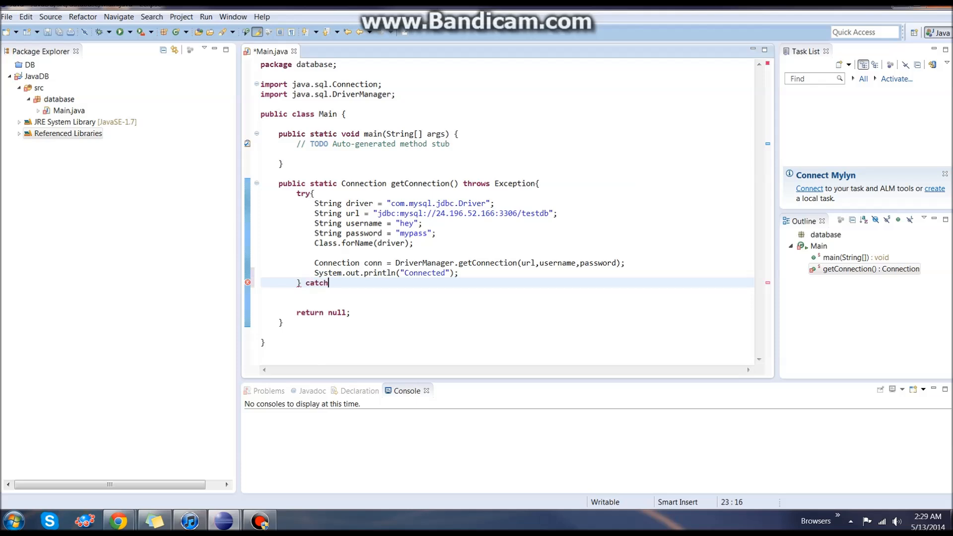
text((Ex))
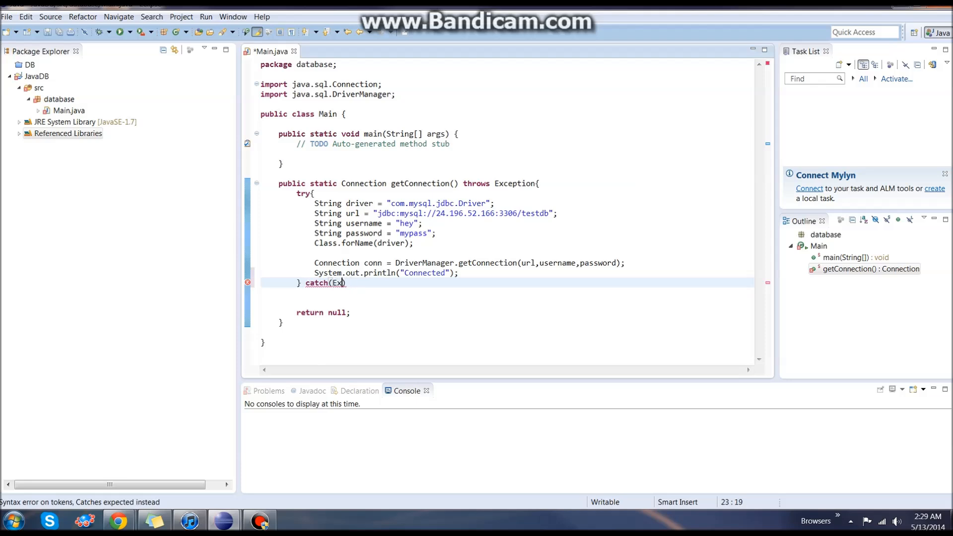
text(ceptions e)
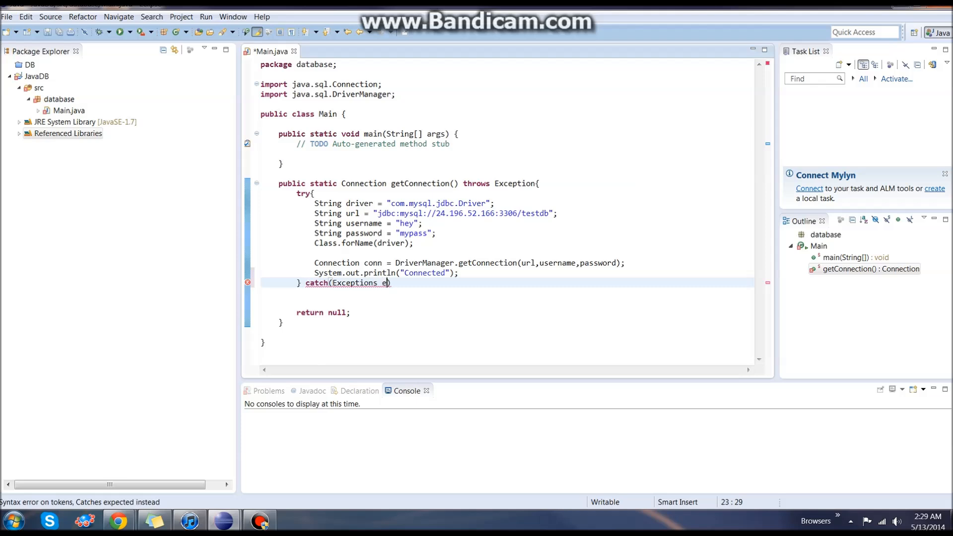
text({})
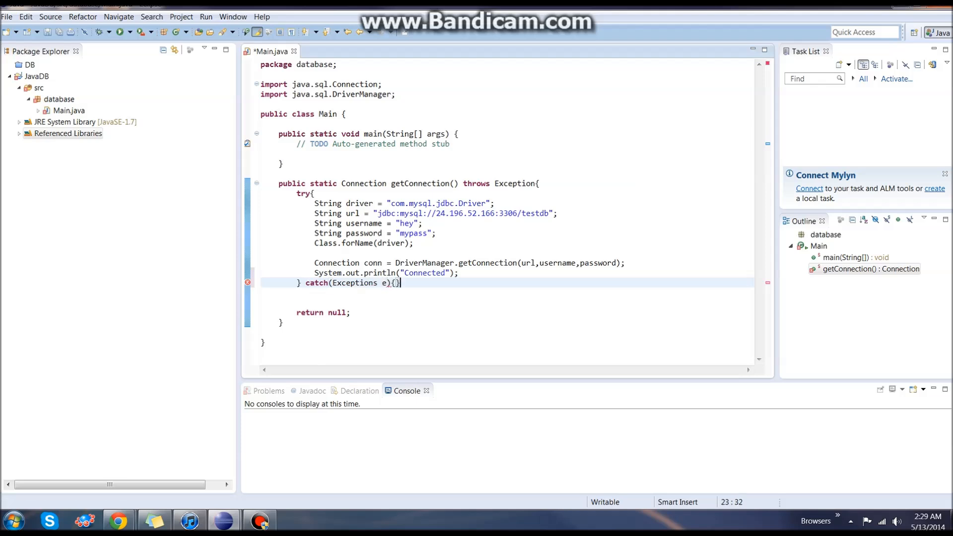
text(System.out.prin)
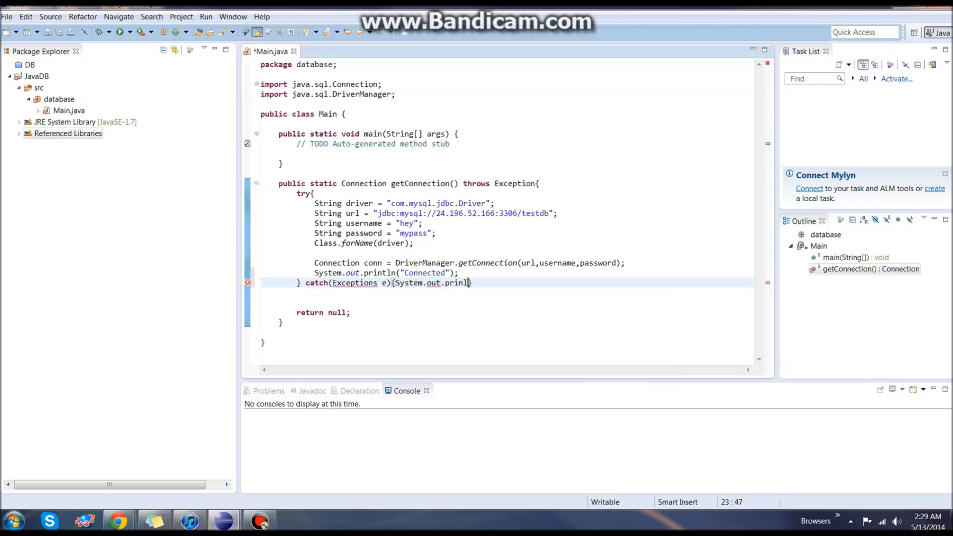
text(ln)
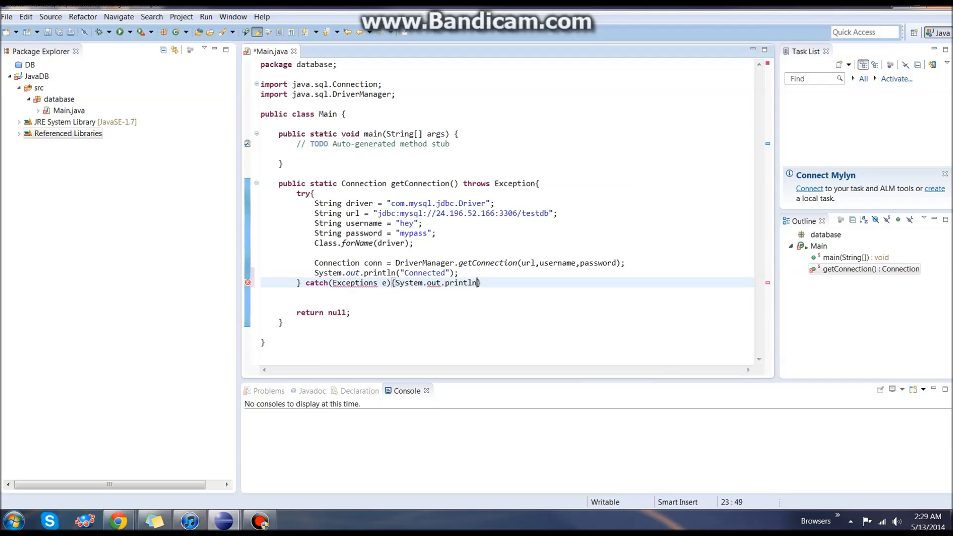
text((e);)
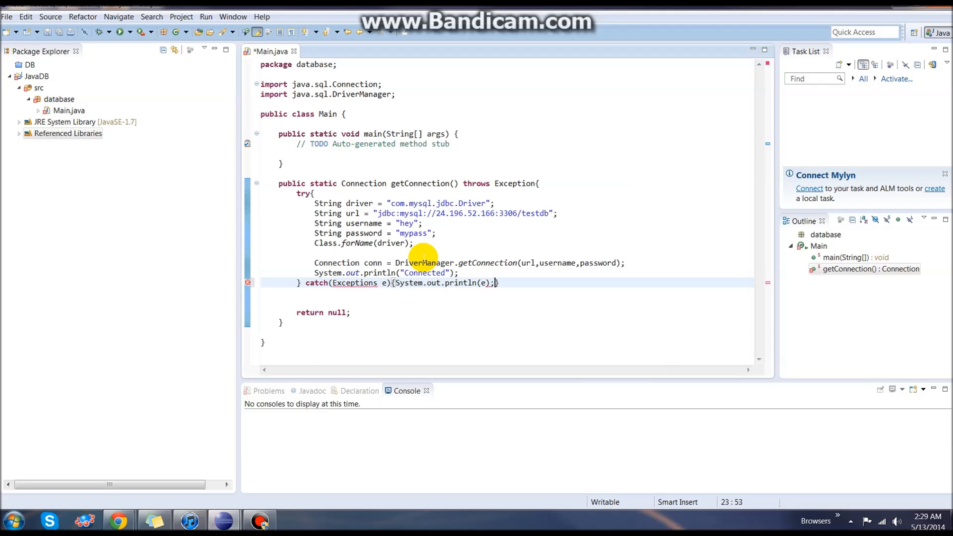
Save Main.java and quick-fix the misspelled Exceptions type to java.lang Exception.
key(ctrl+s)
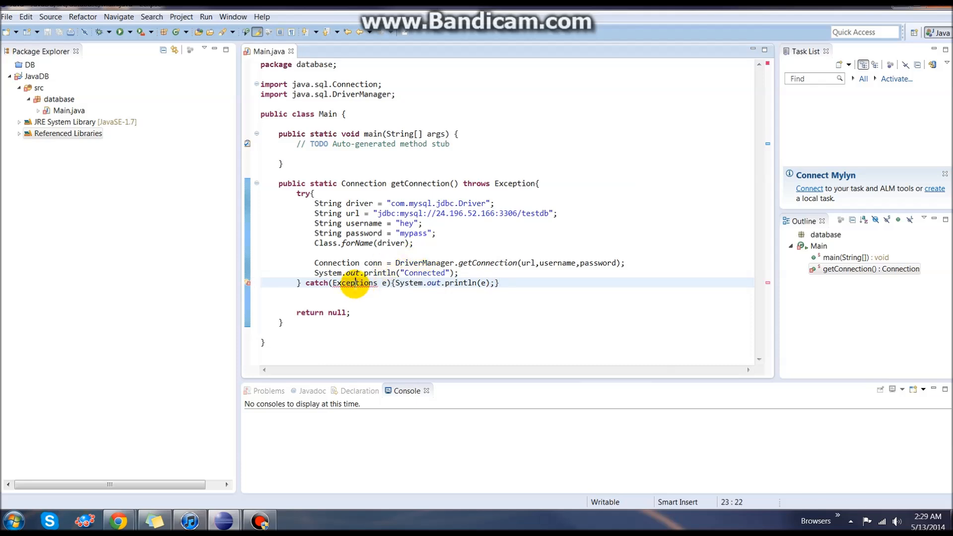
click(355, 283)
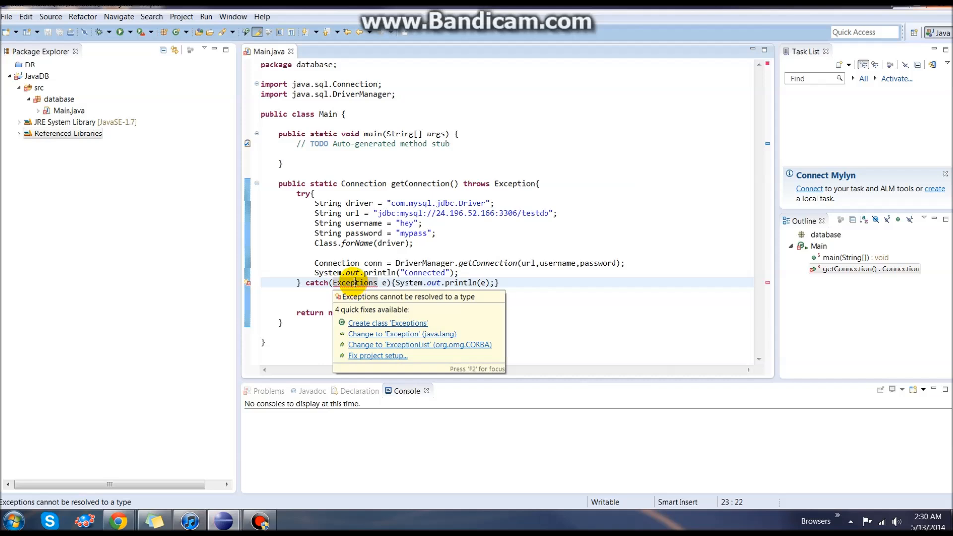
click(402, 333)
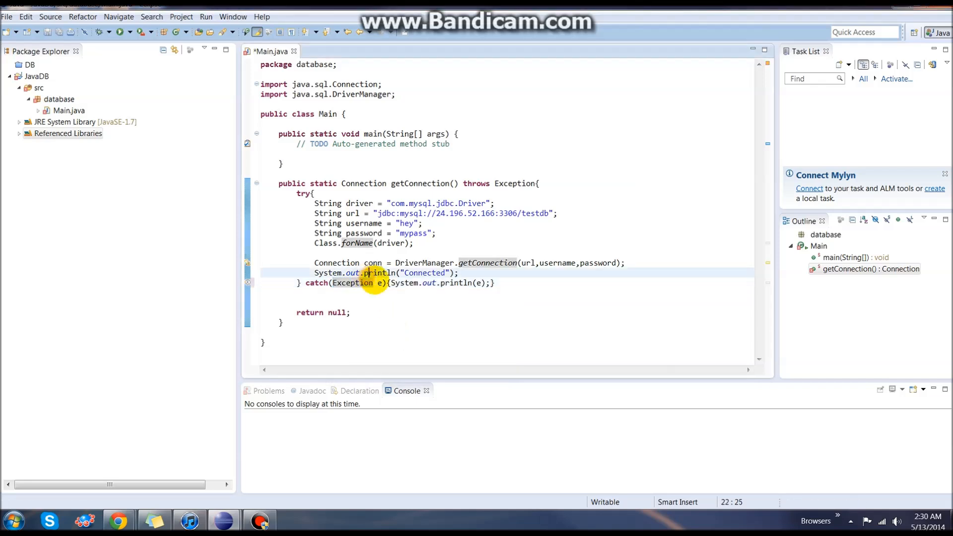
click(495, 282)
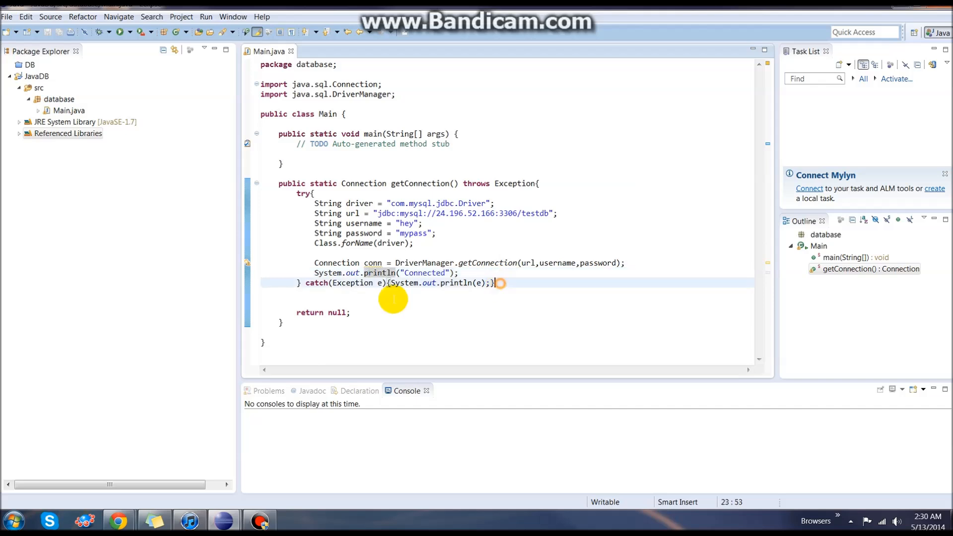
Restore return null; at the end and add return conn; after the Connected println.
text(c)
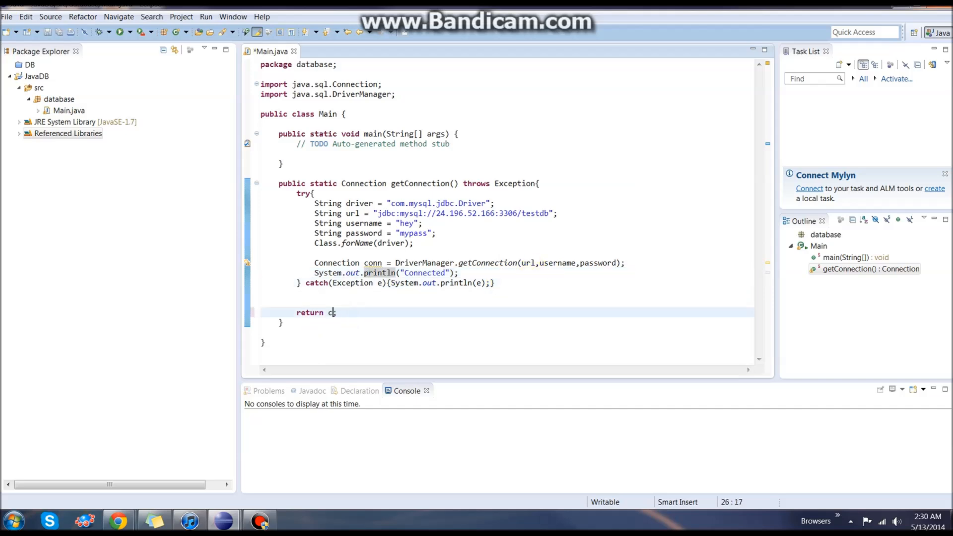
text(onn)
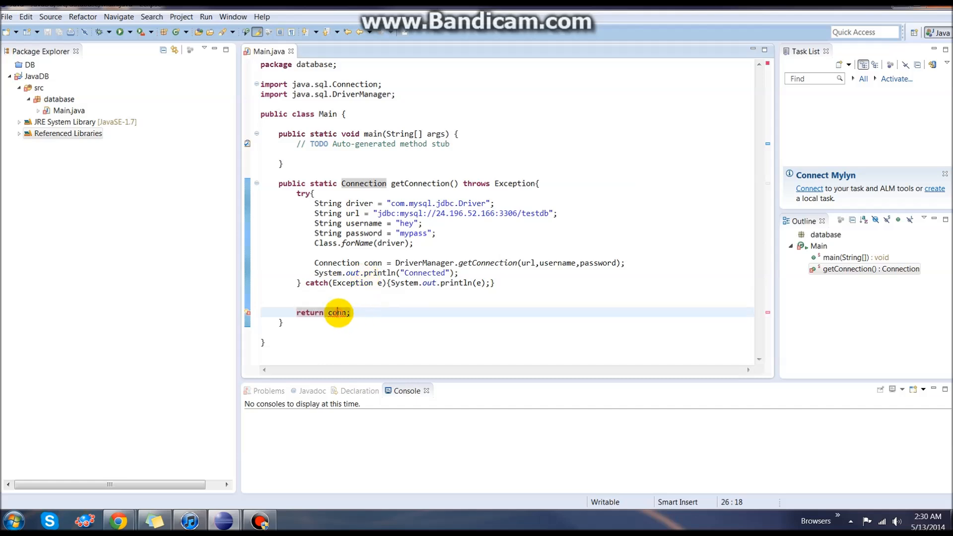
text(null)
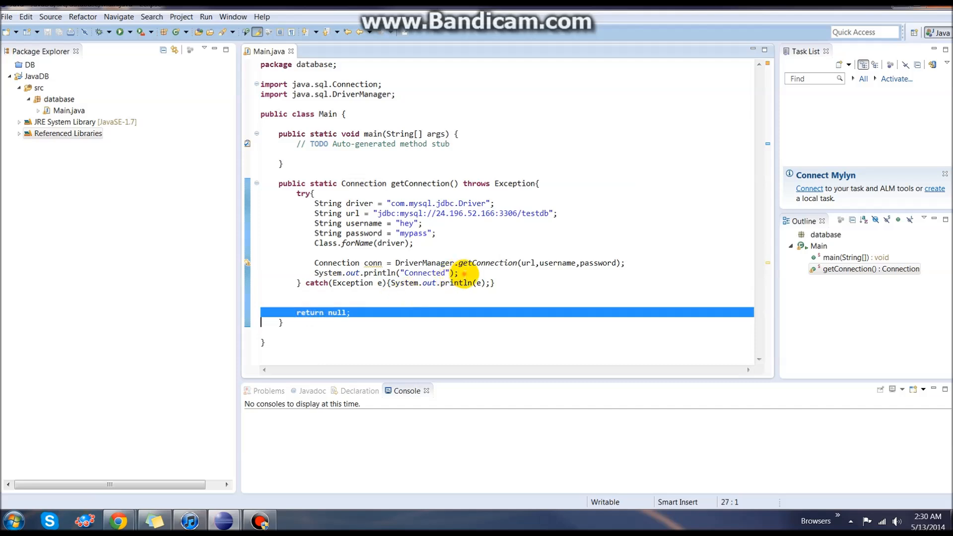
text(ret)
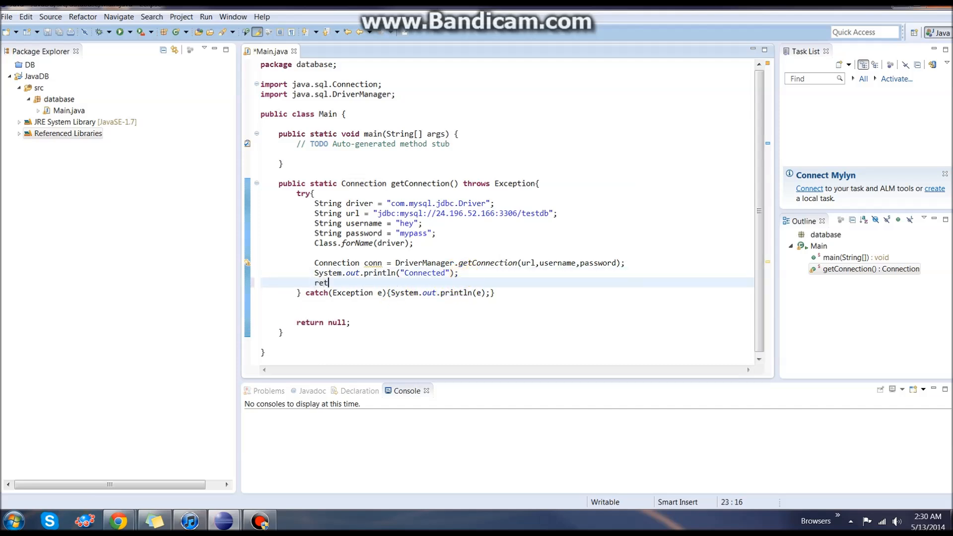
text(urn conn)
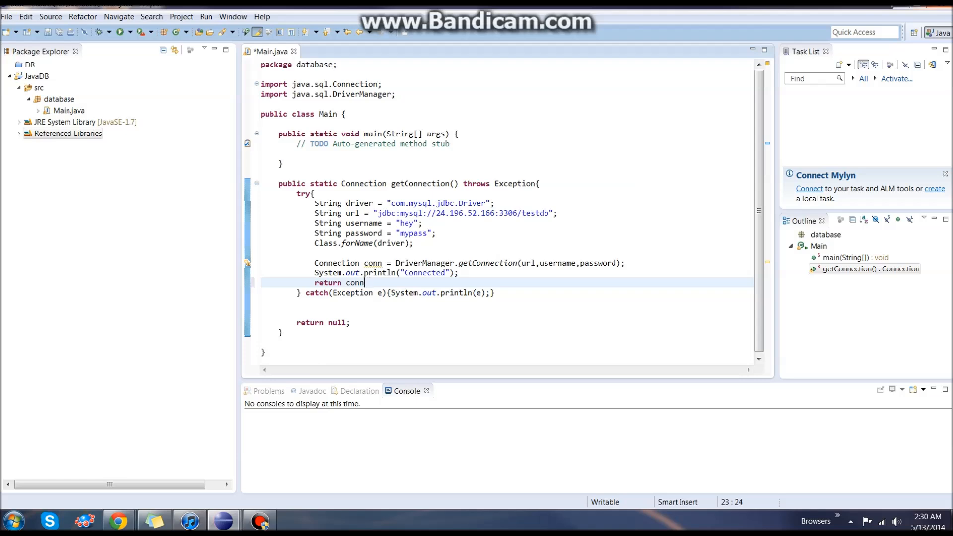
text(;)
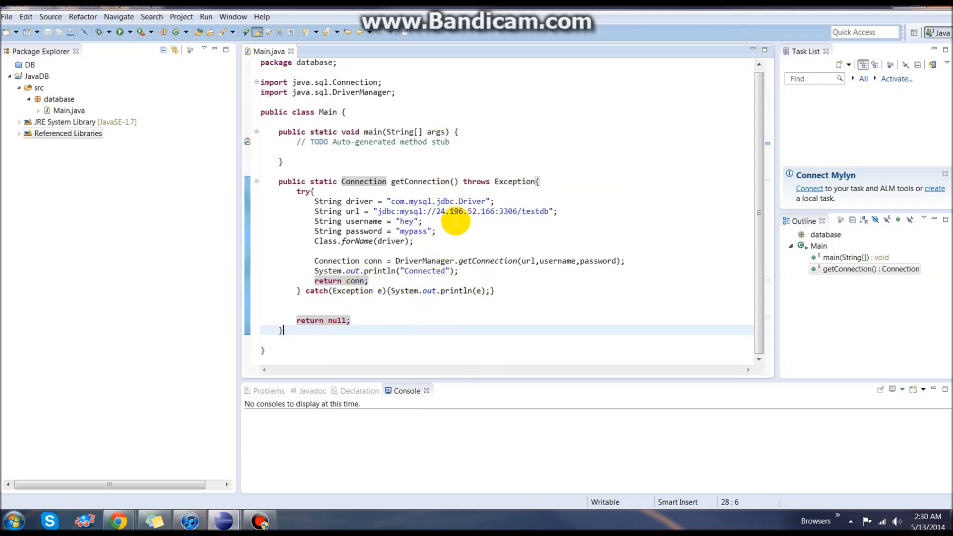
mouse_move(457, 135)
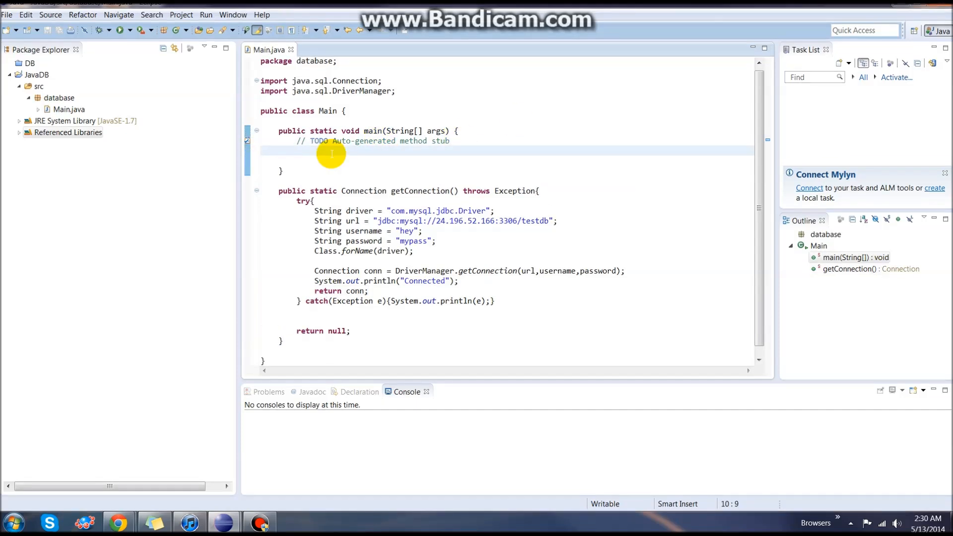
Call getConnection(); in main and add a 'throws Exception' declaration via quick fix.
text(getCon)
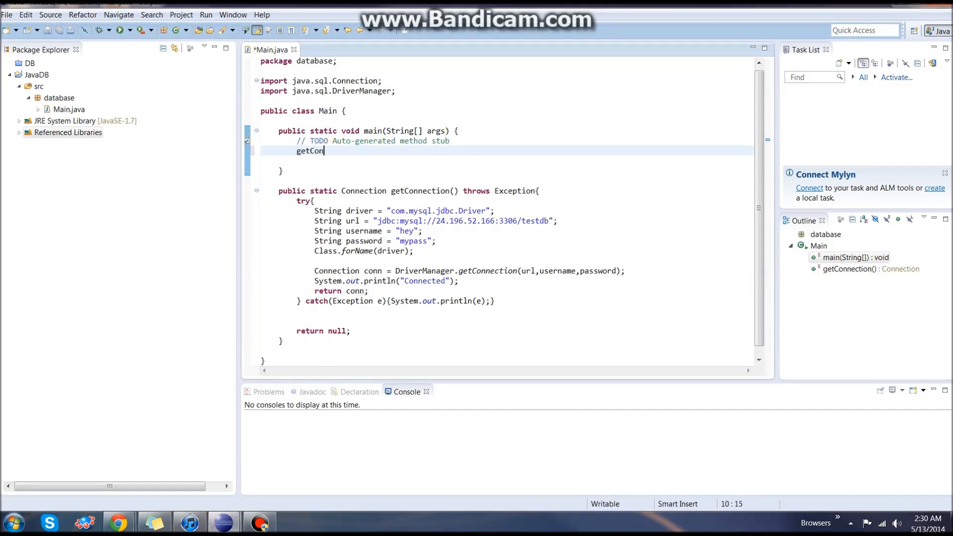
text(nection())
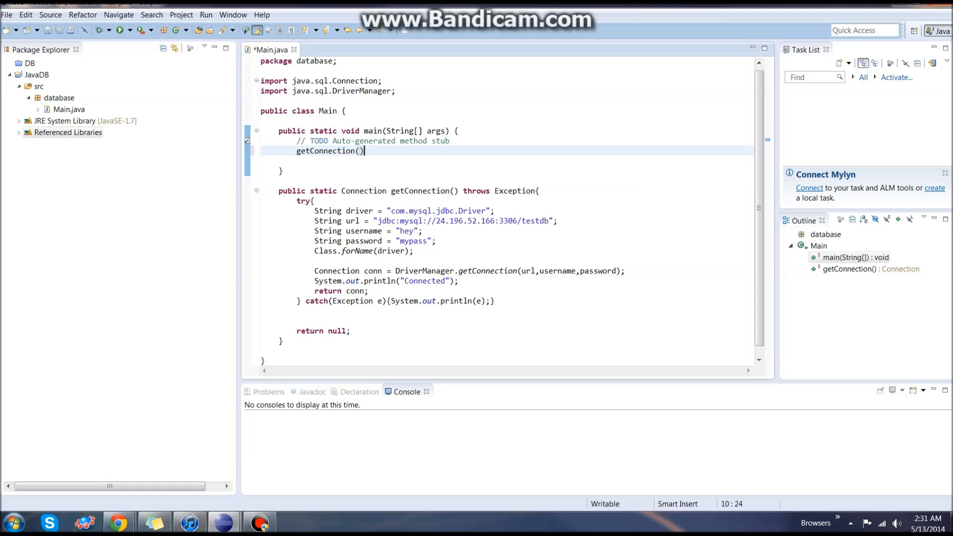
text(;)
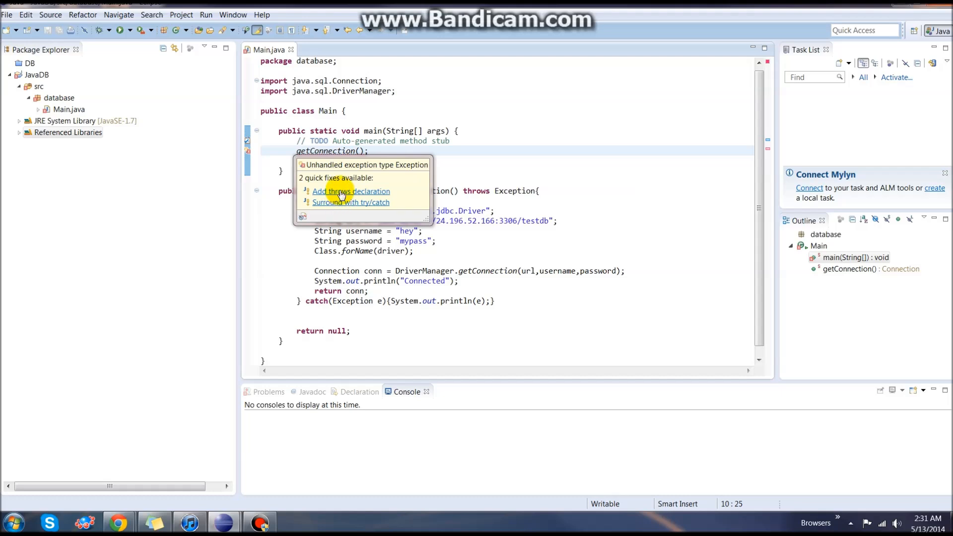
click(351, 190)
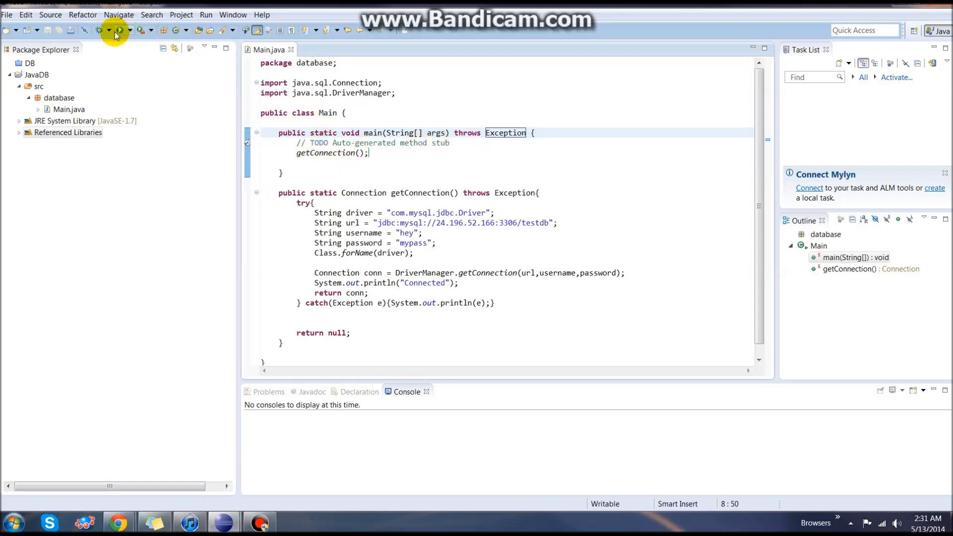
Run Main and highlight the access-denied SQLException for user 'hey' in the Console.
click(120, 30)
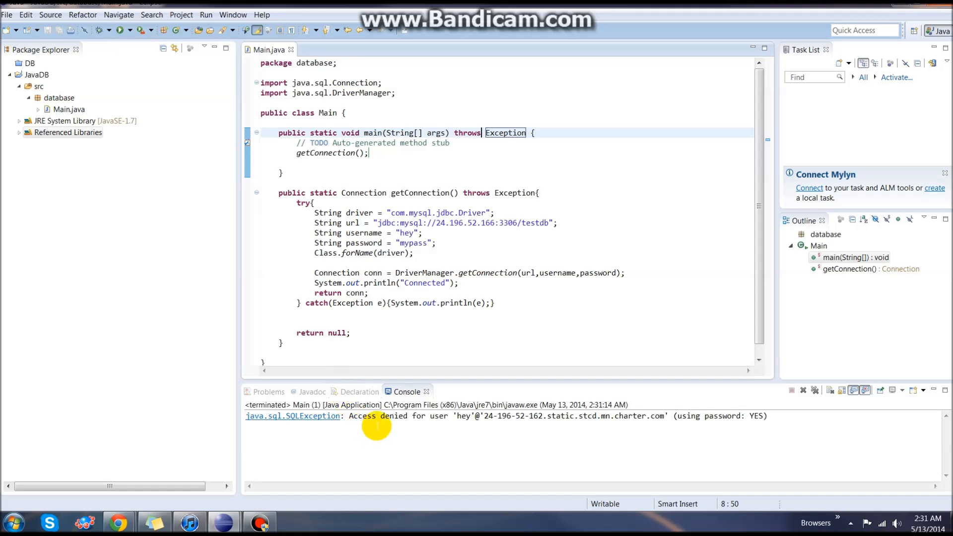
drag(457, 416, 768, 416)
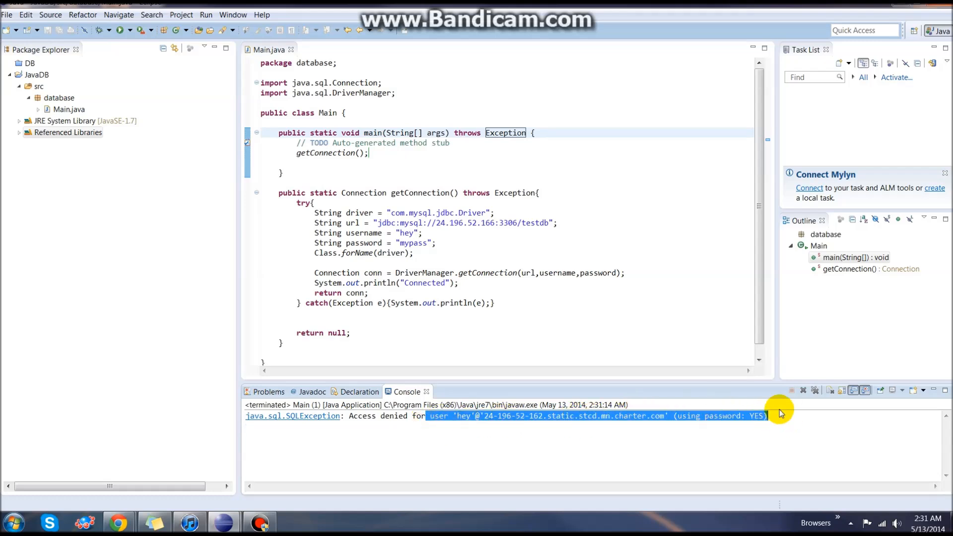
mouse_move(700, 376)
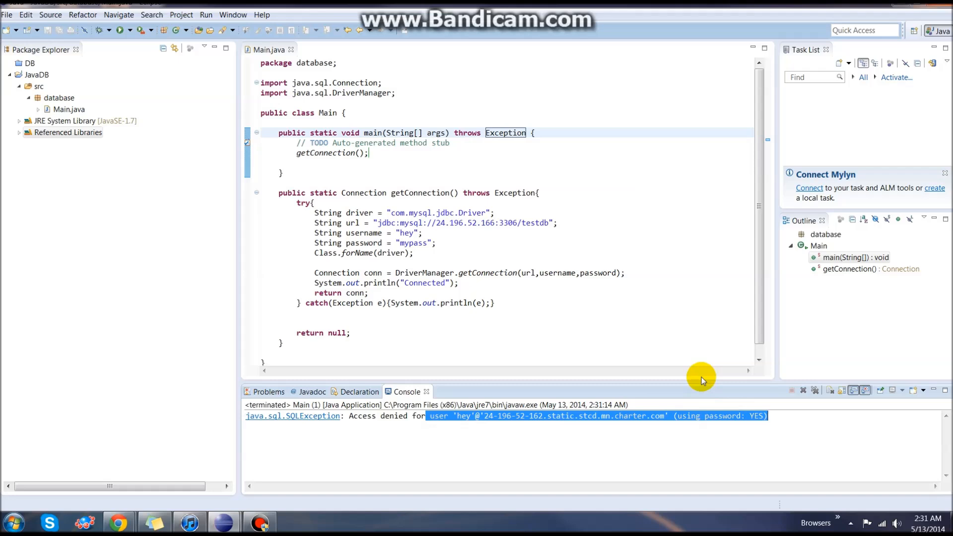
mouse_move(569, 278)
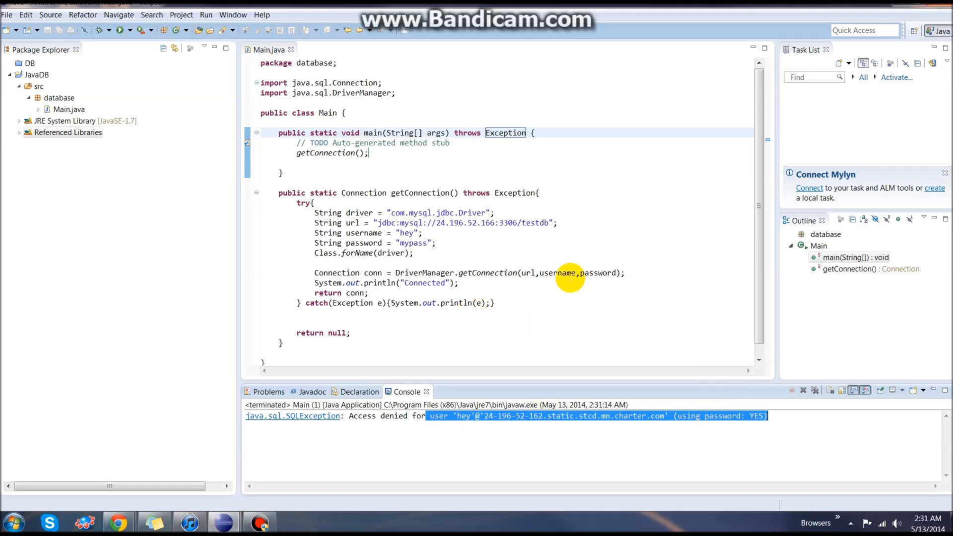